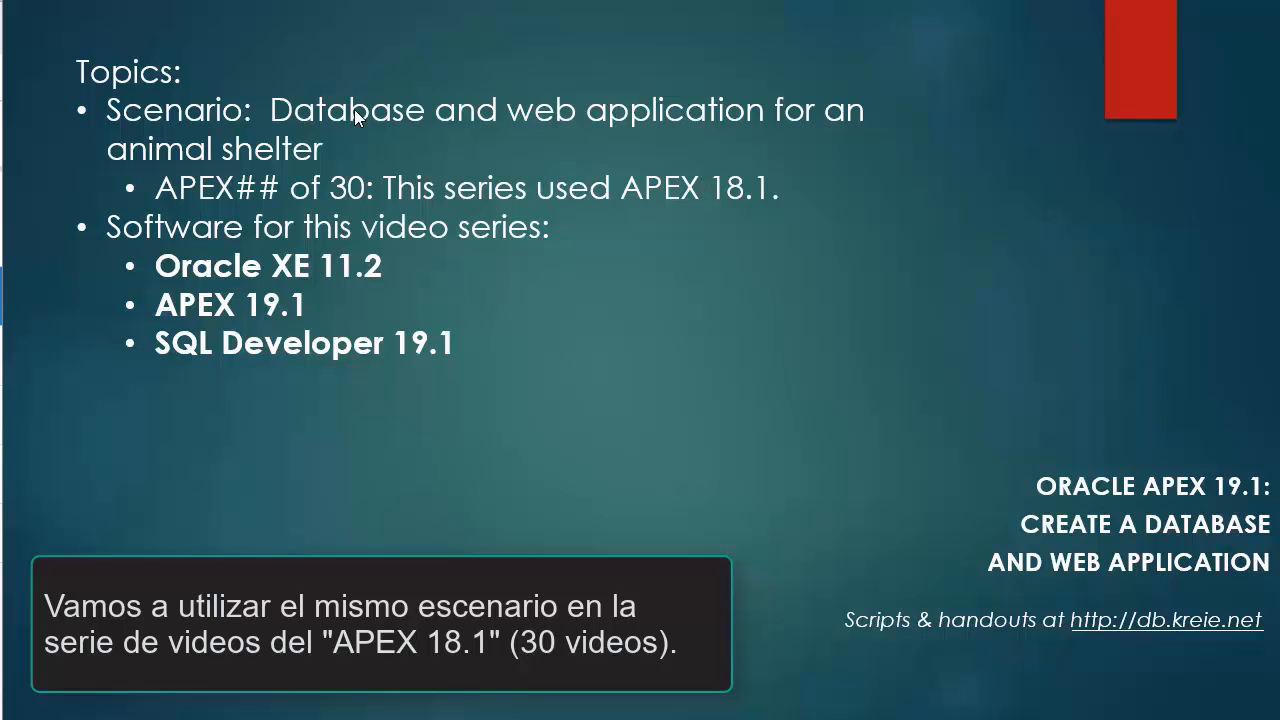
pyautogui.moveTo(238, 162)
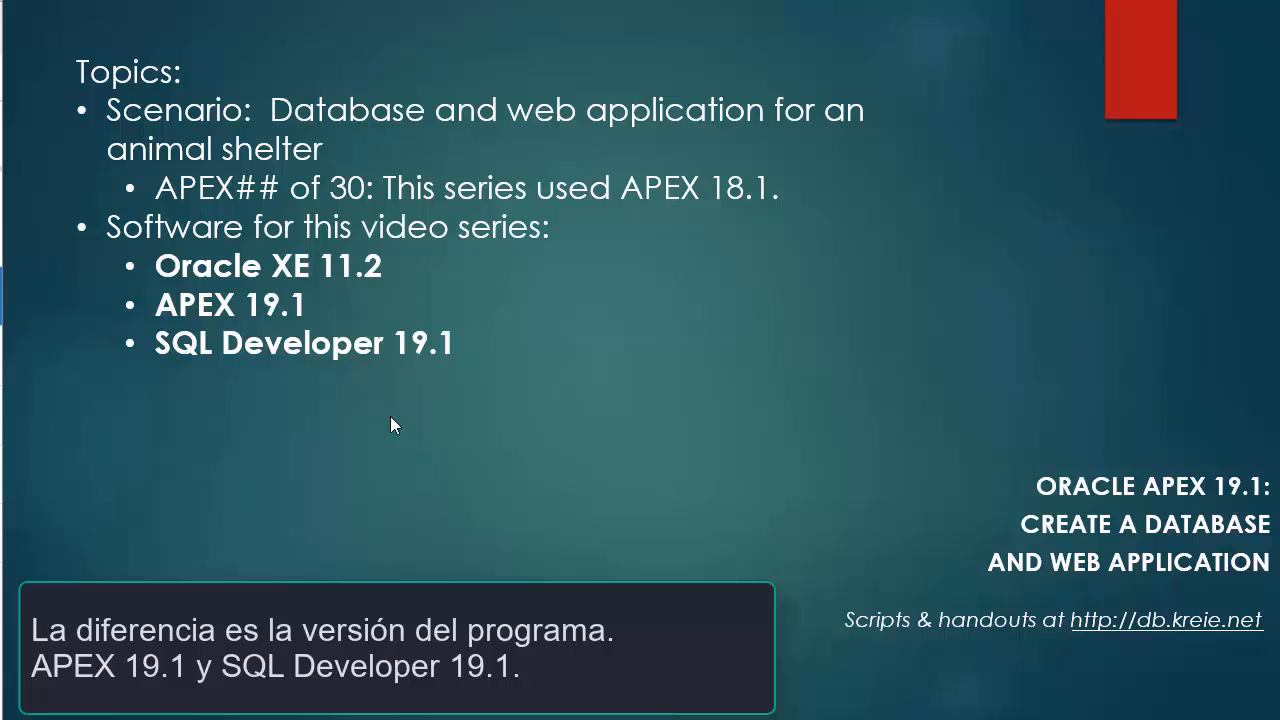
pyautogui.moveTo(416, 268)
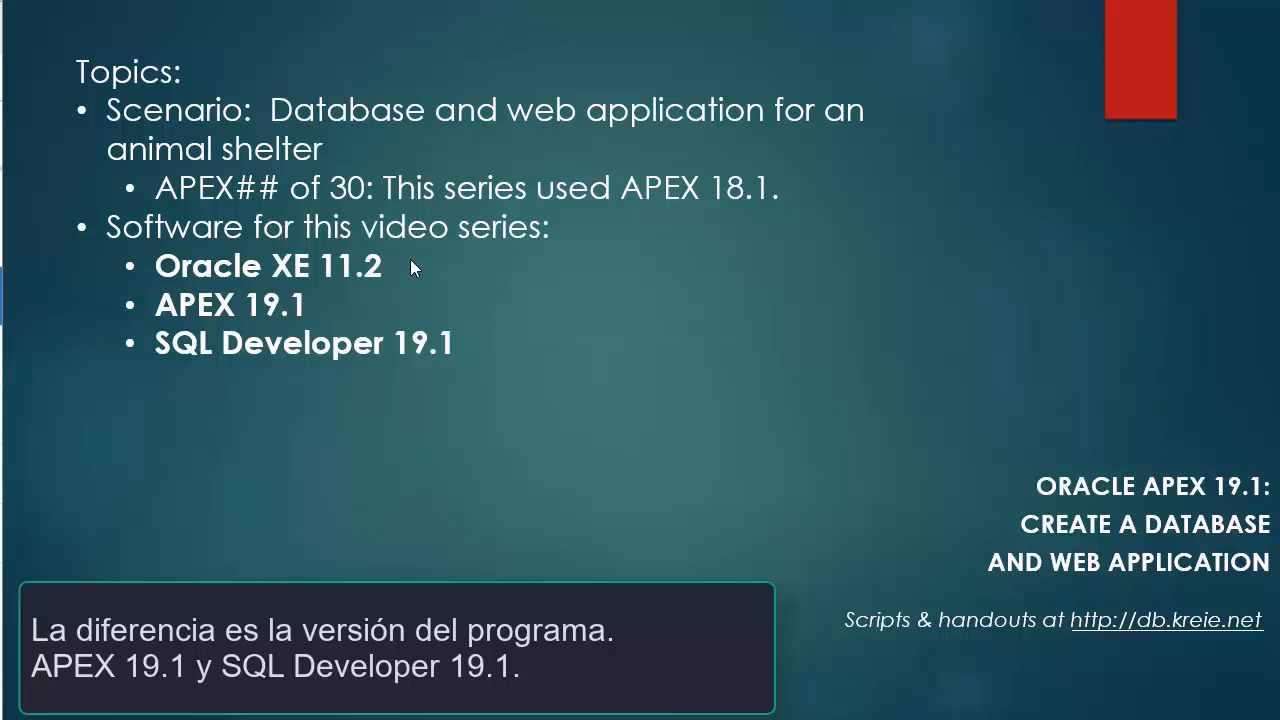
pyautogui.moveTo(316, 322)
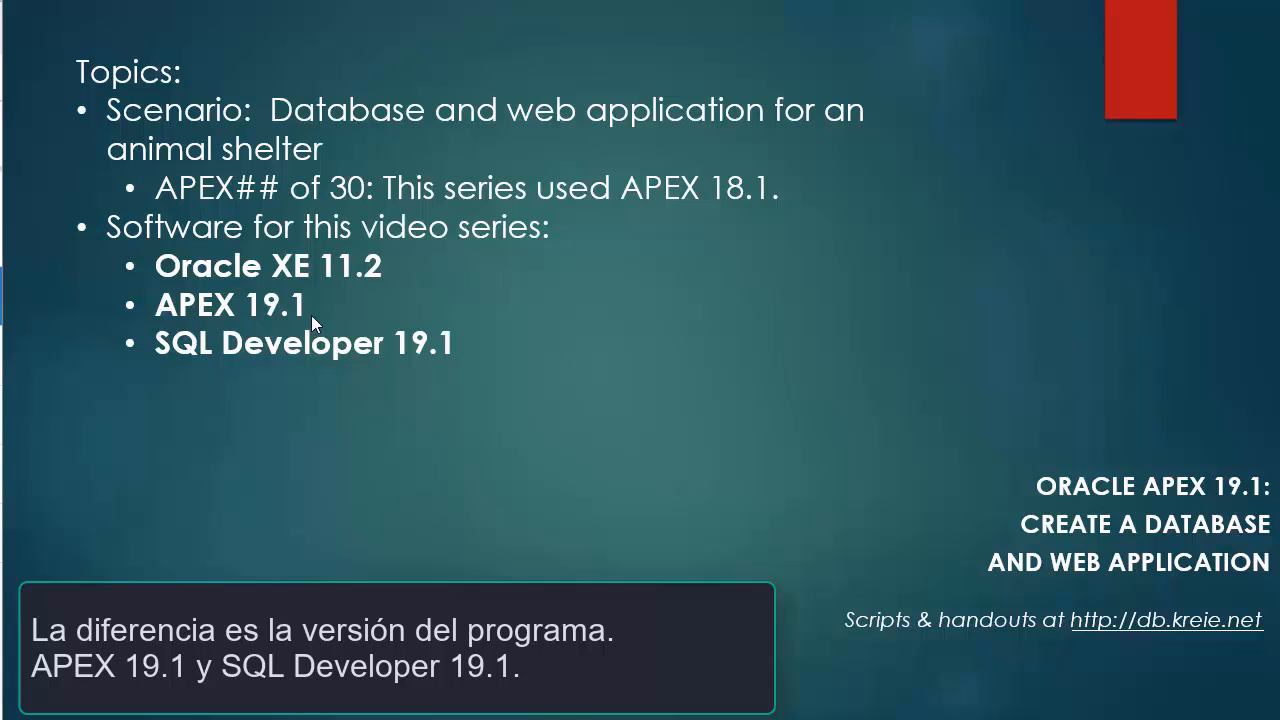
pyautogui.moveTo(330, 320)
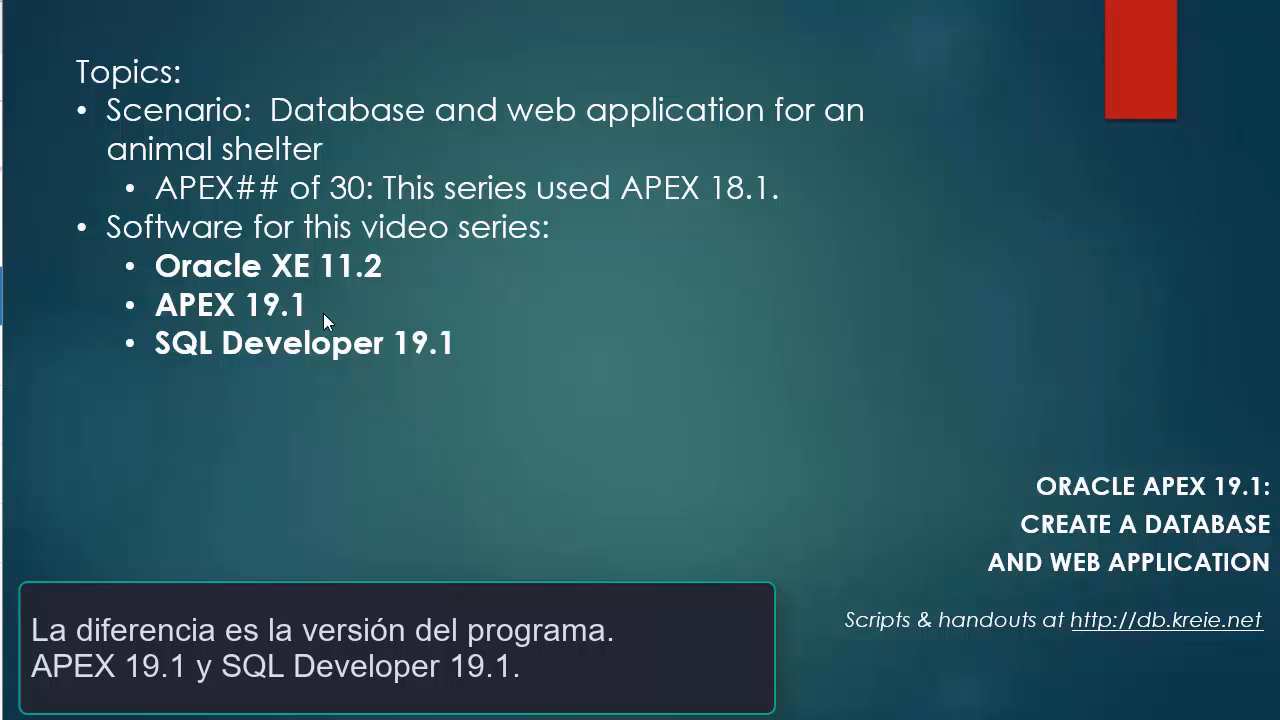
pyautogui.moveTo(156, 372)
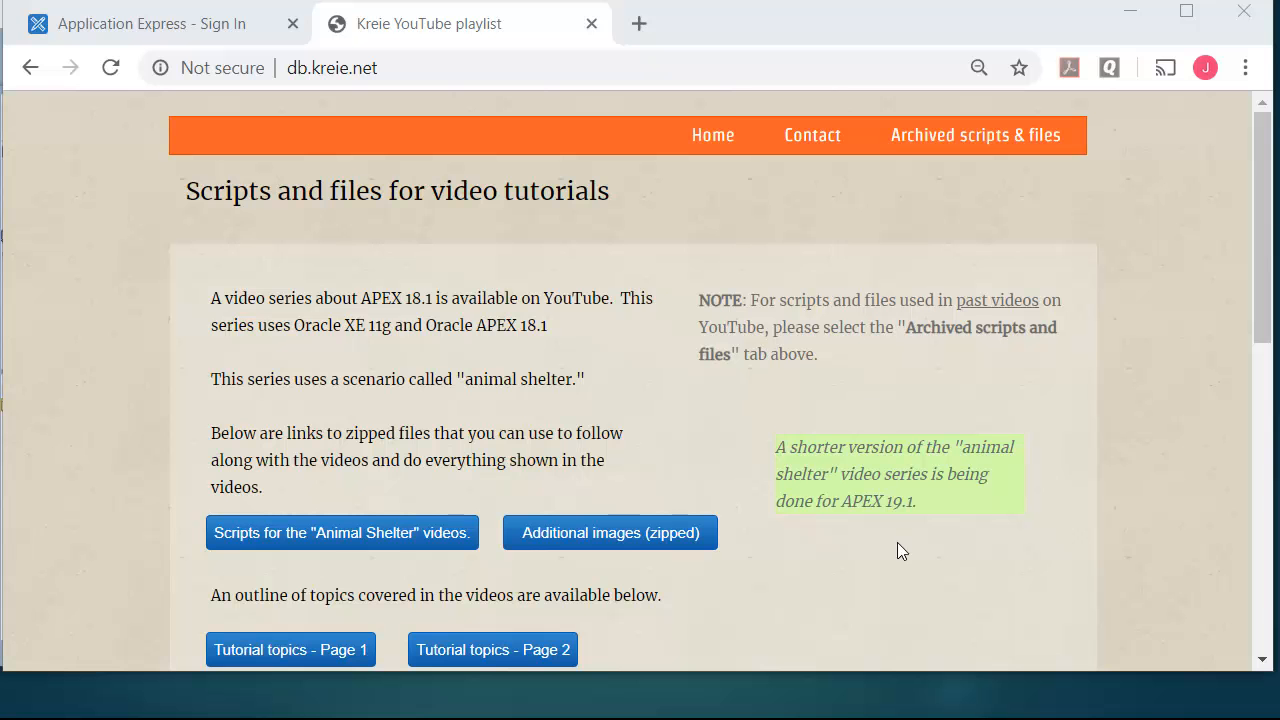
pyautogui.moveTo(488, 398)
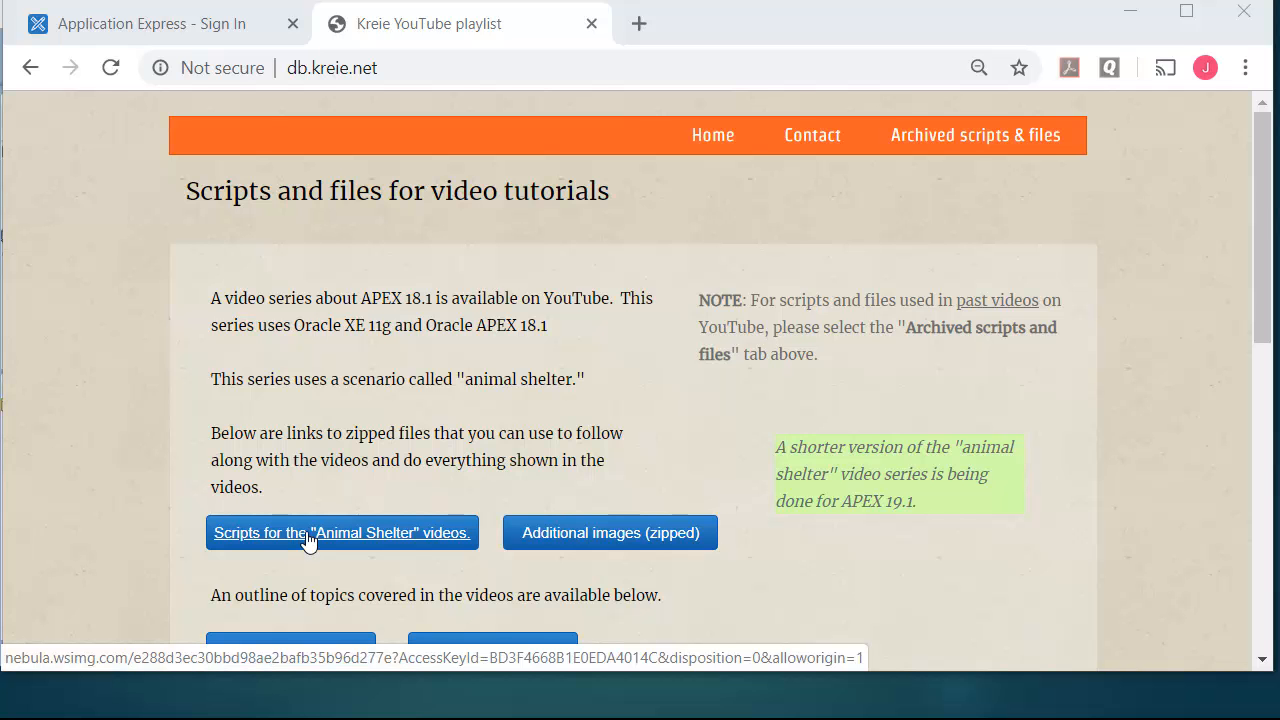
pyautogui.moveTo(344, 544)
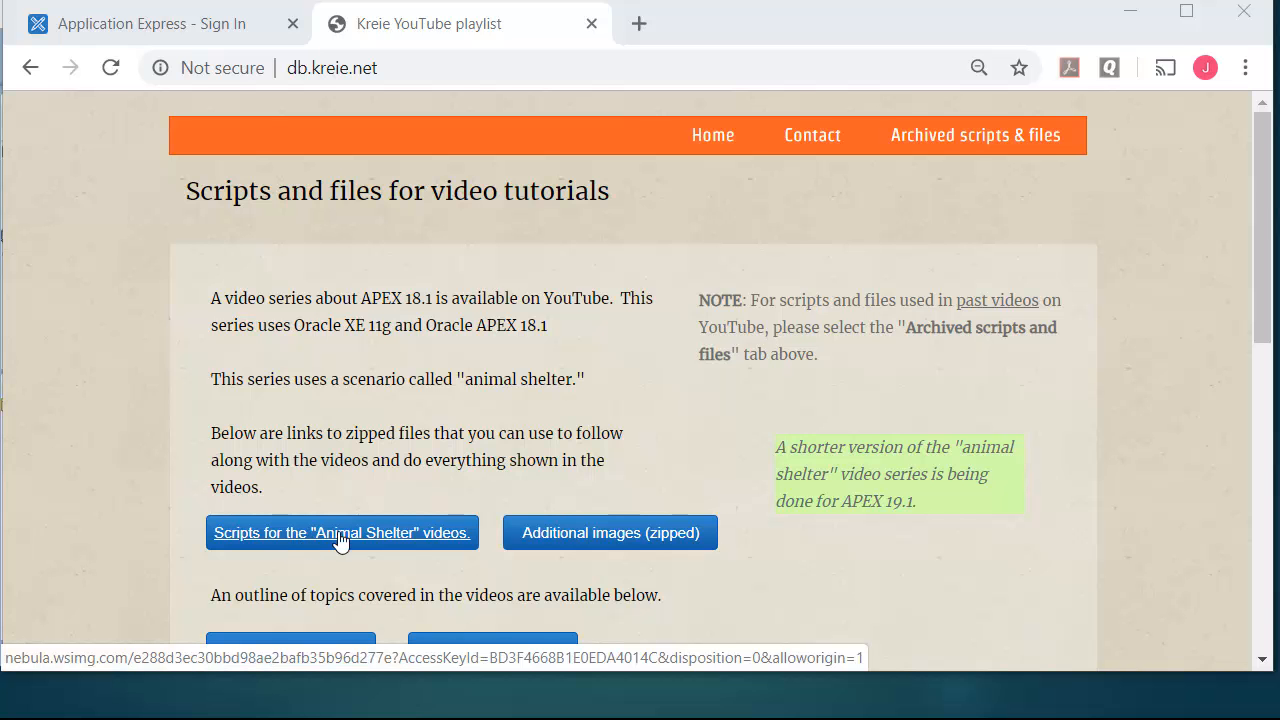
pyautogui.moveTo(584, 30)
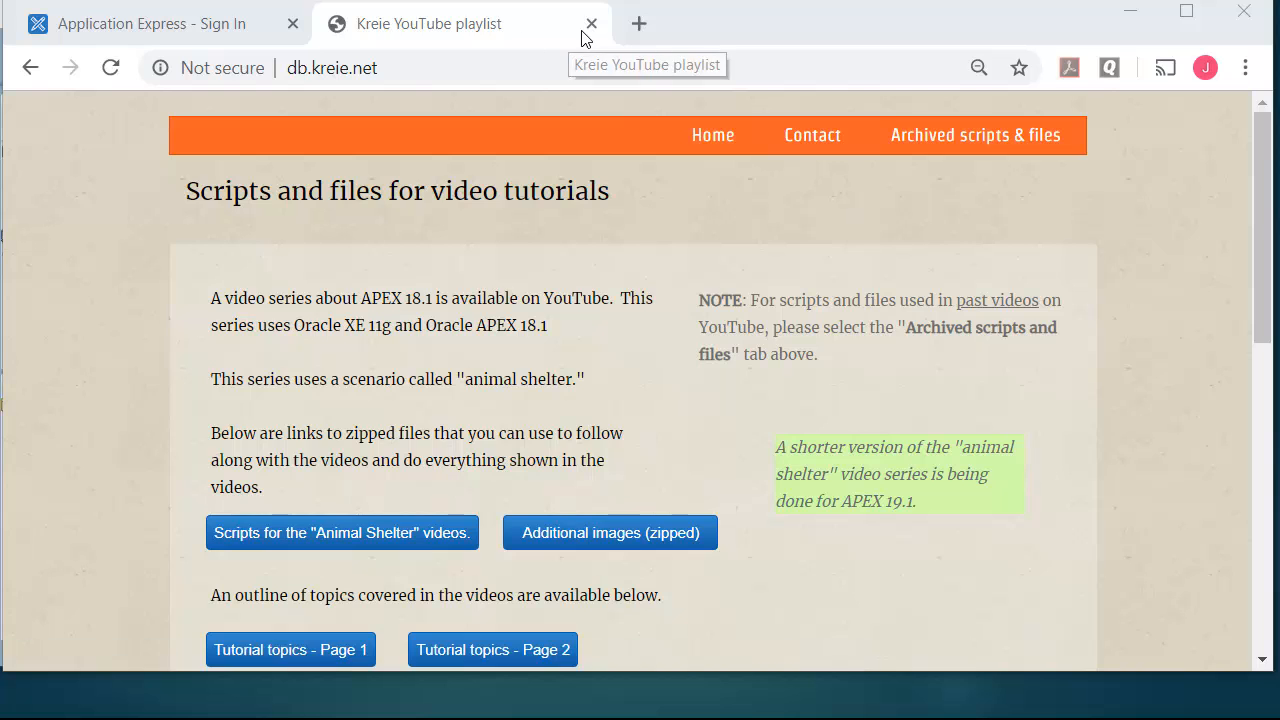
# Close the db.kreie.net scripts download tab in Chrome
pyautogui.click(592, 24)
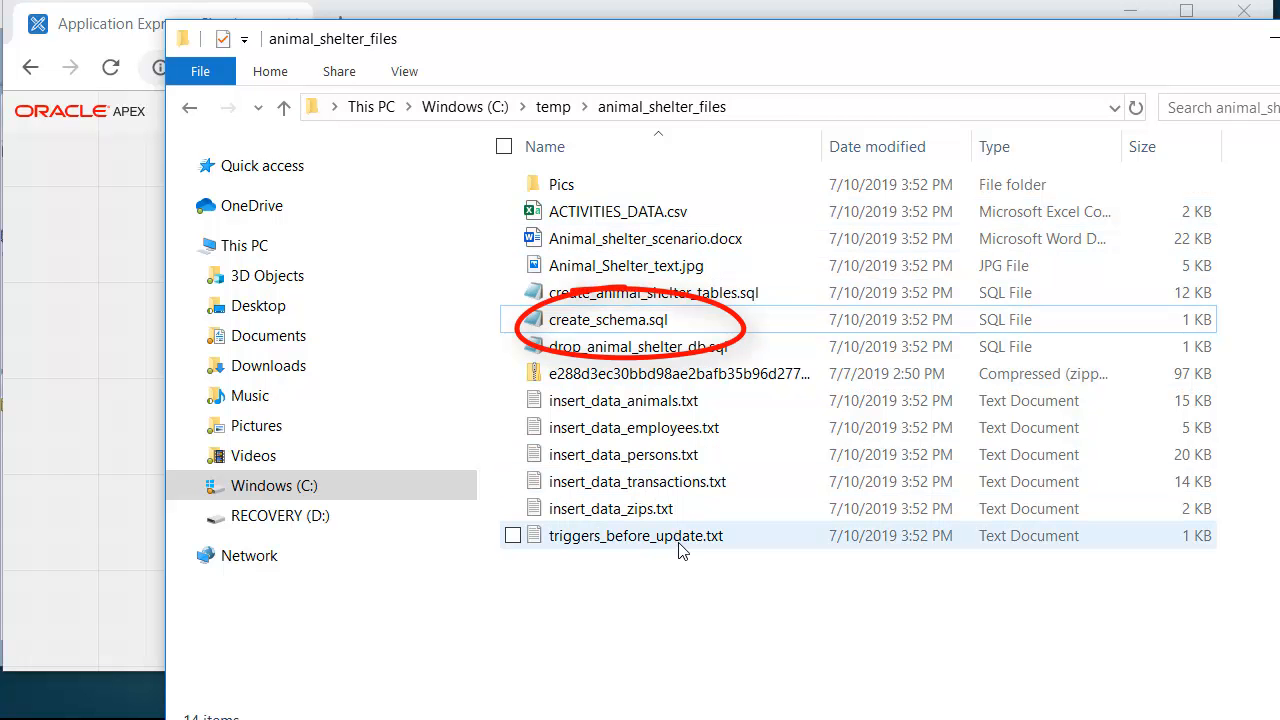
pyautogui.moveTo(600, 320)
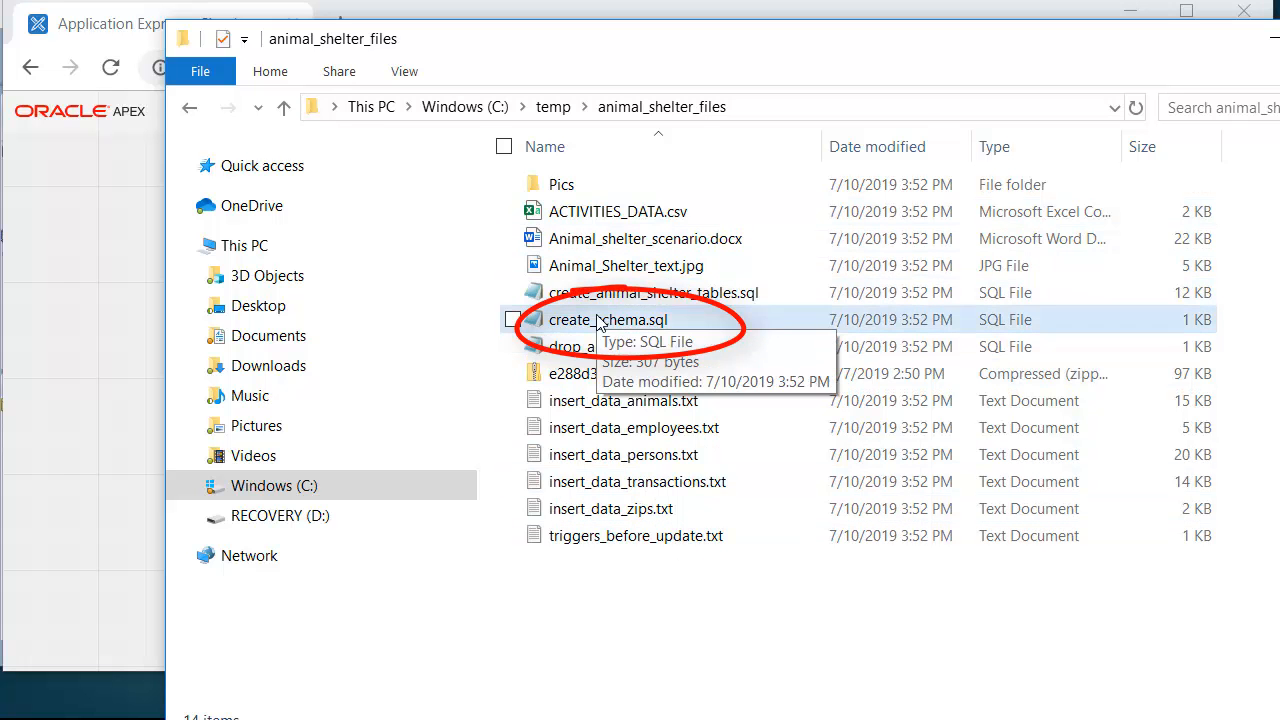
# Open create_schema.sql from C:\temp\animal_shelter_files in Notepad
pyautogui.click(608, 320)
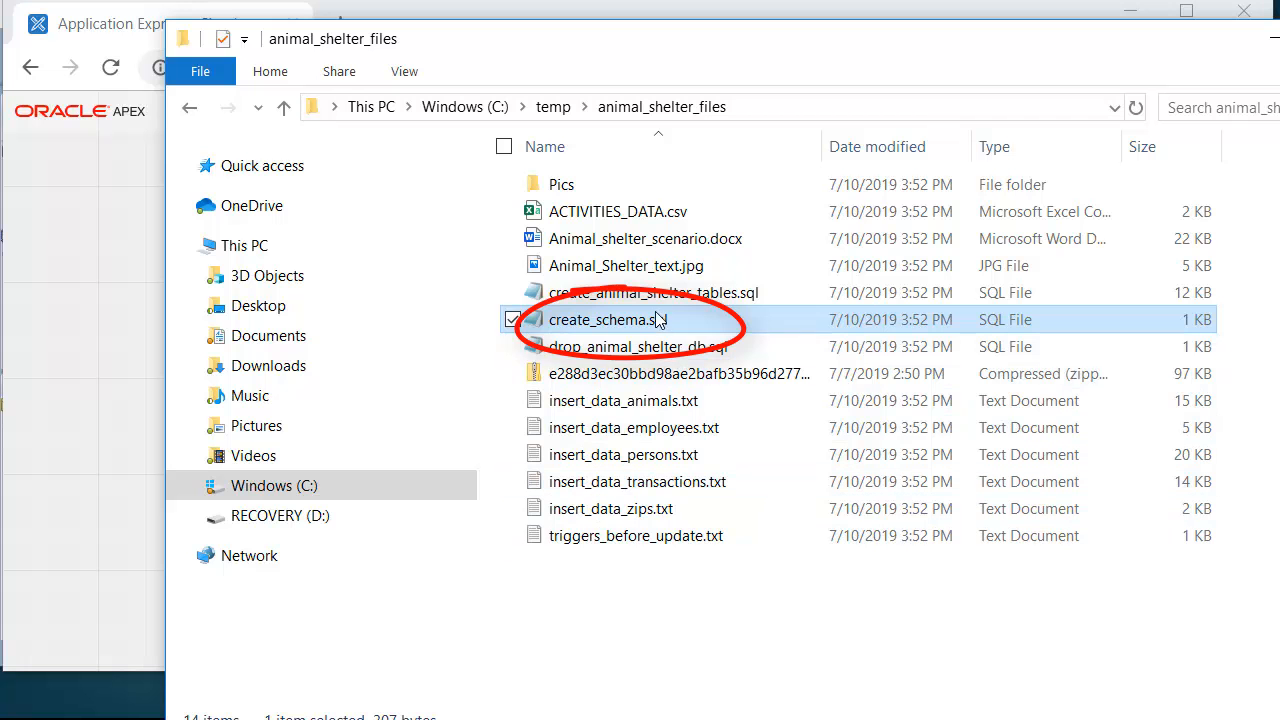
pyautogui.rightClick(608, 320)
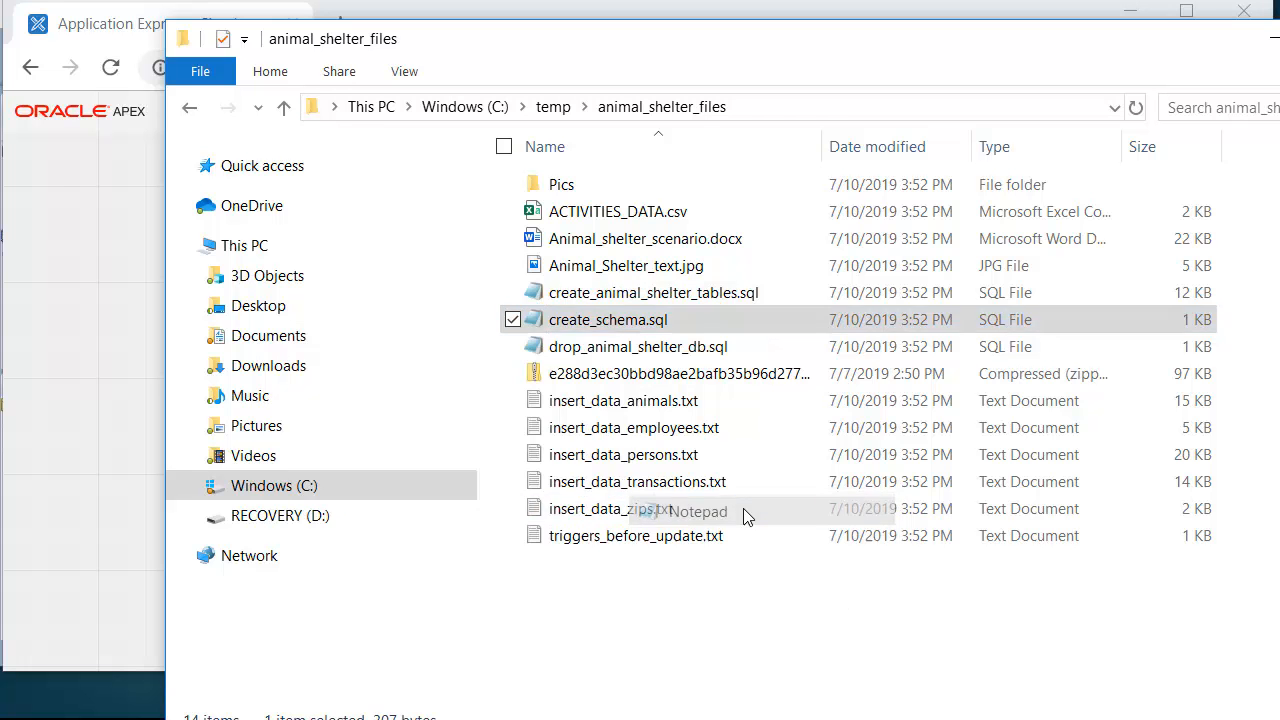
pyautogui.doubleClick(608, 320)
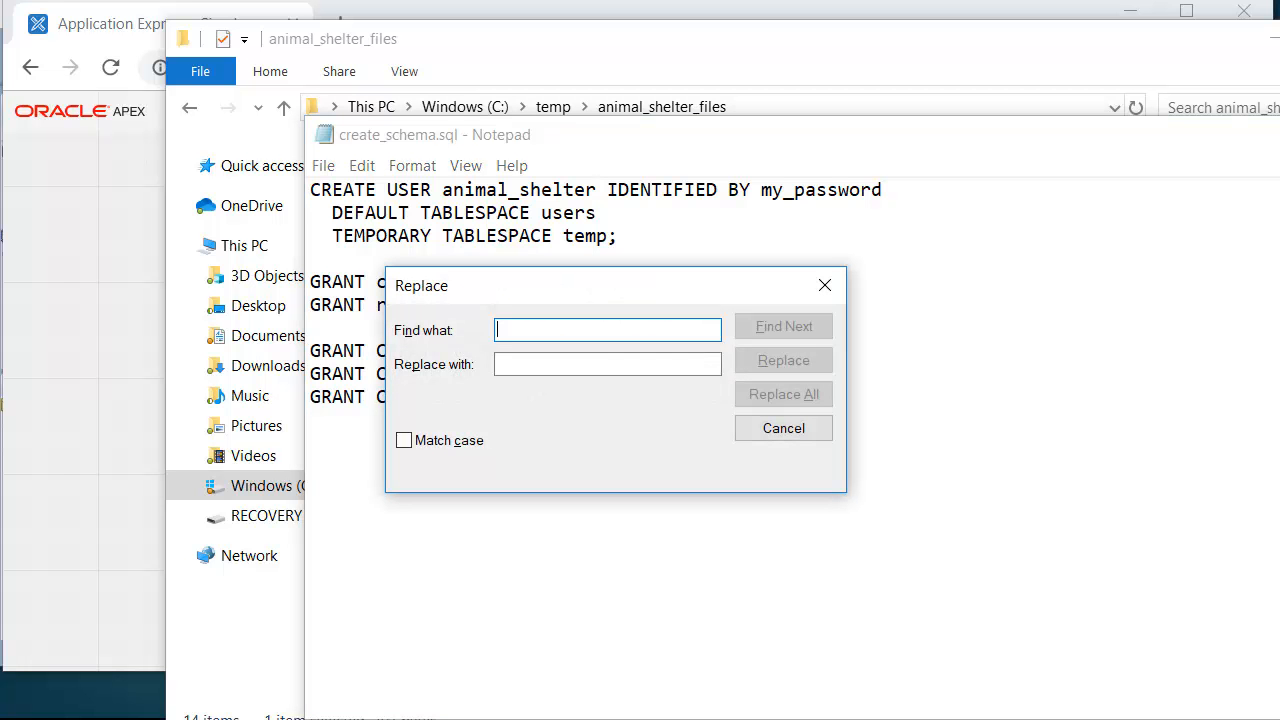
# Replace all animal_shelter with animal_shelter191 in create_schema.sql, then select the whole script to copy
pyautogui.write('animal_shetl')
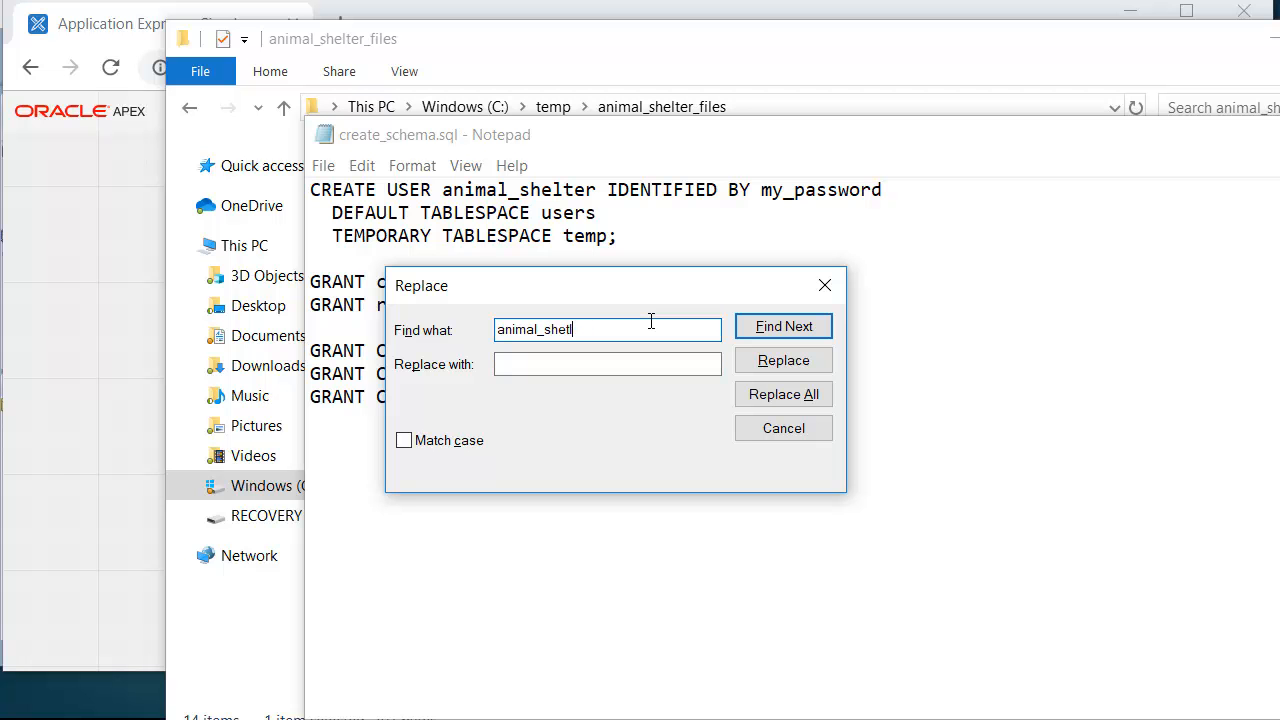
pyautogui.press('Backspace')
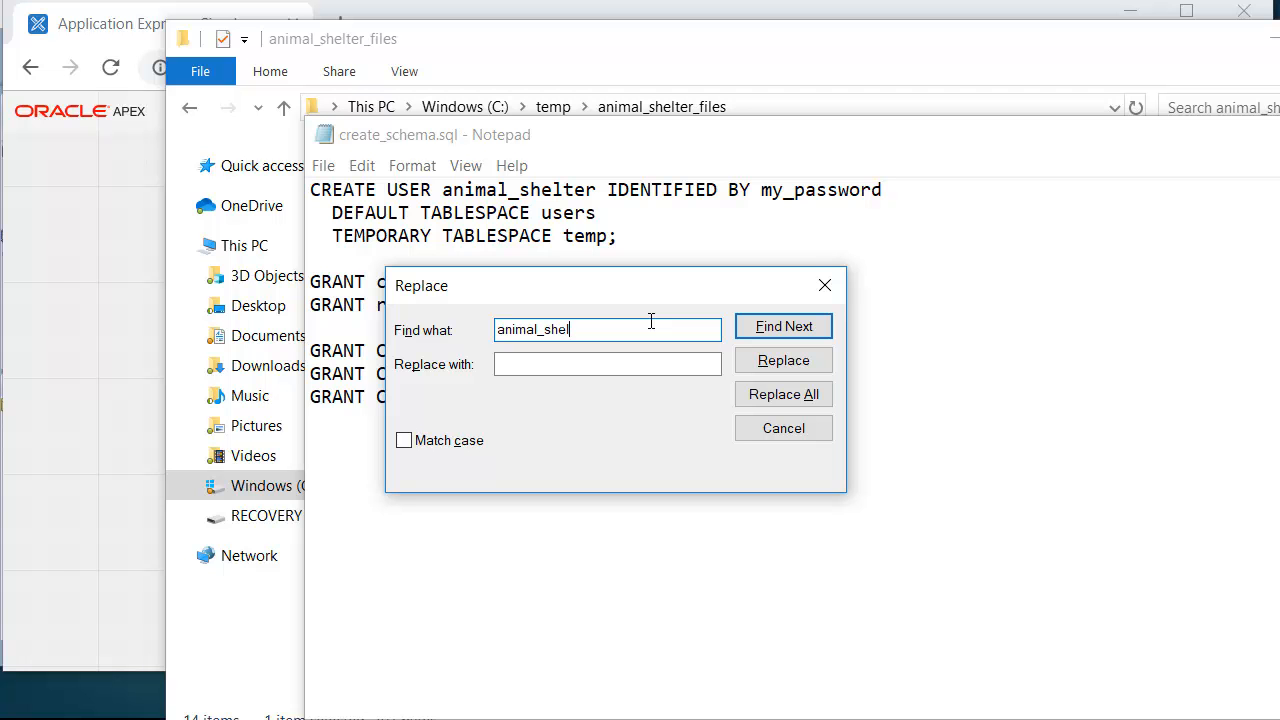
pyautogui.write('animal_shelter191')
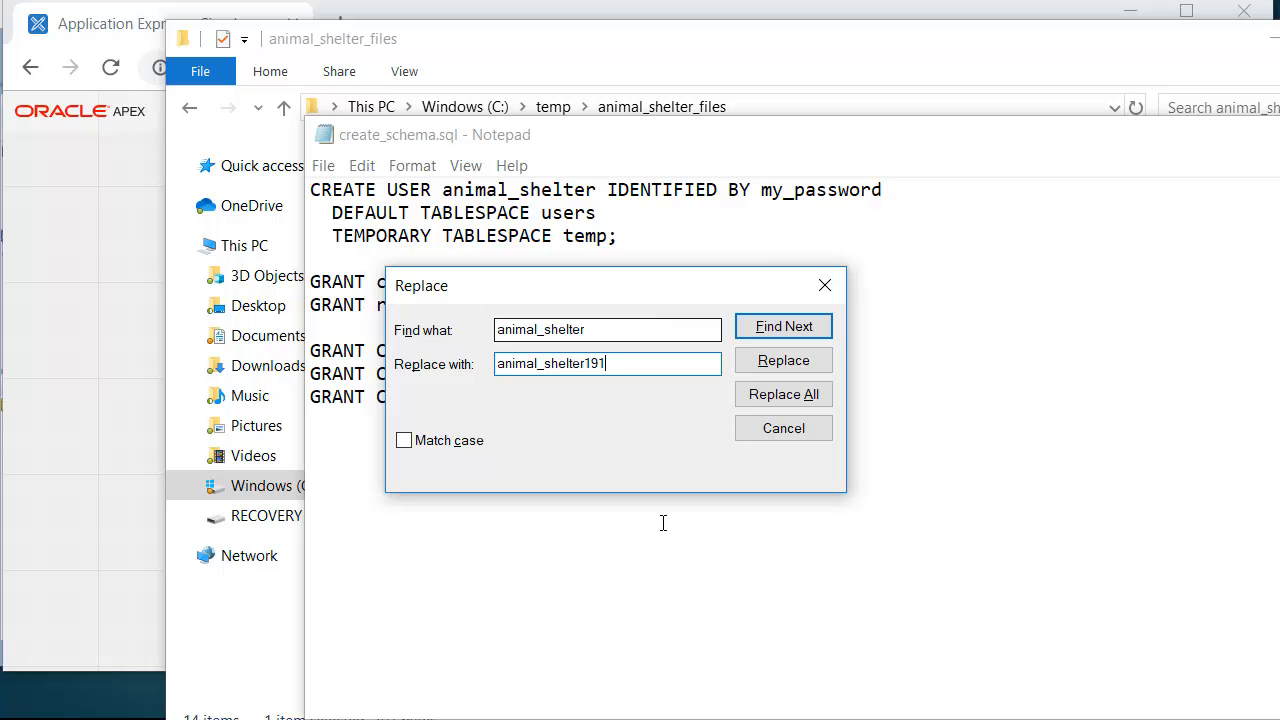
pyautogui.click(784, 394)
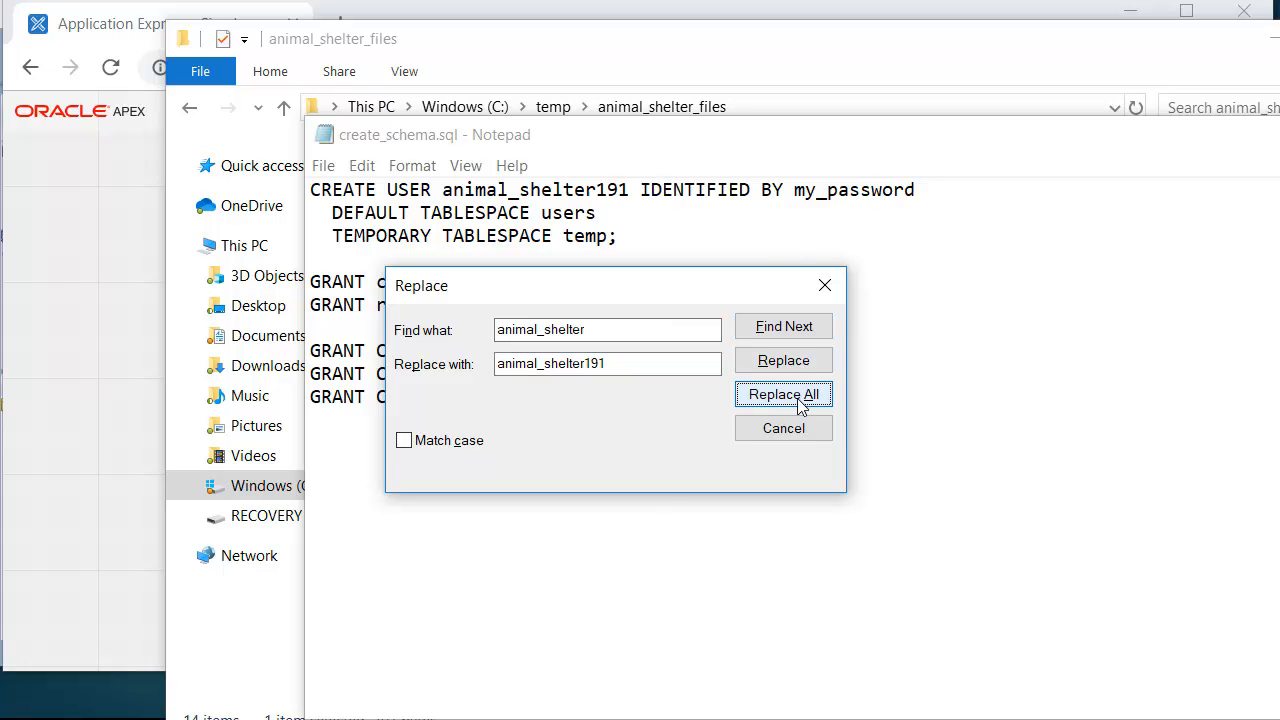
pyautogui.click(784, 392)
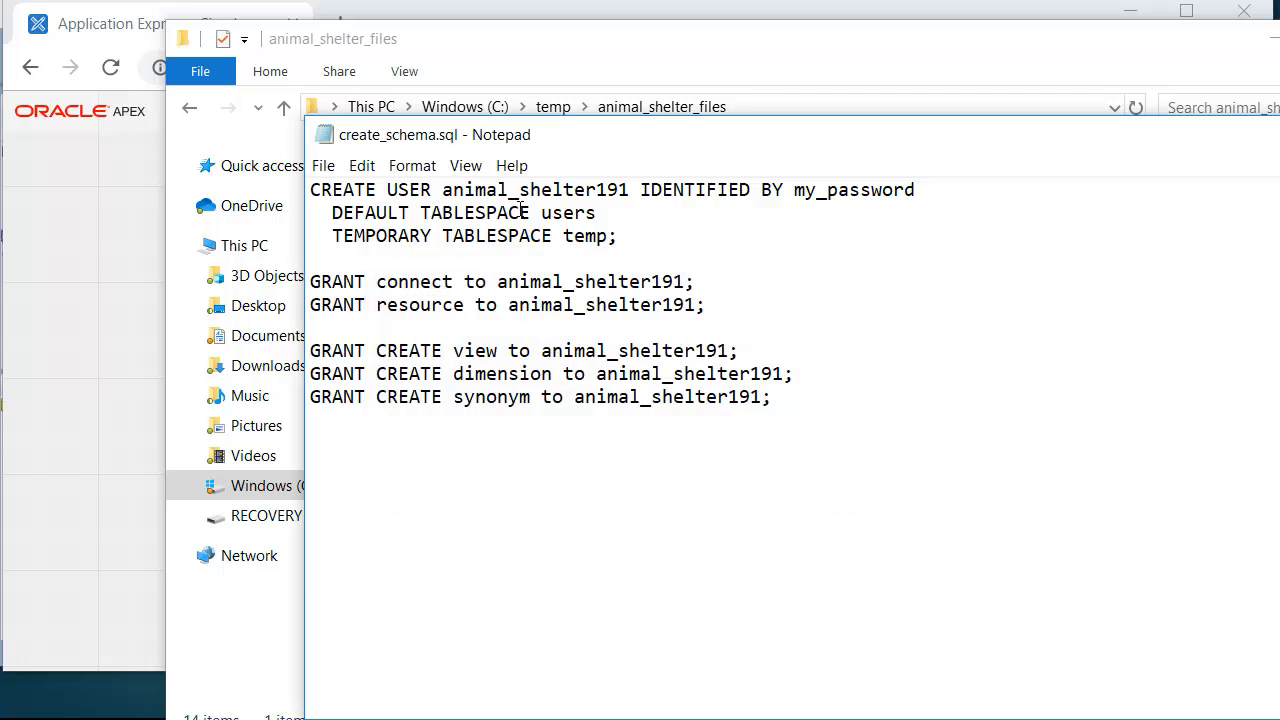
pyautogui.moveTo(628, 190)
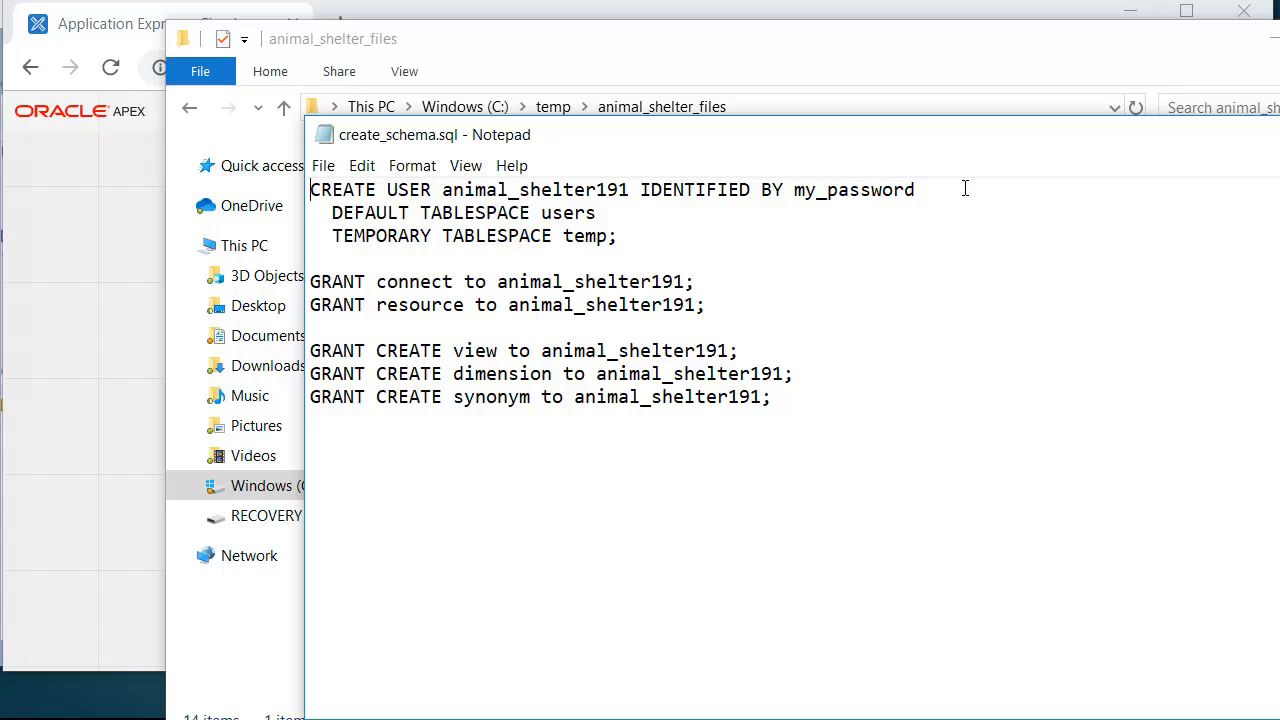
pyautogui.press('ctrl+a')
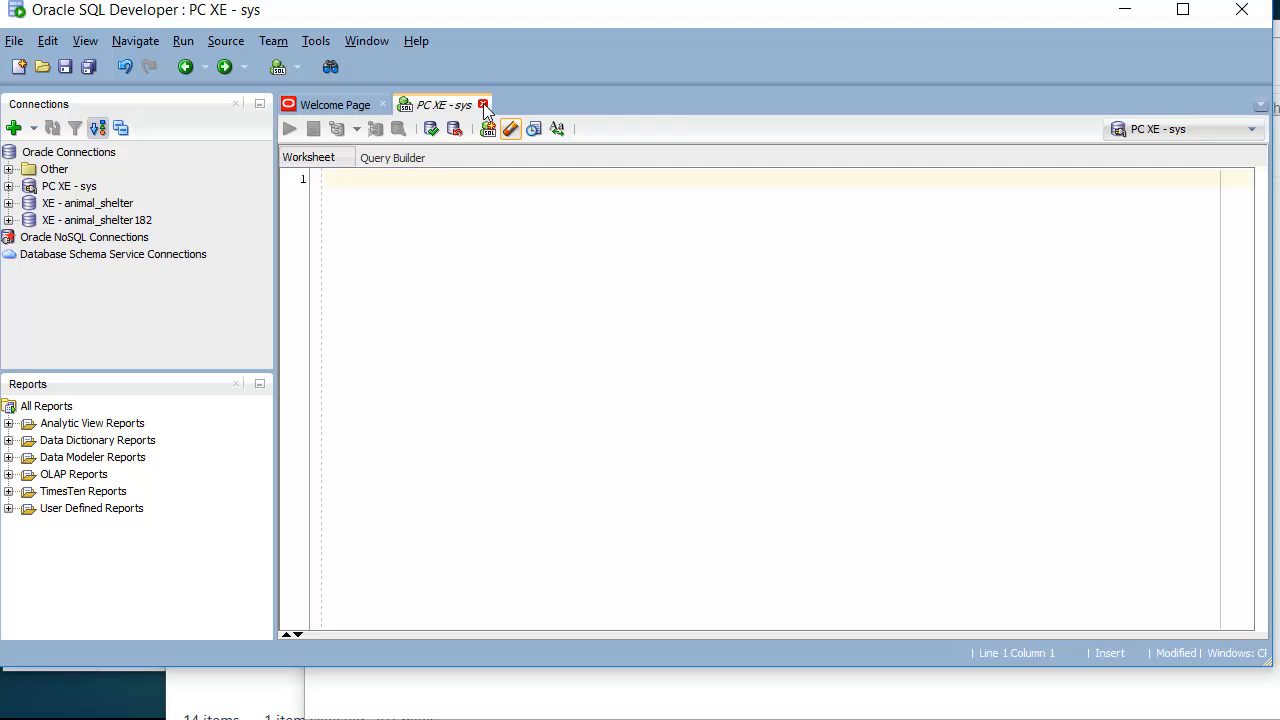
# Discard the old worksheet, connect as PC XE - sys, and run the pasted animal_shelter191 schema script
pyautogui.click(484, 104)
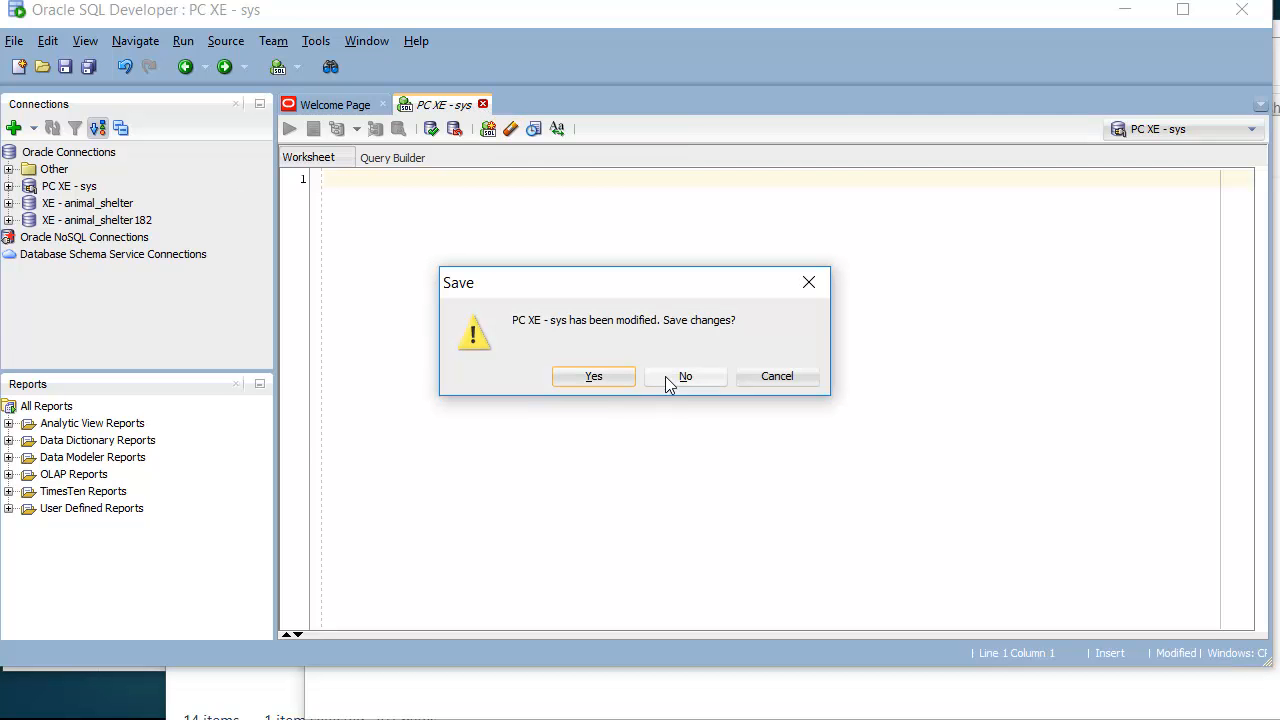
pyautogui.click(684, 376)
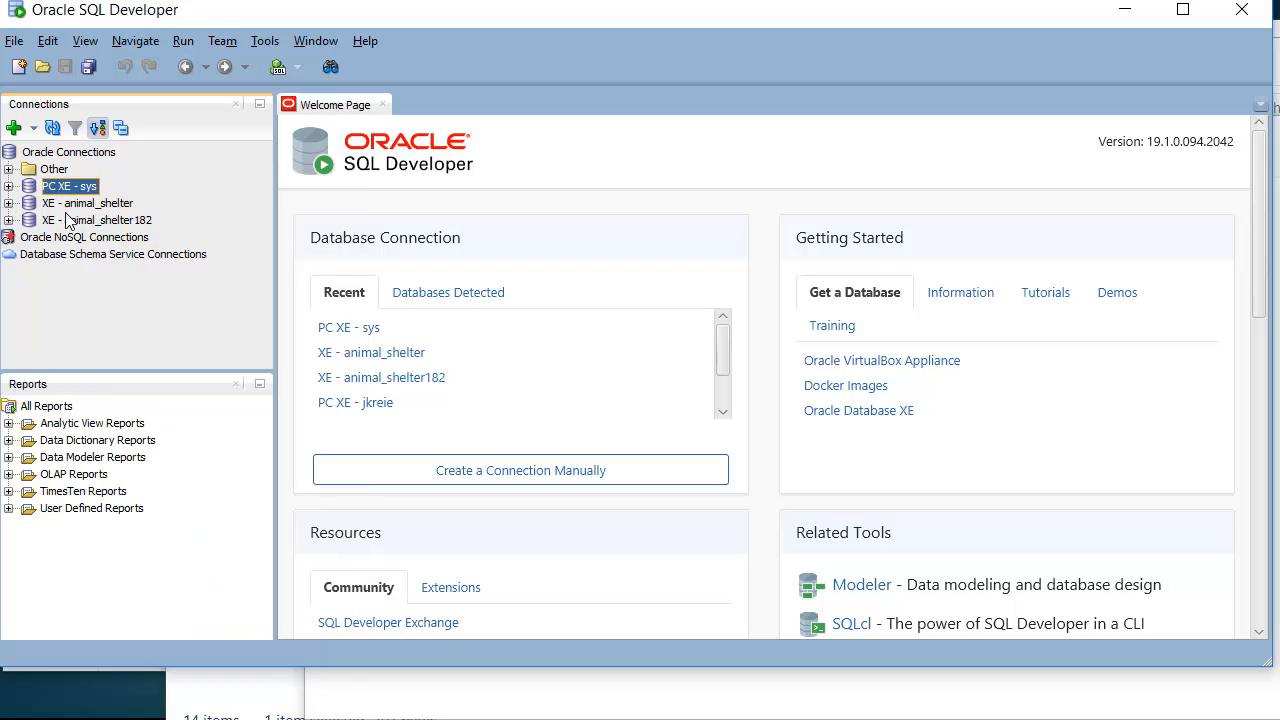
pyautogui.moveTo(84, 220)
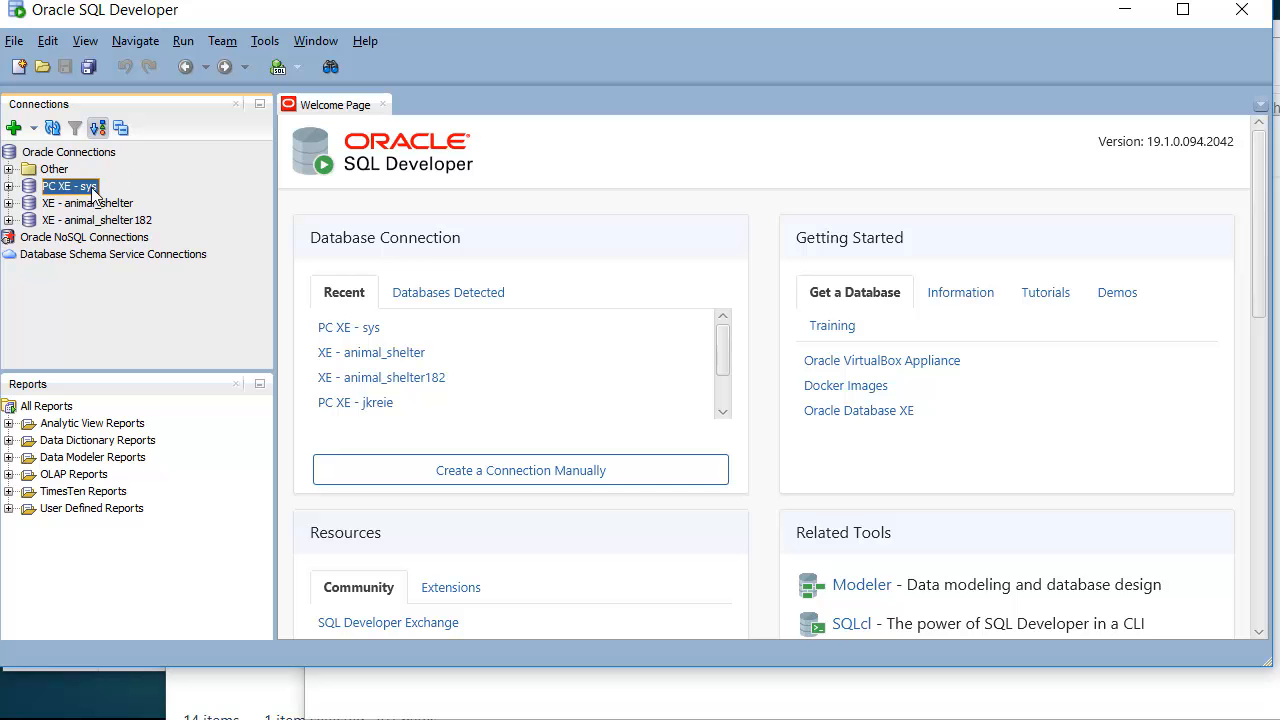
pyautogui.doubleClick(68, 186)
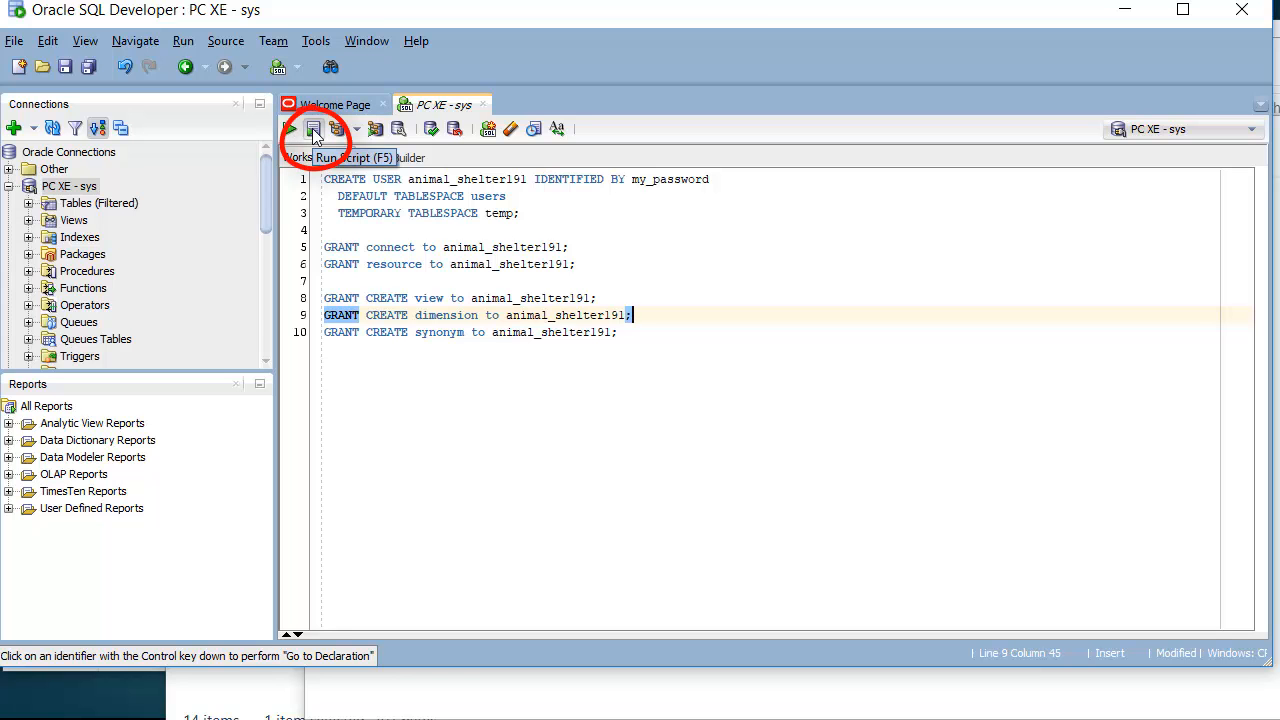
pyautogui.moveTo(338, 128)
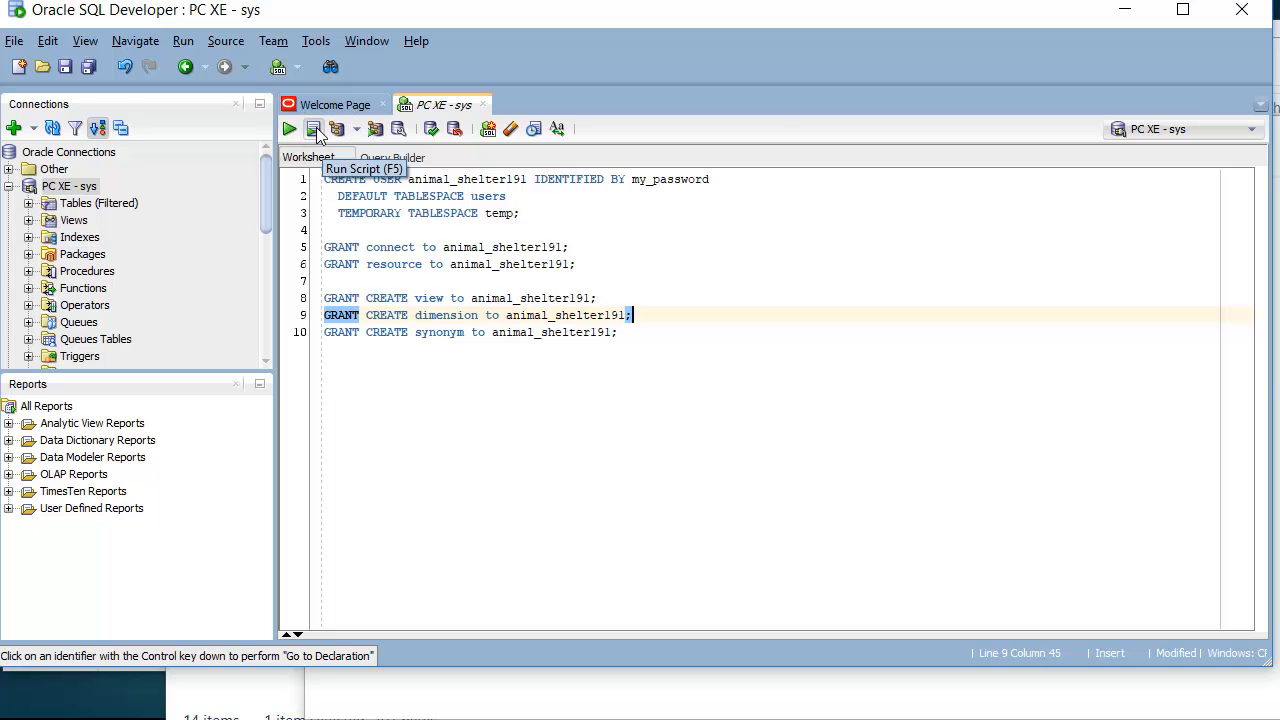
pyautogui.click(312, 128)
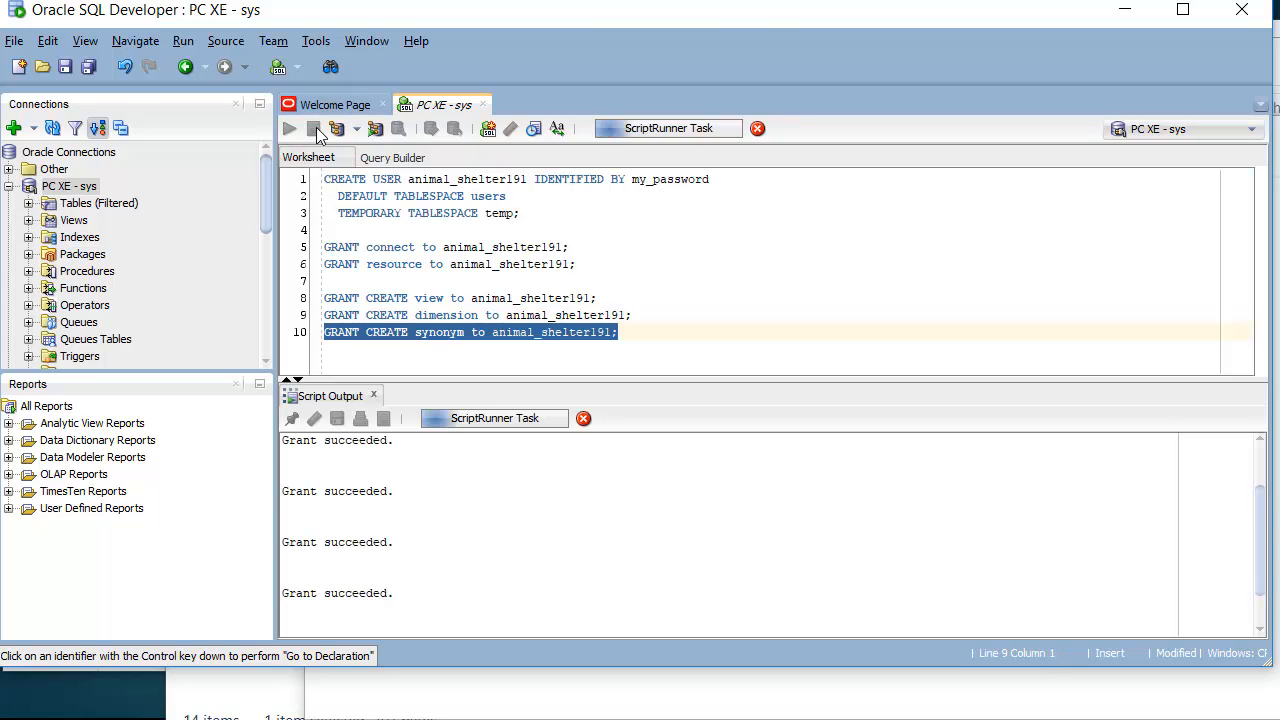
pyautogui.click(312, 128)
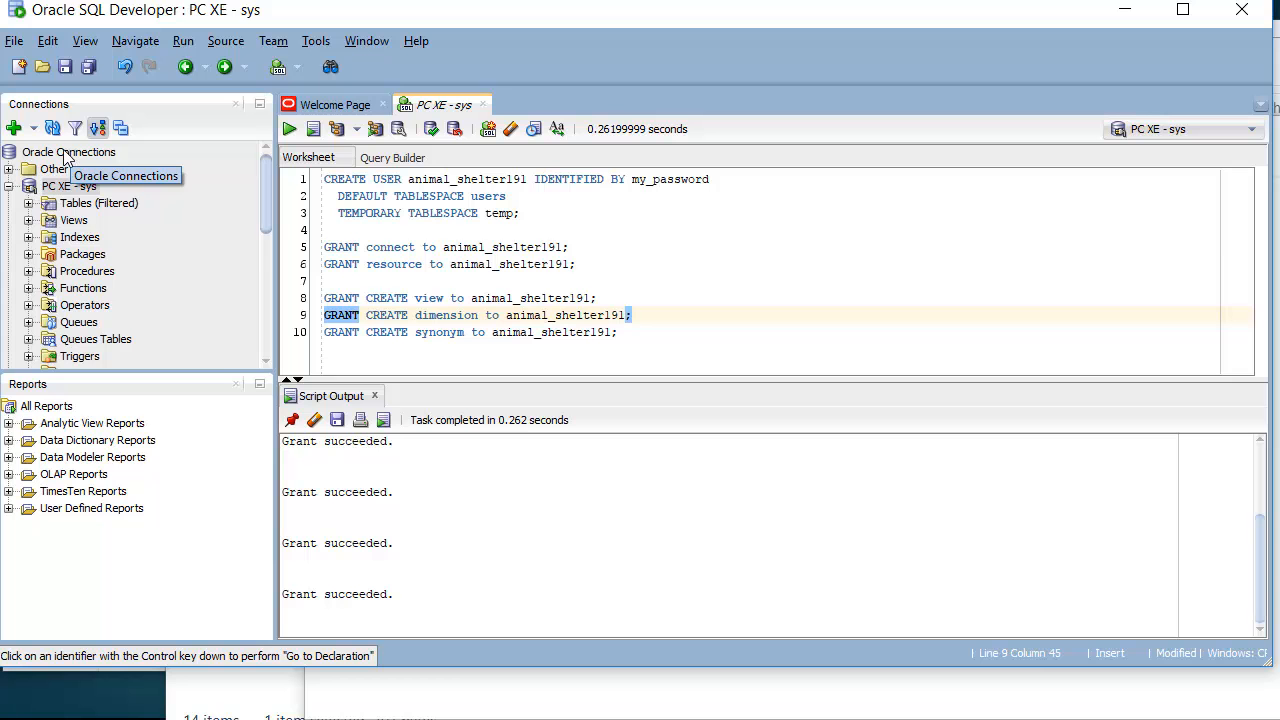
pyautogui.rightClick(68, 152)
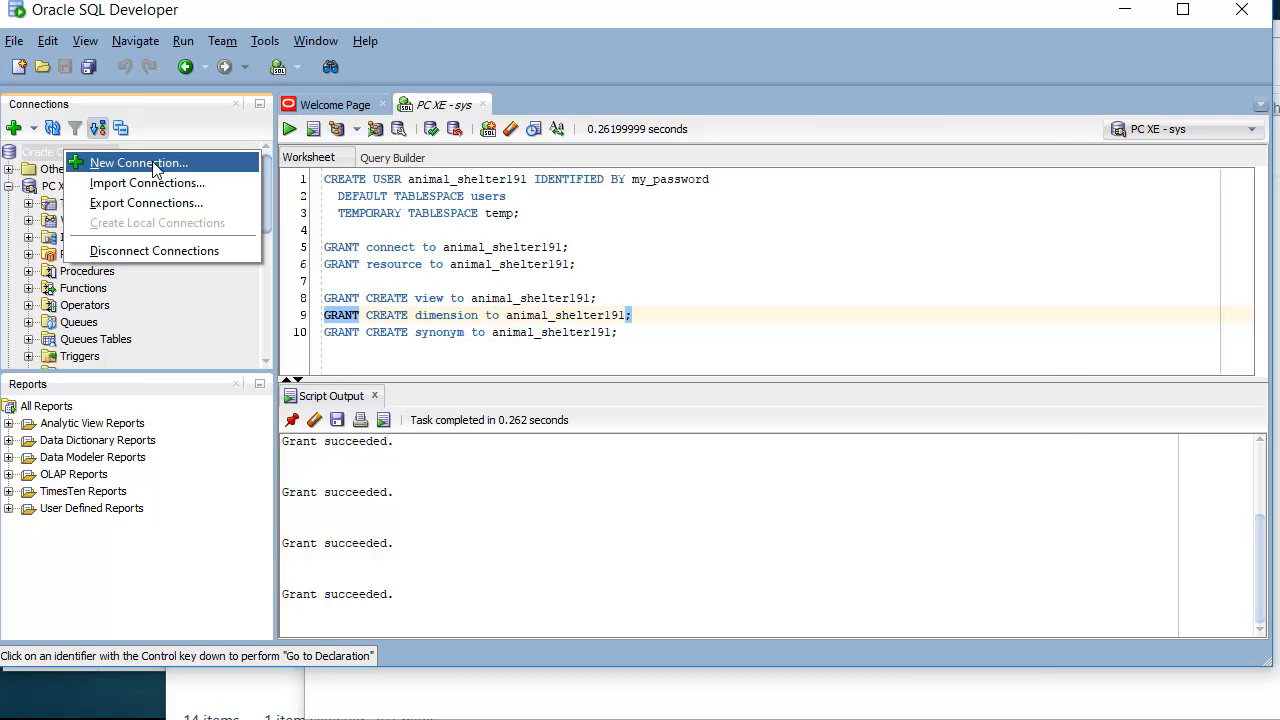
pyautogui.click(138, 162)
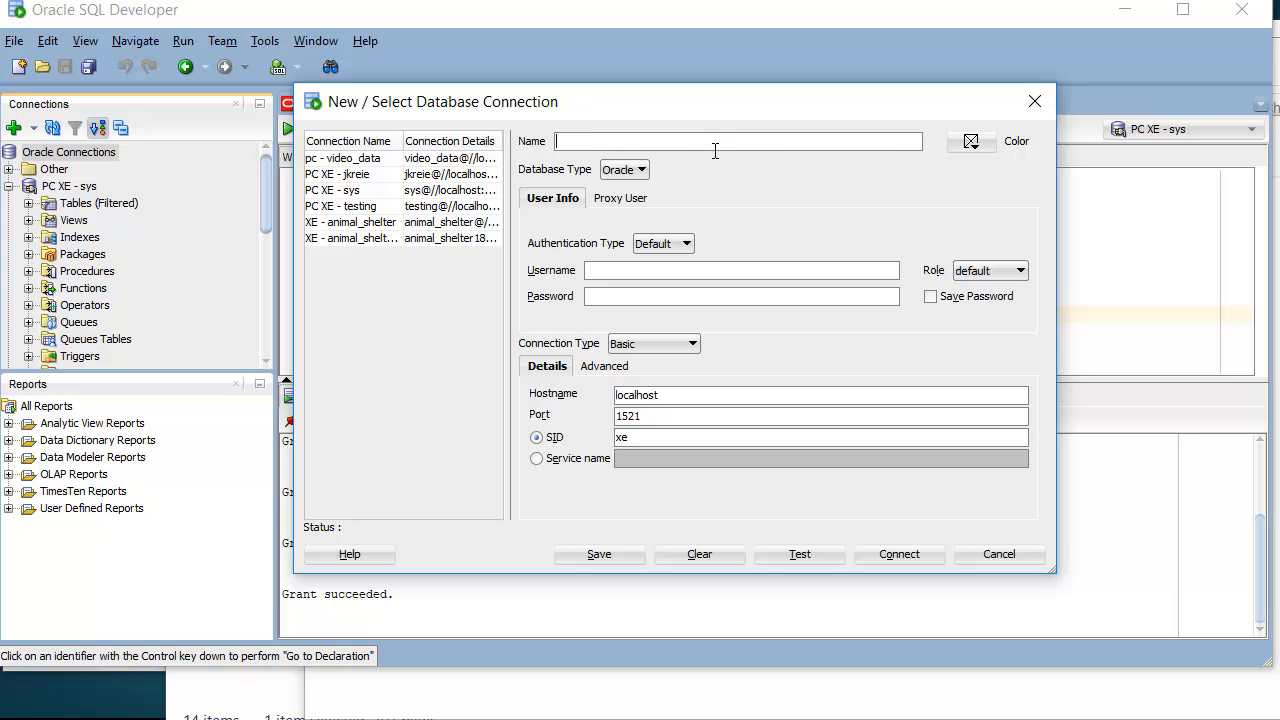
pyautogui.write('PC XE')
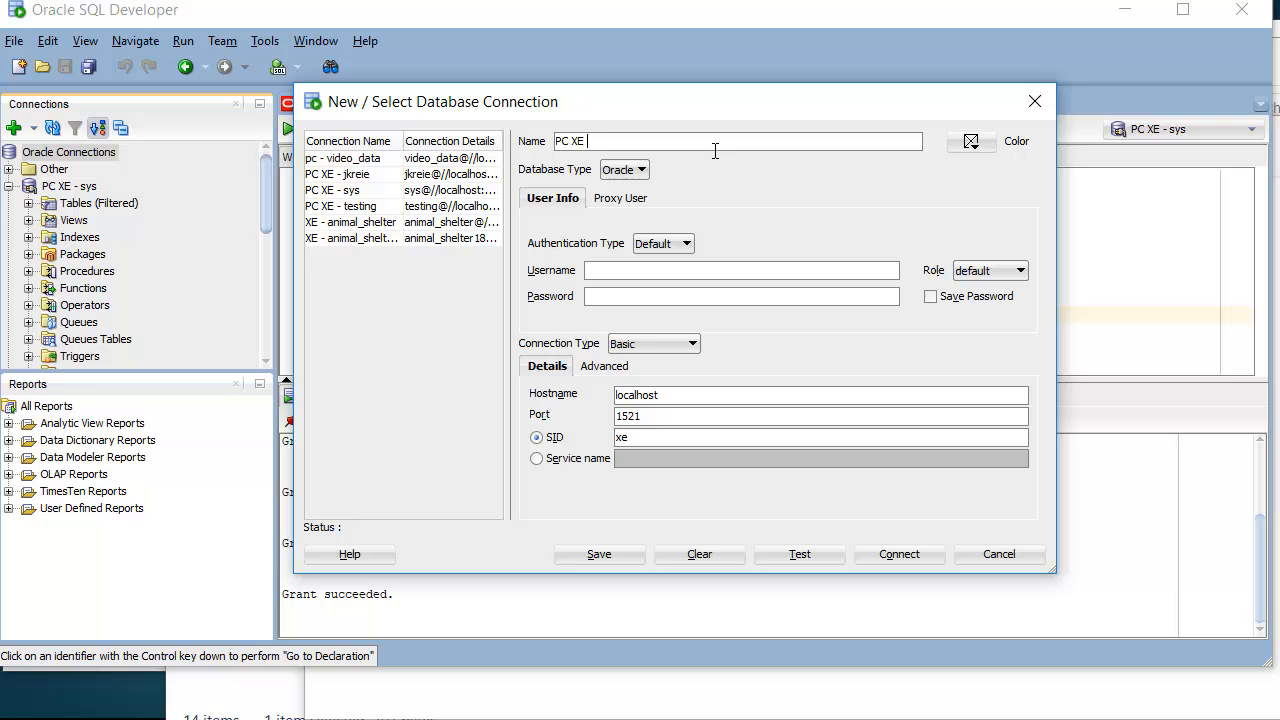
pyautogui.write('-')
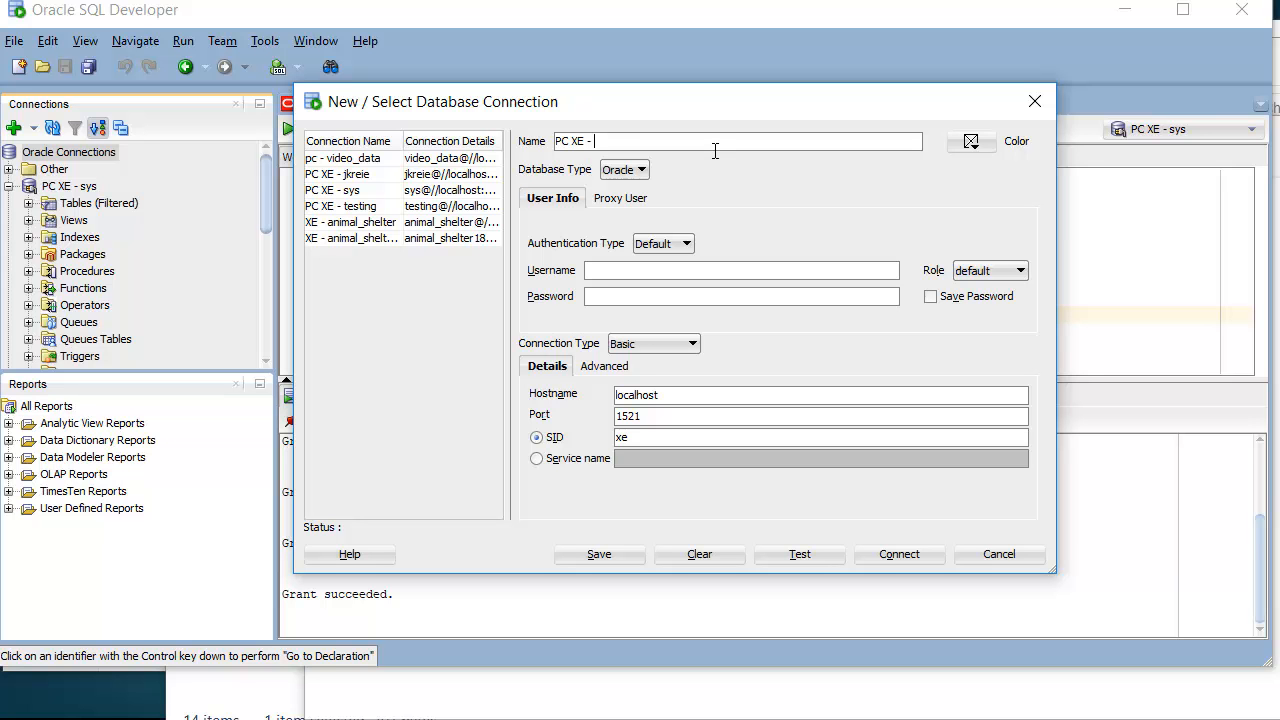
pyautogui.write('animal_')
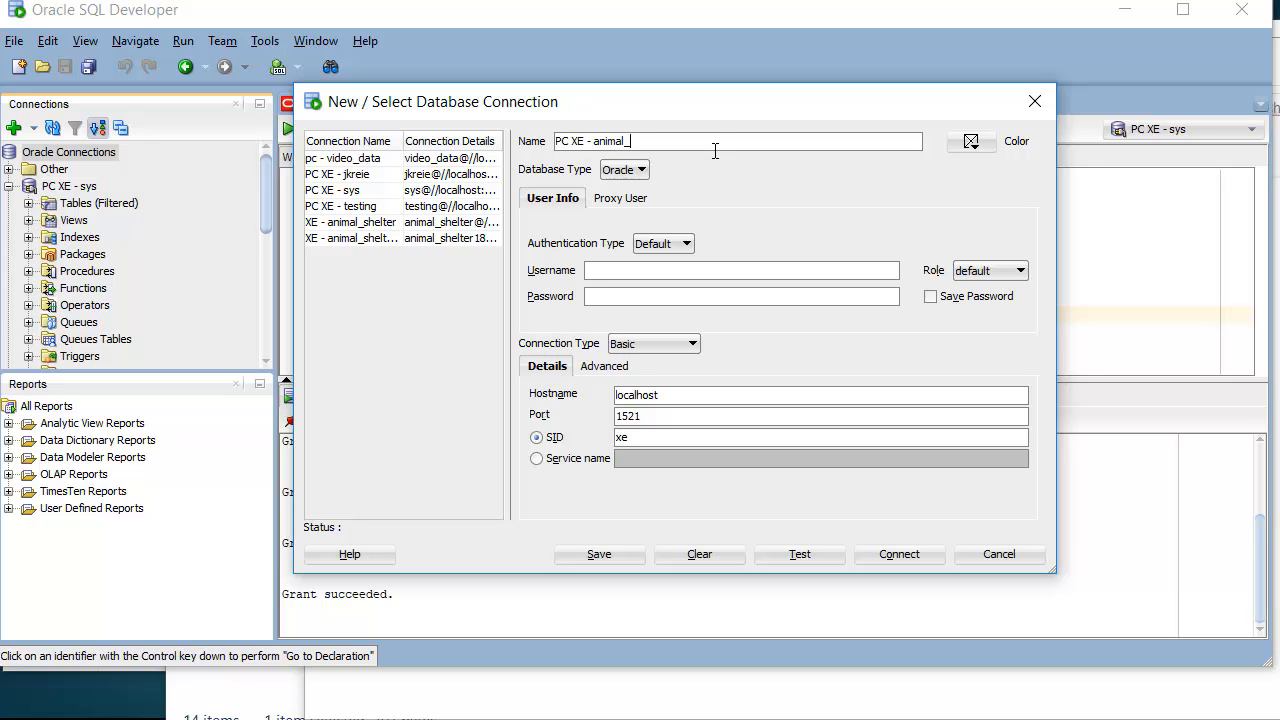
pyautogui.write('shelter1')
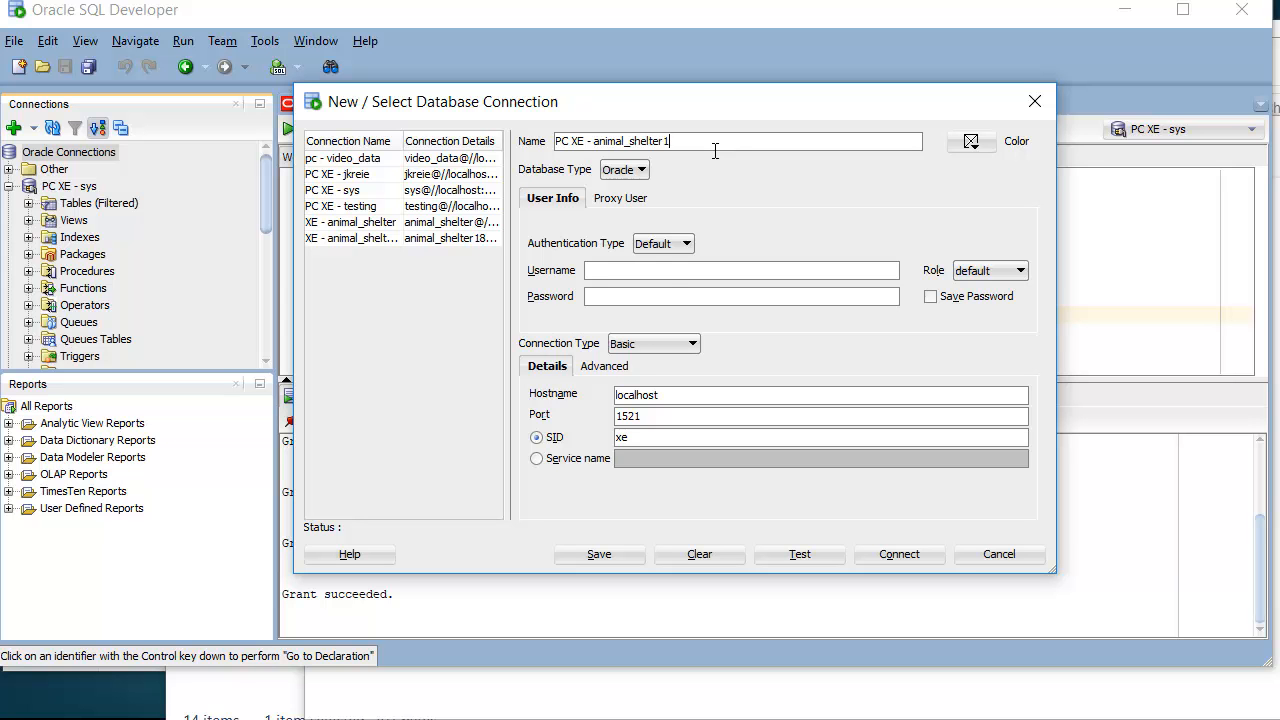
pyautogui.write('animal_shelter191')
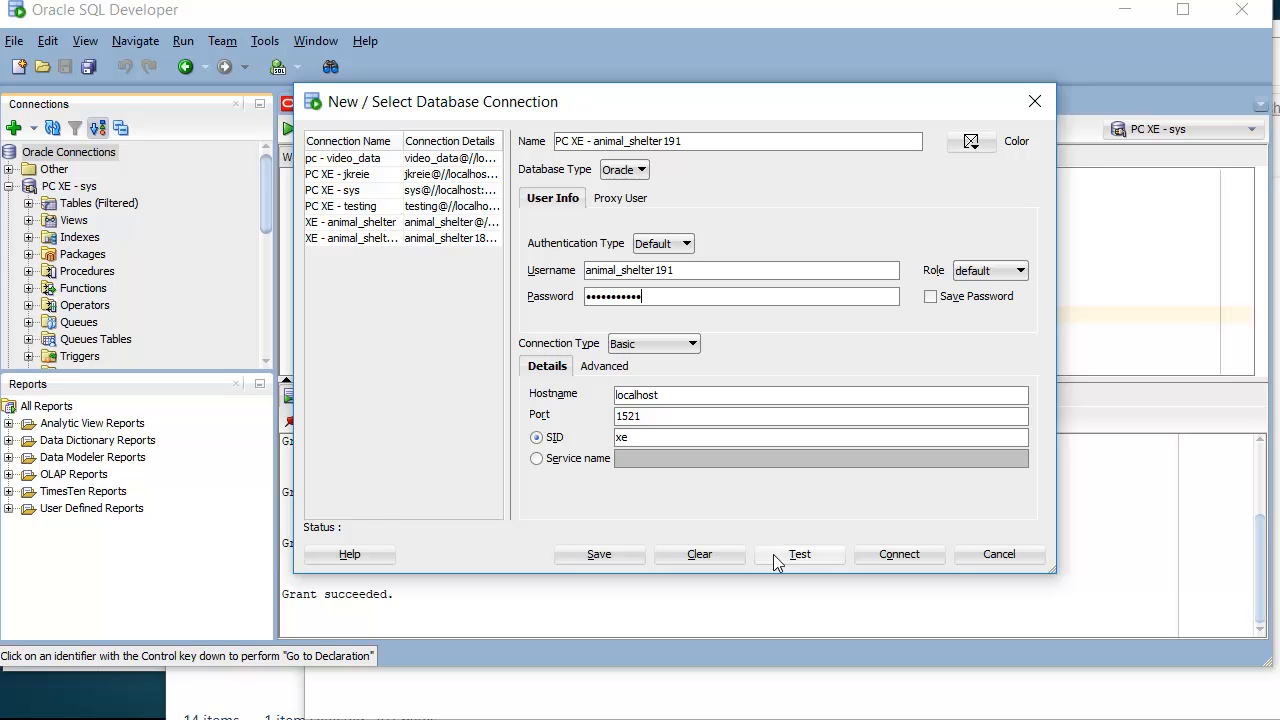
pyautogui.click(800, 554)
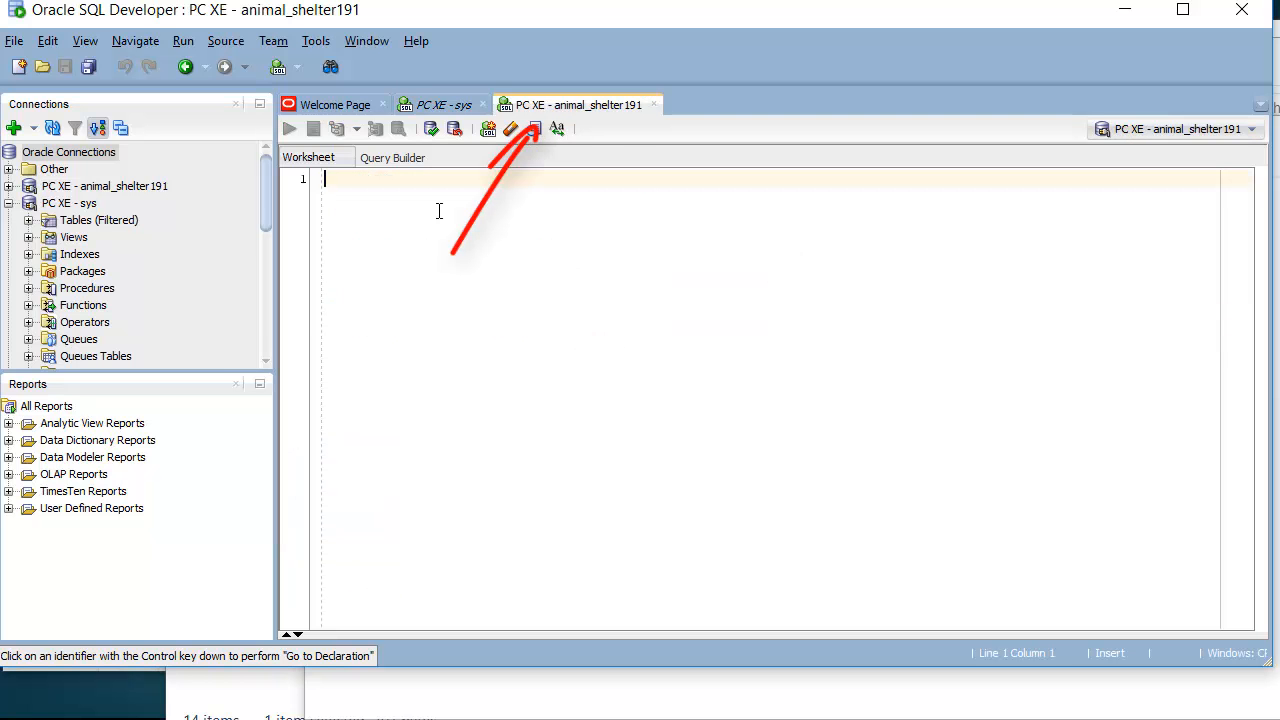
pyautogui.moveTo(616, 104)
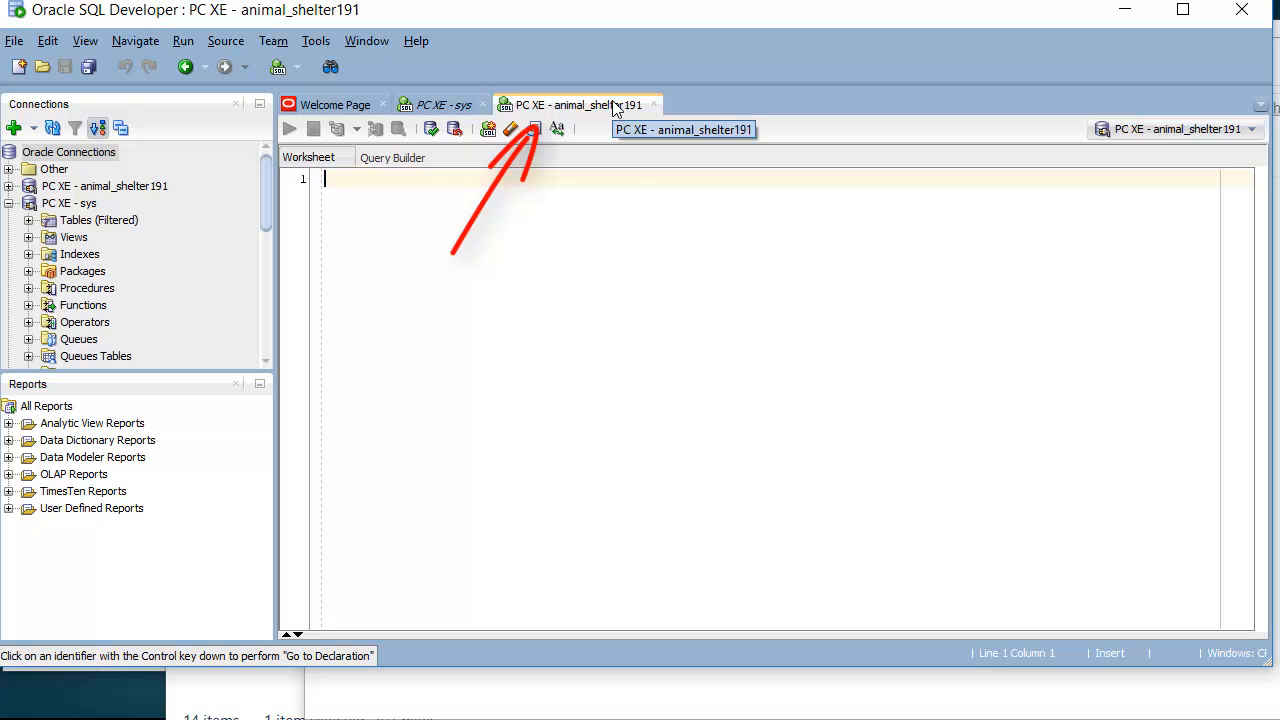
pyautogui.moveTo(716, 528)
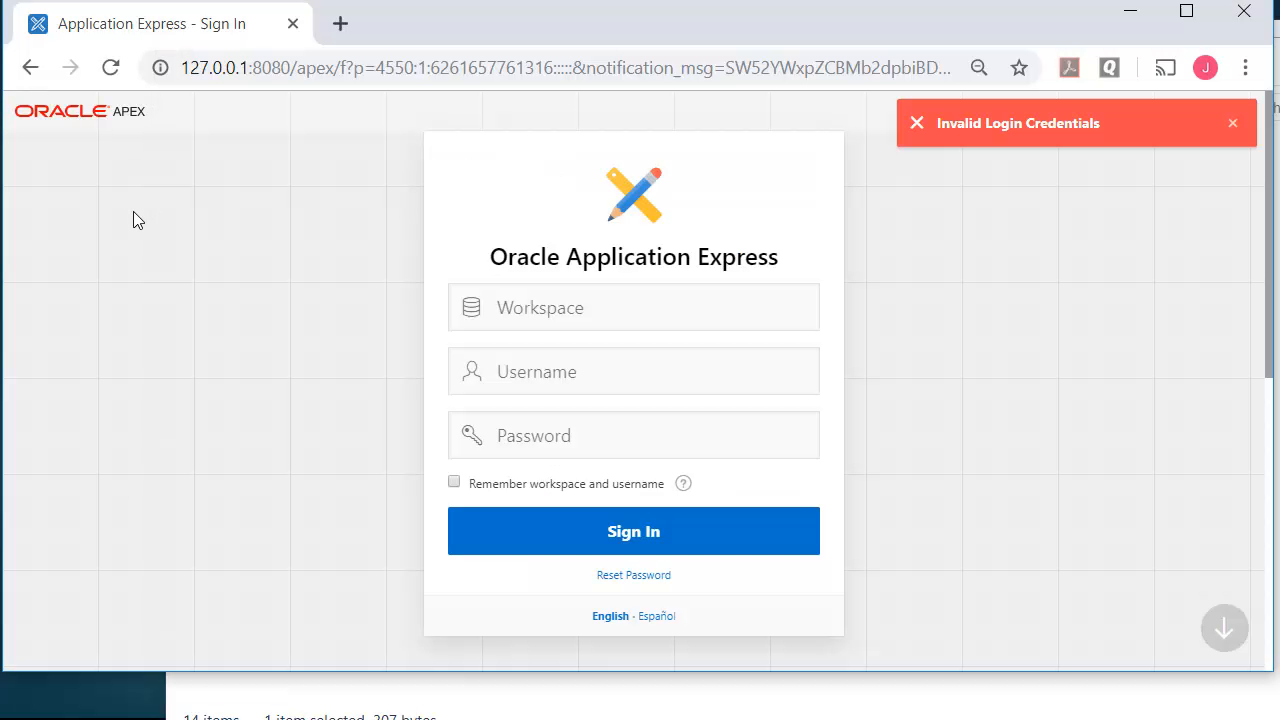
# Enter workspace internal and username admin on the APEX sign-in page
pyautogui.click(632, 308)
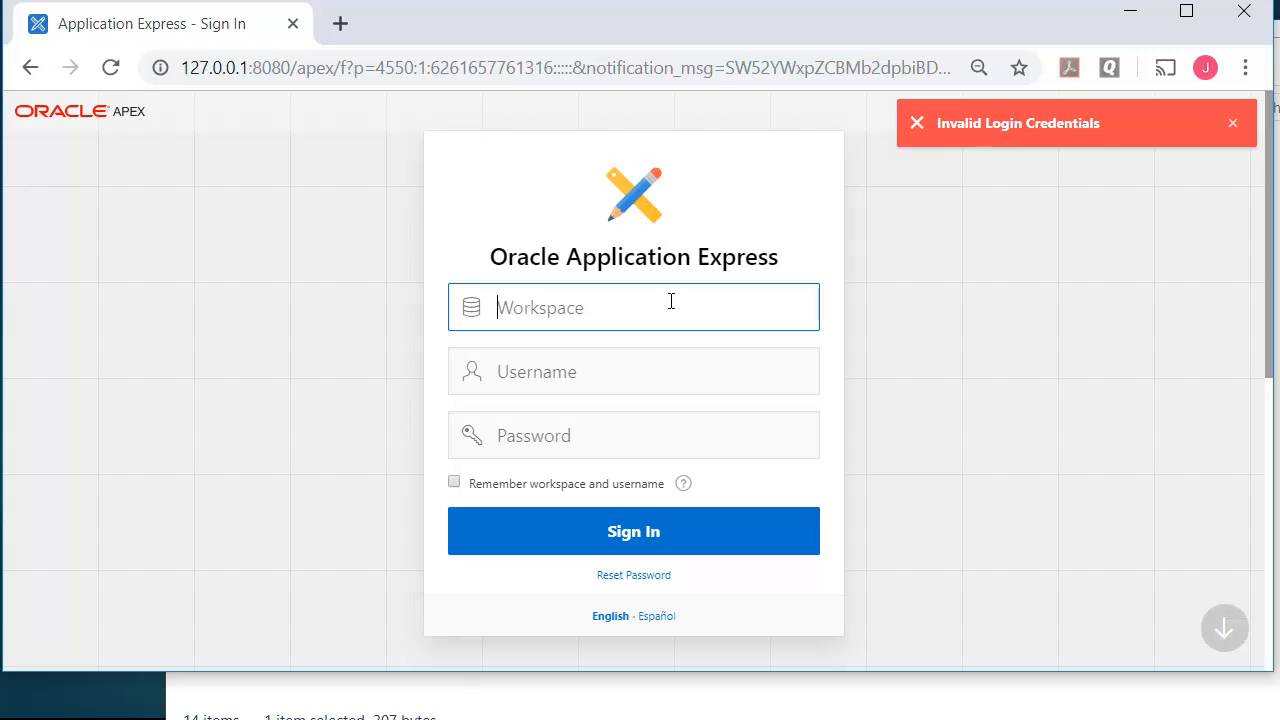
pyautogui.write('internal')
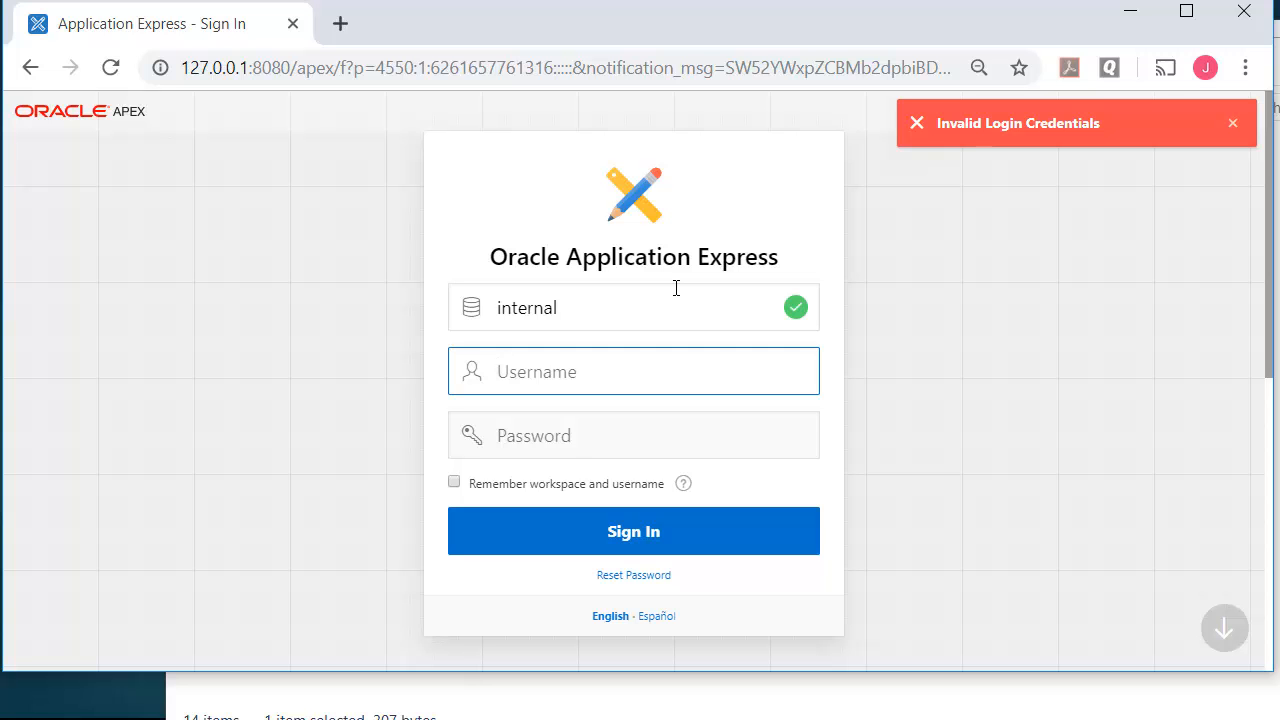
pyautogui.write('admin')
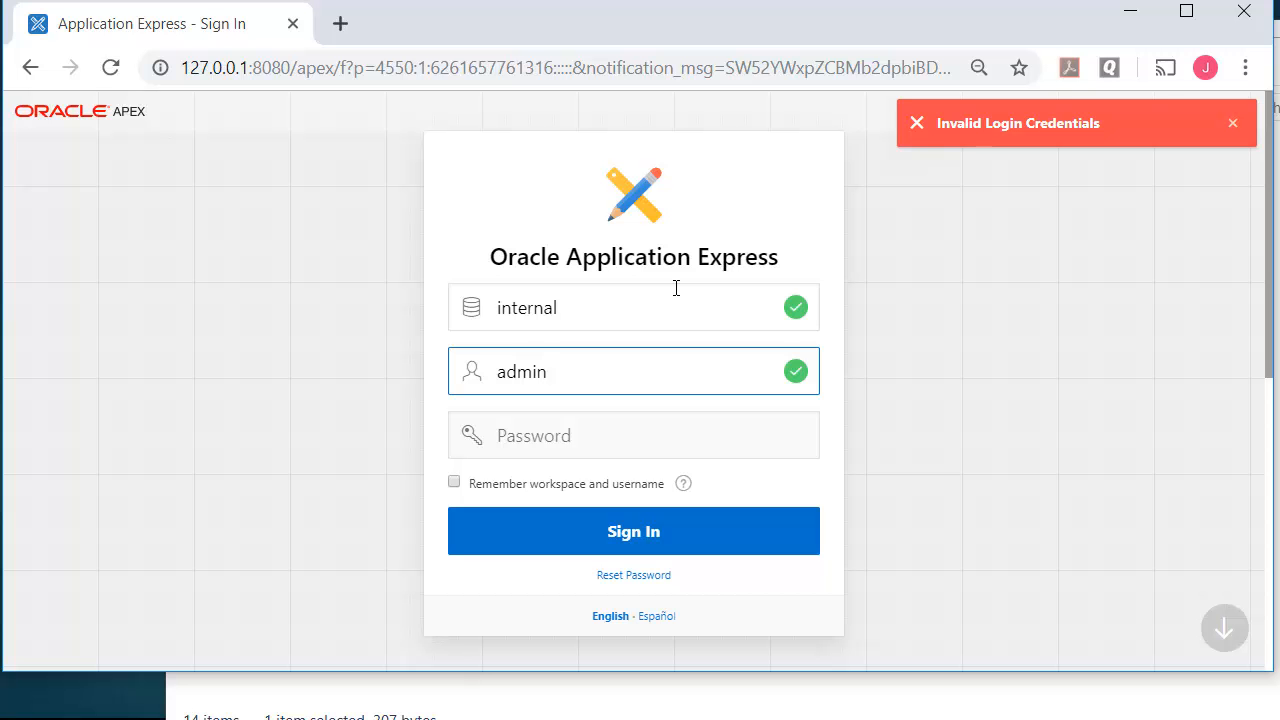
# Sign in as admin to the INTERNAL workspace and review the Instance Administration page
pyautogui.click(632, 436)
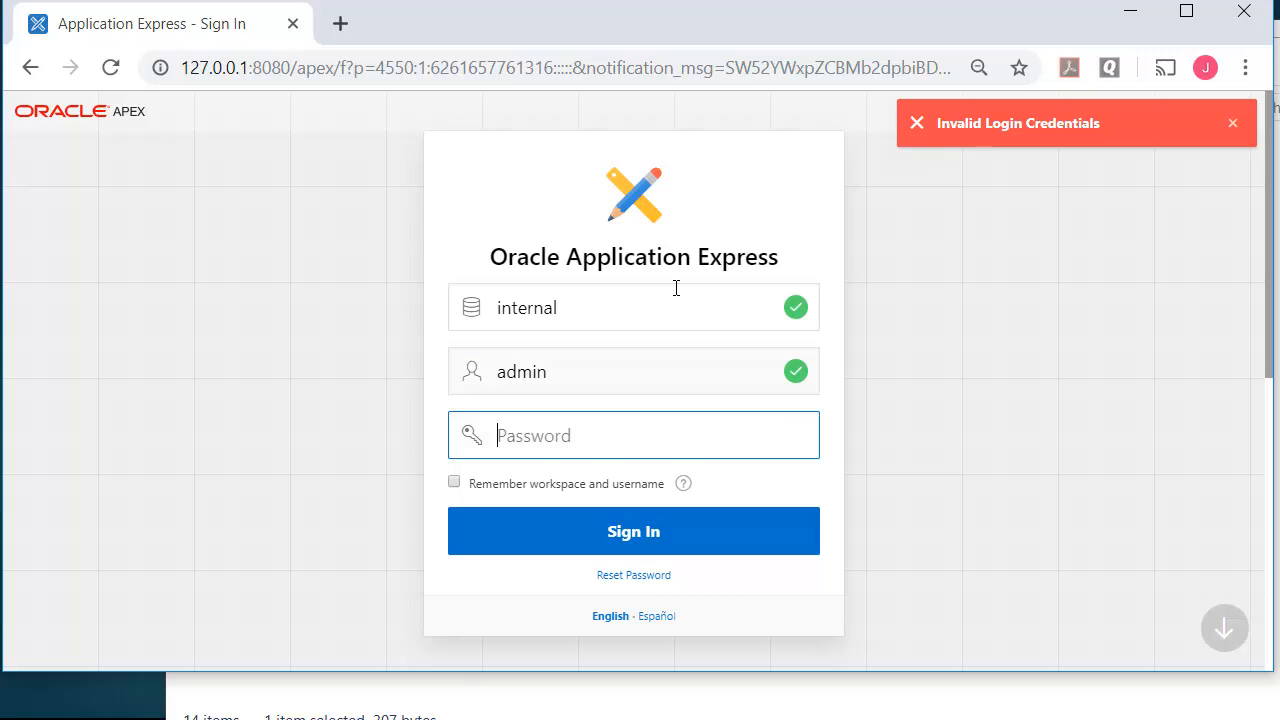
pyautogui.click(632, 532)
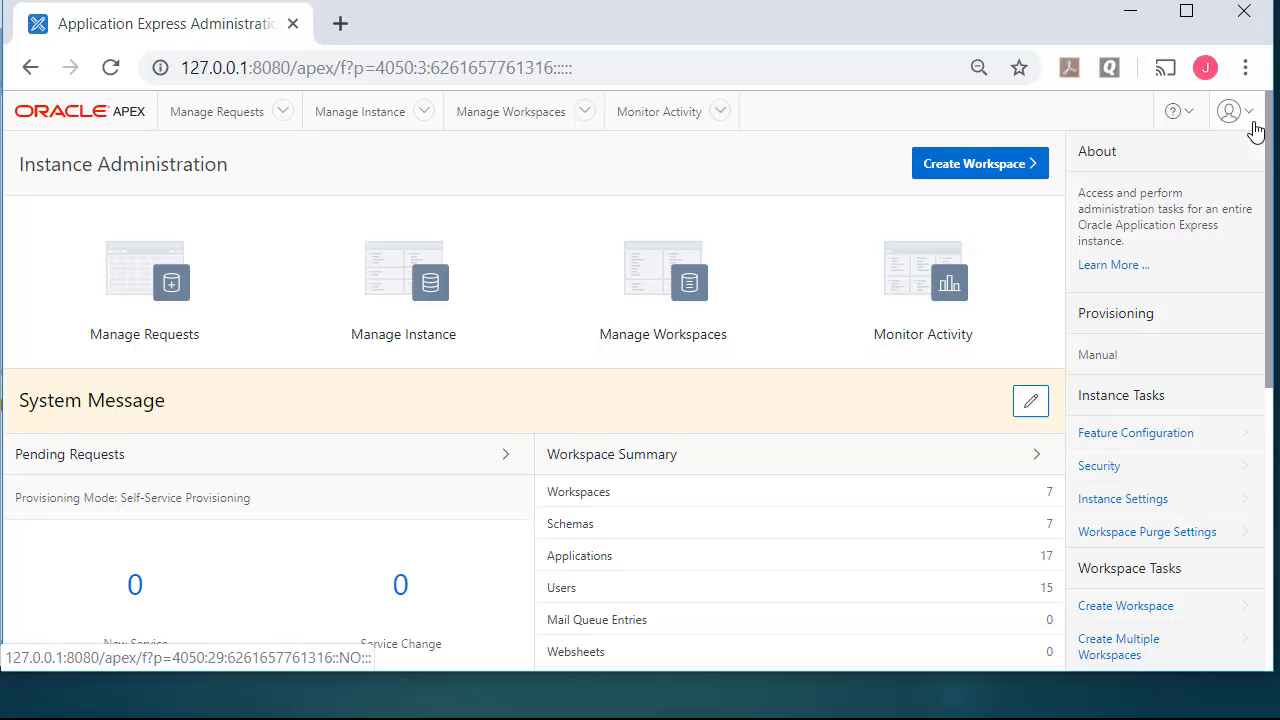
pyautogui.click(1228, 112)
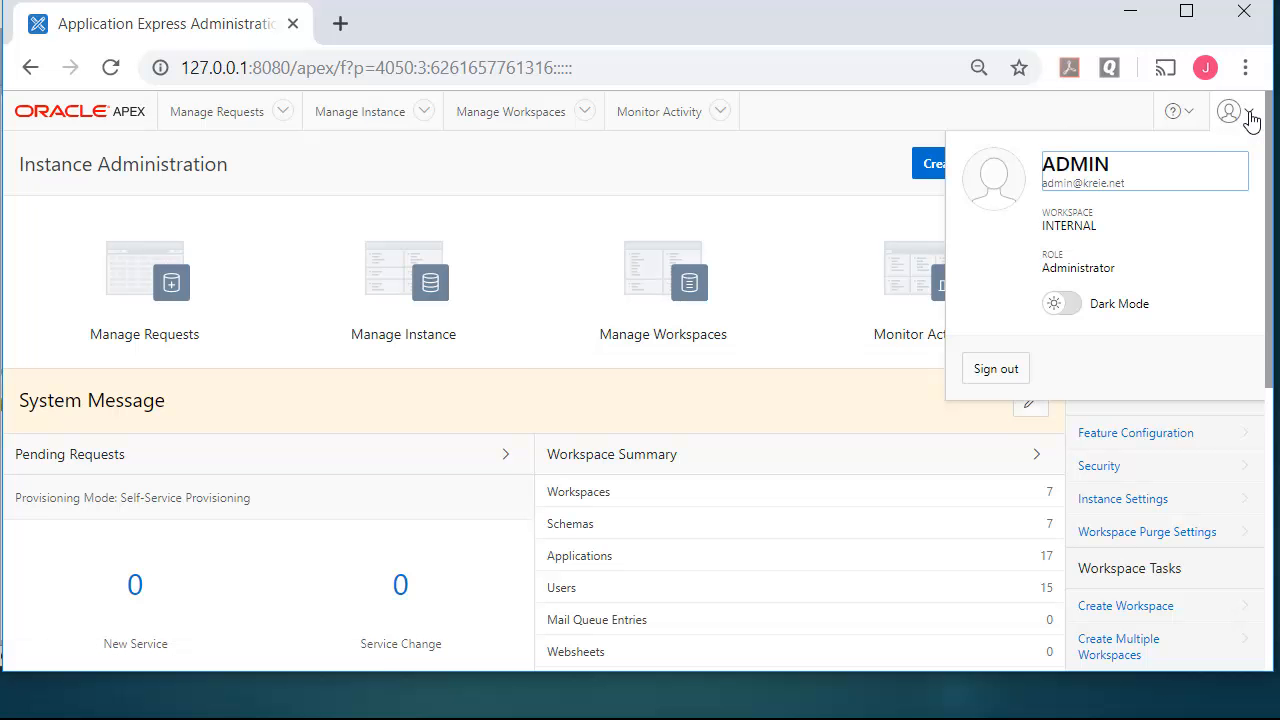
pyautogui.moveTo(728, 180)
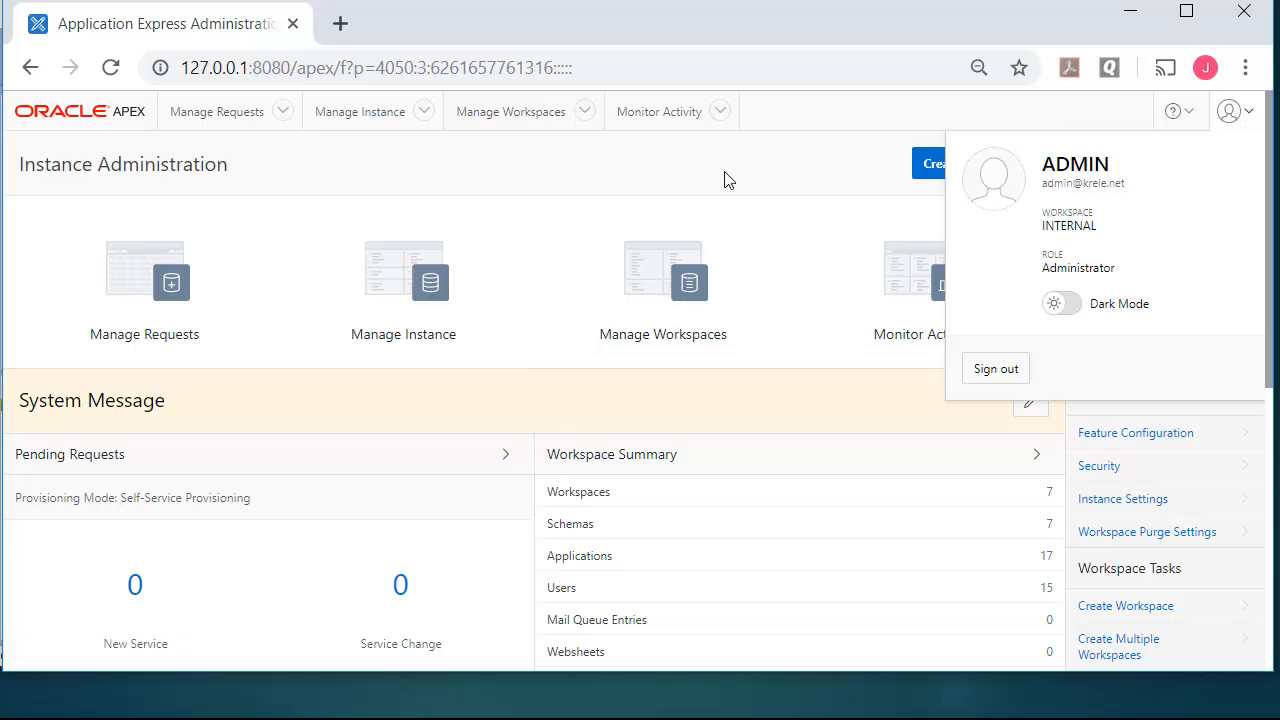
pyautogui.scroll(-3)
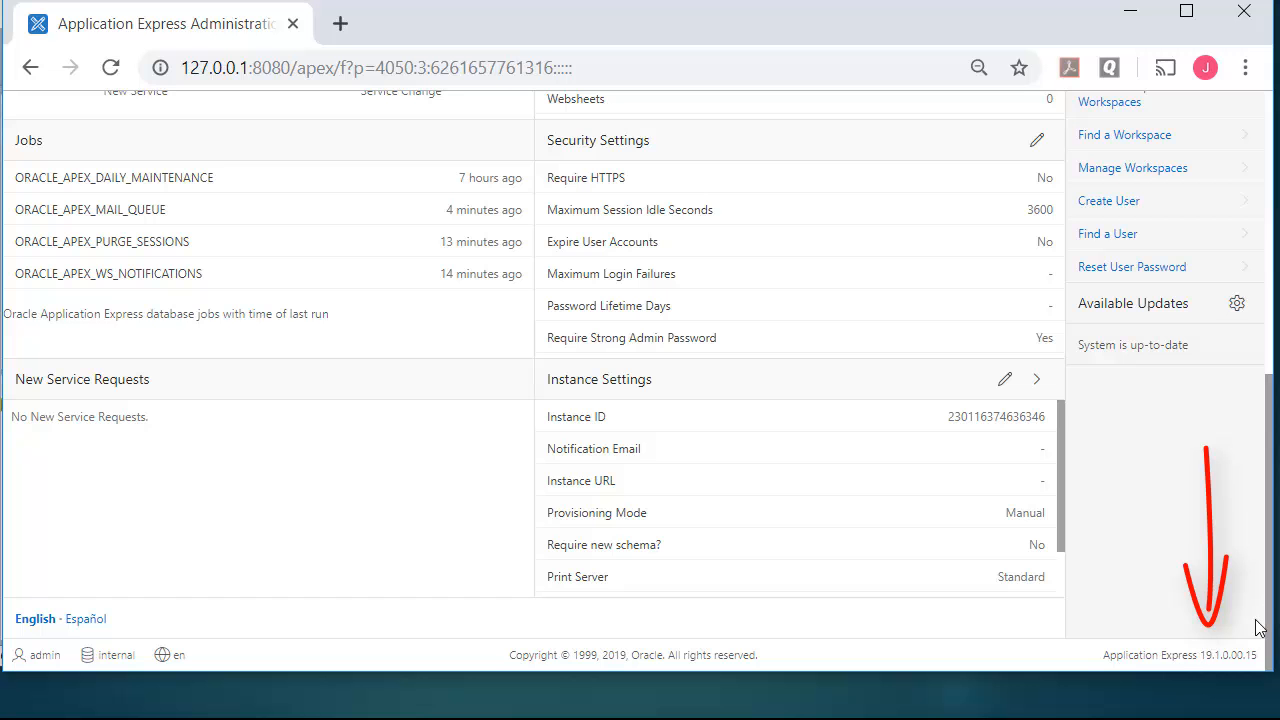
pyautogui.scroll(3)
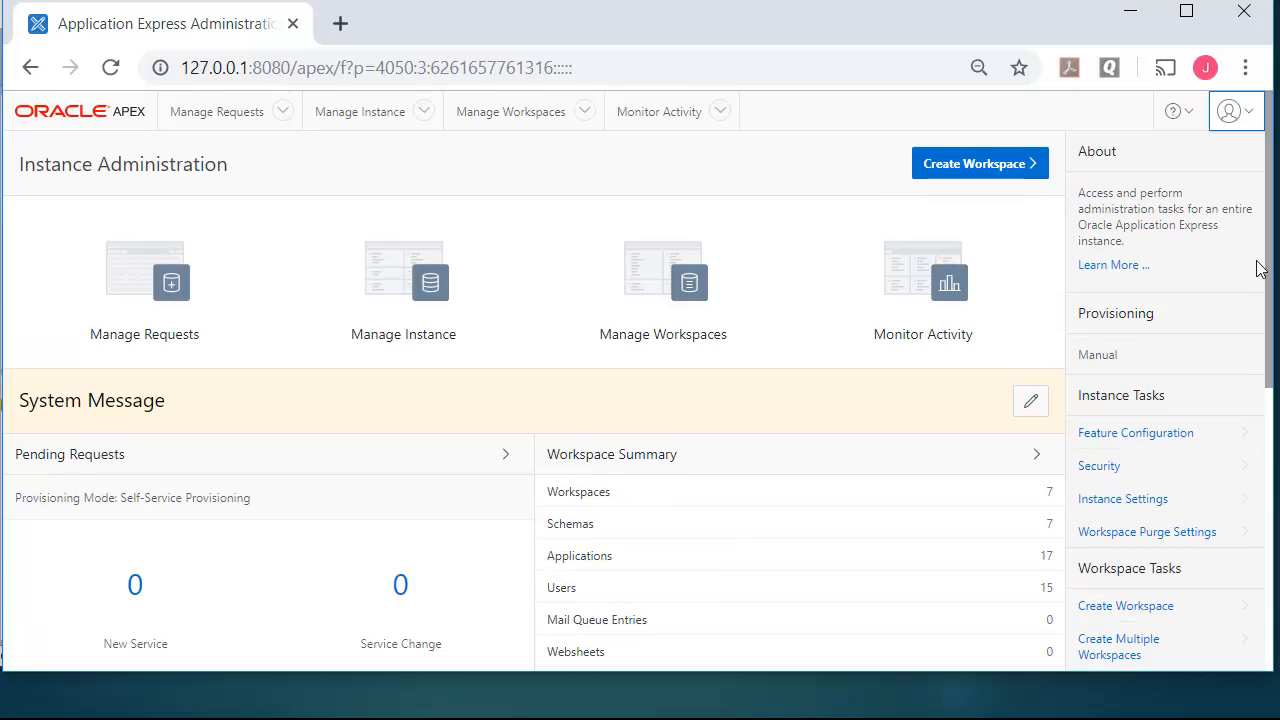
pyautogui.moveTo(664, 280)
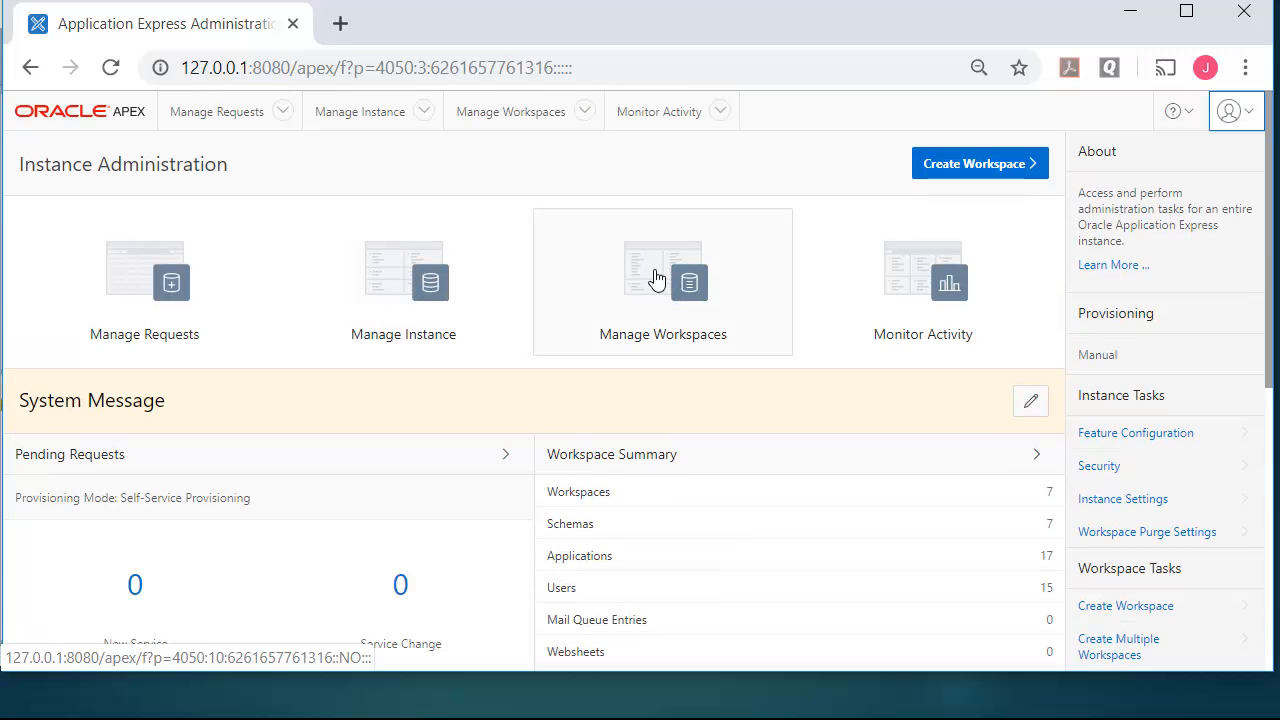
# Start the Create Workspace wizard from Manage Workspaces and name the workspace animal shelter191
pyautogui.click(664, 280)
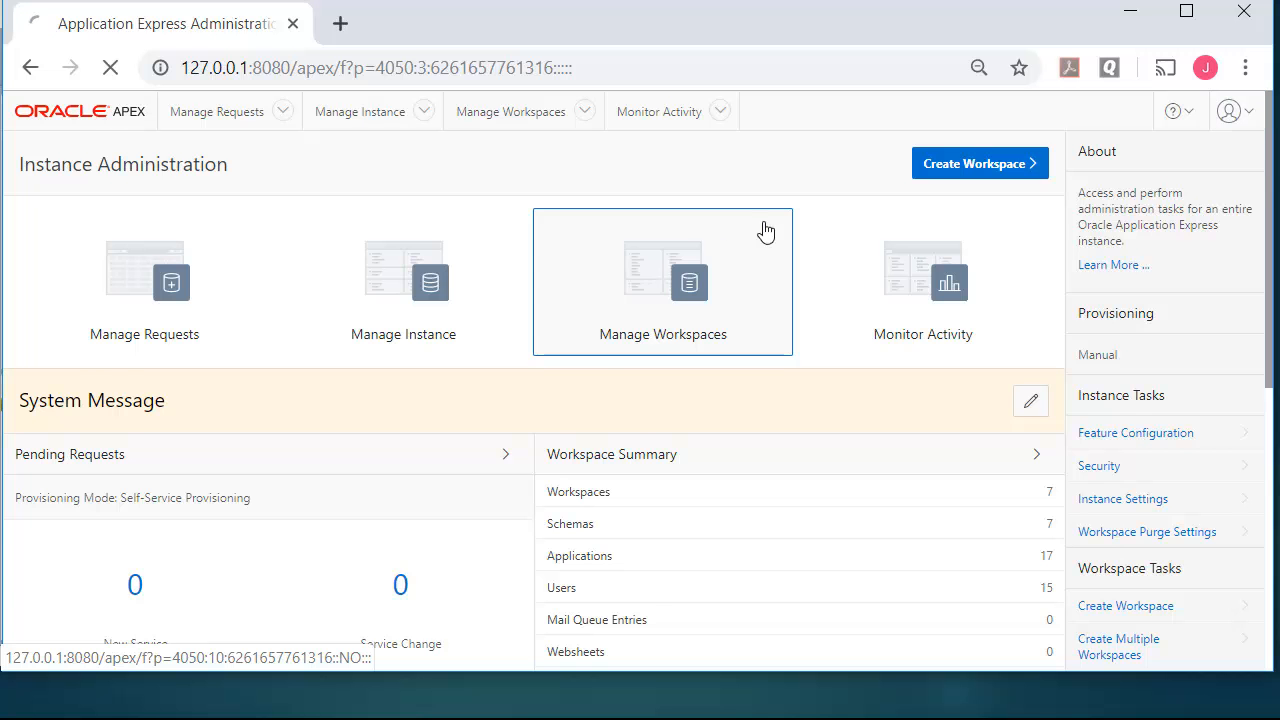
pyautogui.click(664, 280)
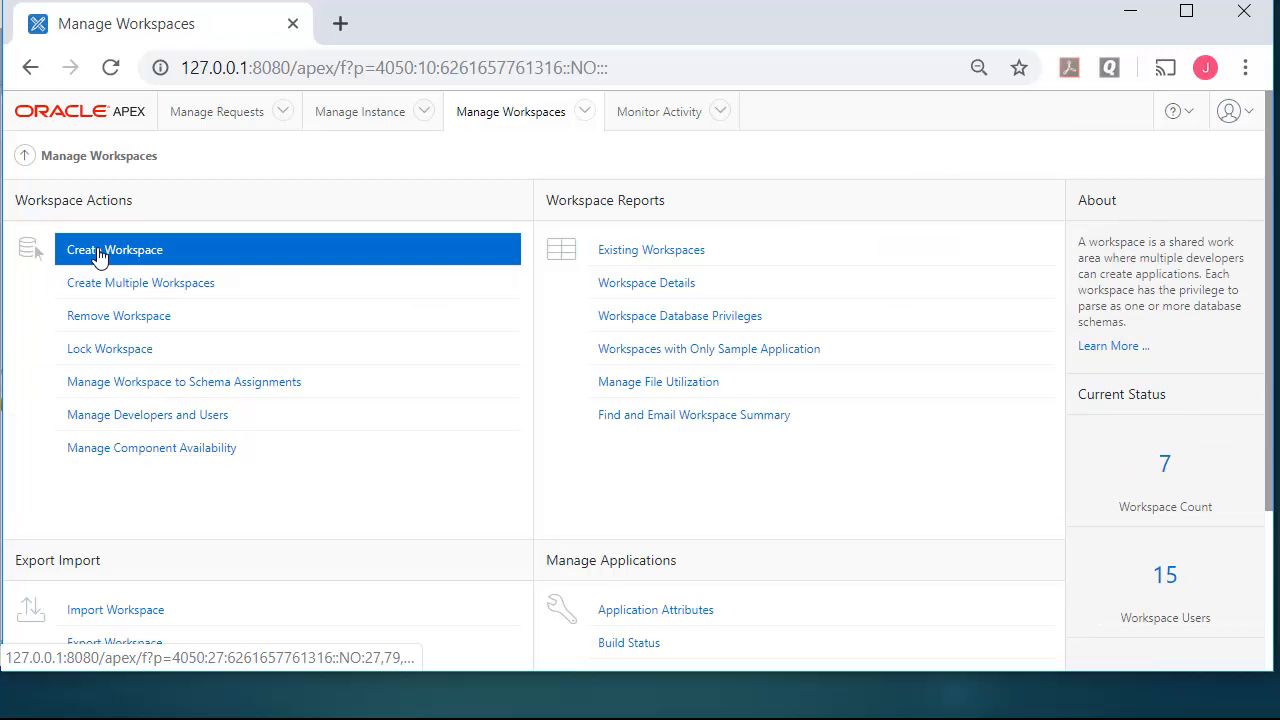
pyautogui.click(114, 248)
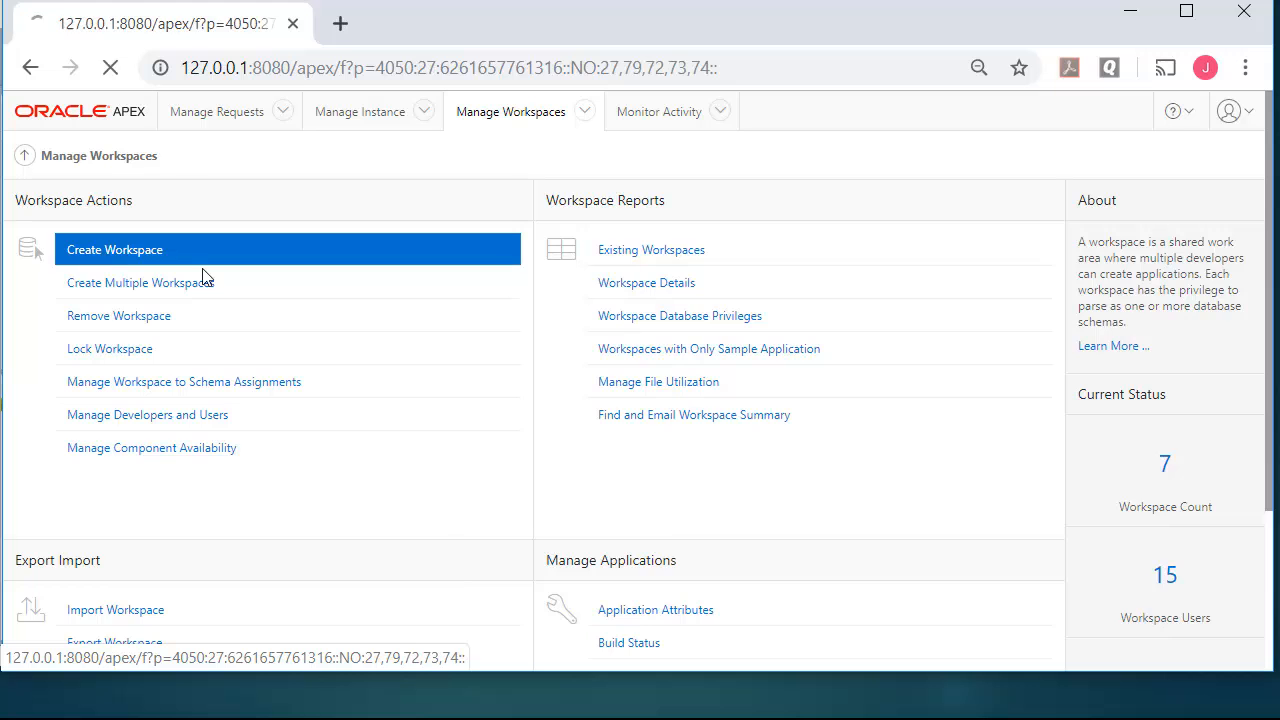
pyautogui.click(114, 248)
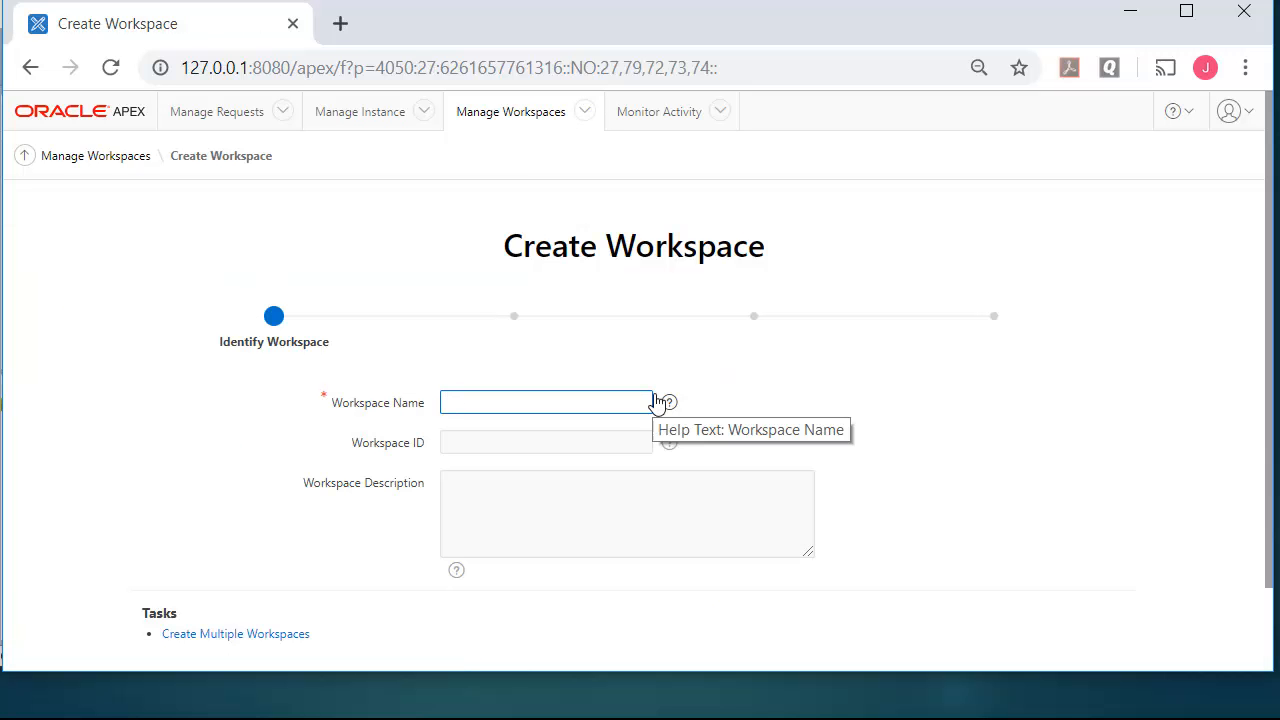
pyautogui.write('animal')
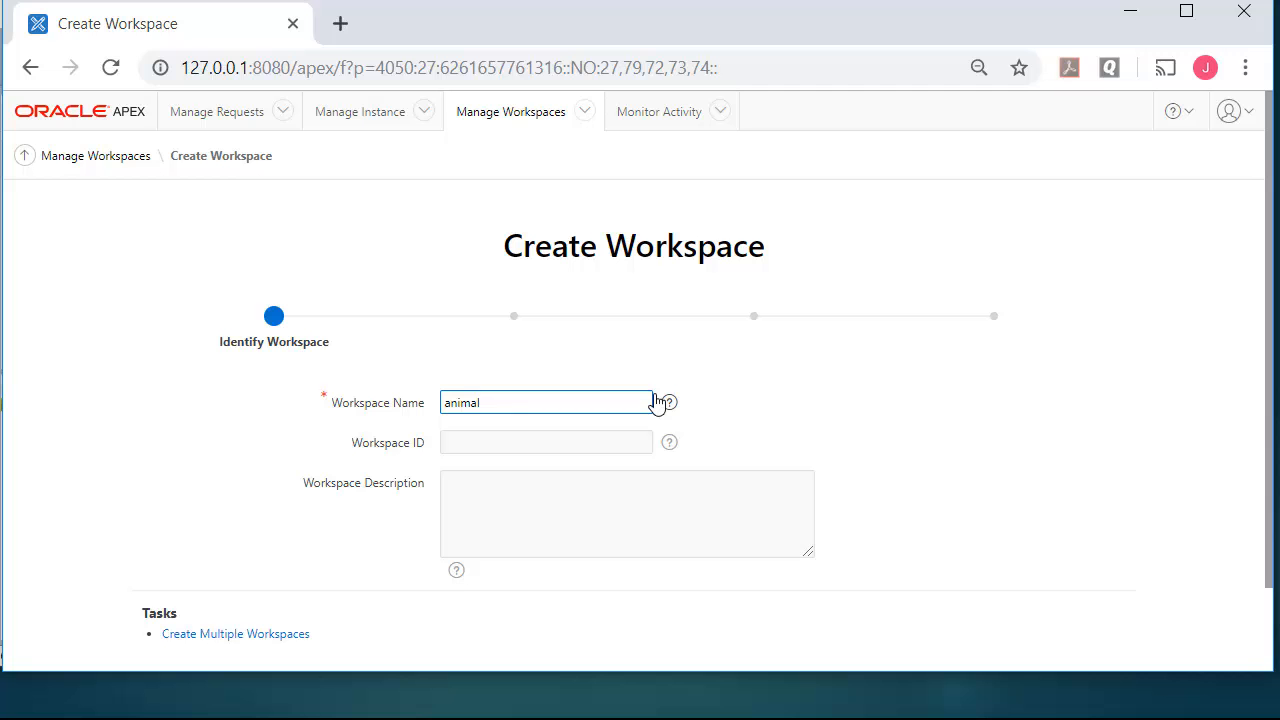
pyautogui.write('shelter')
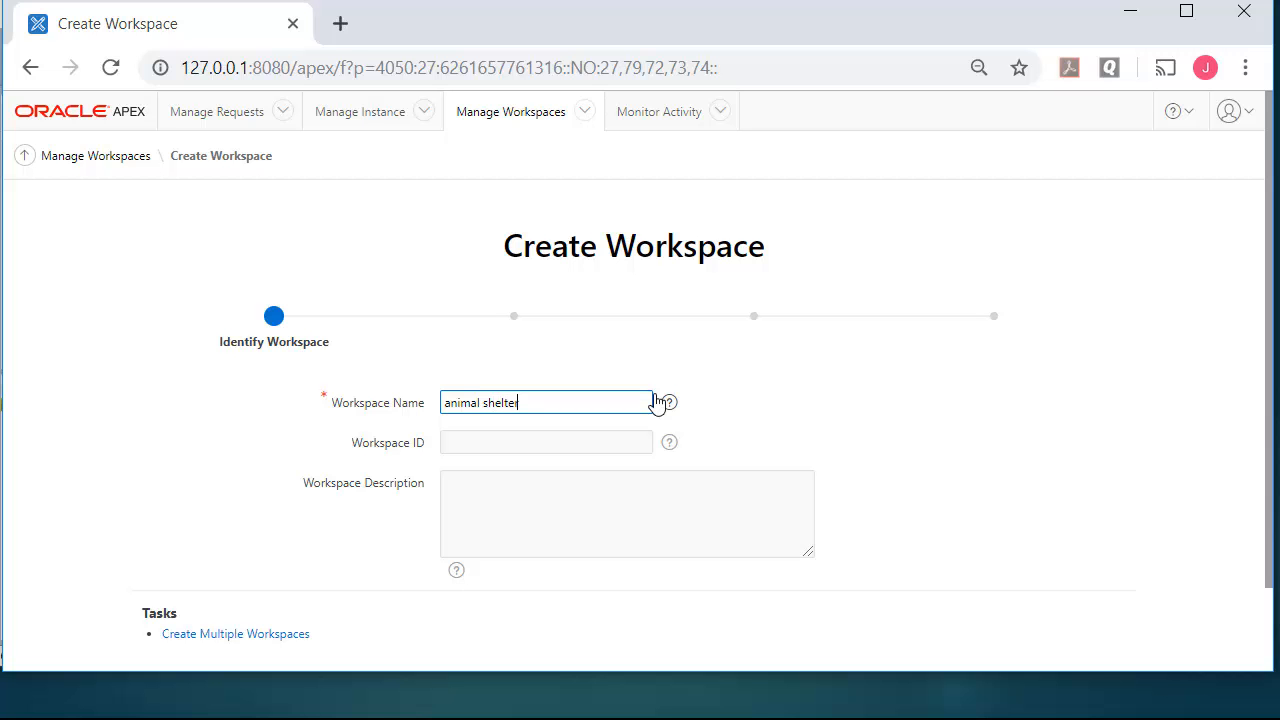
pyautogui.write('191')
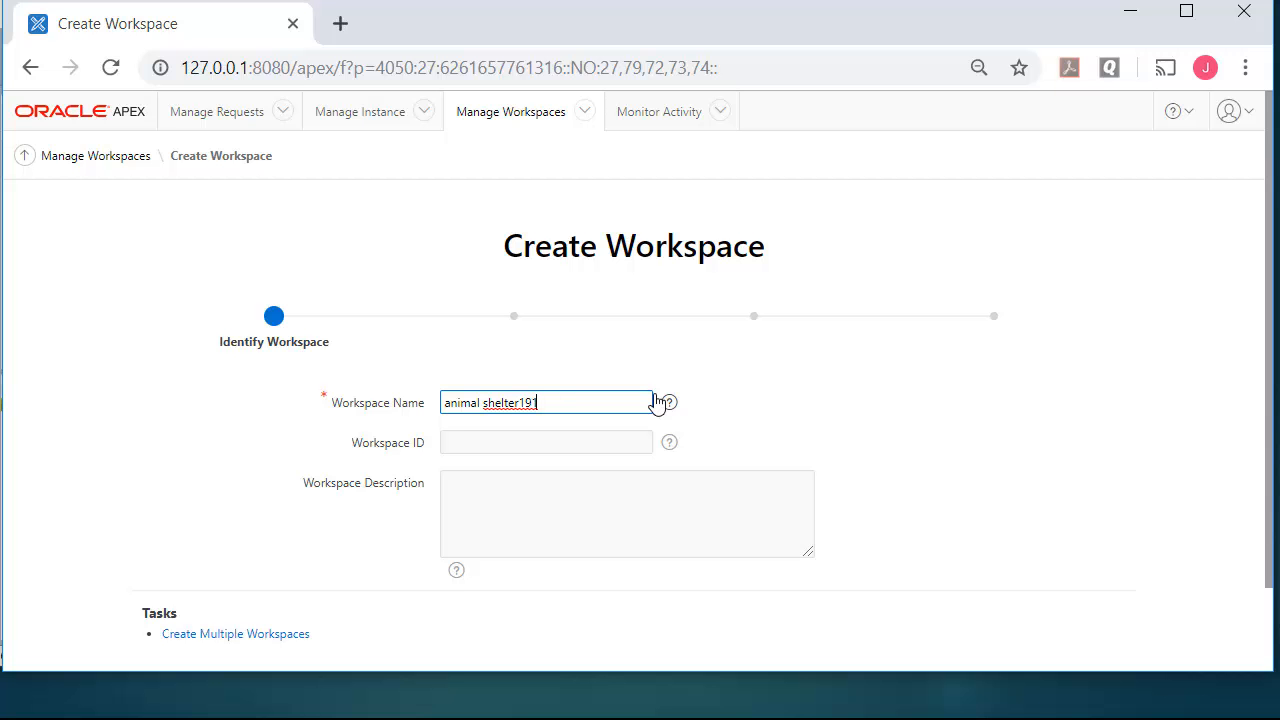
pyautogui.moveTo(668, 468)
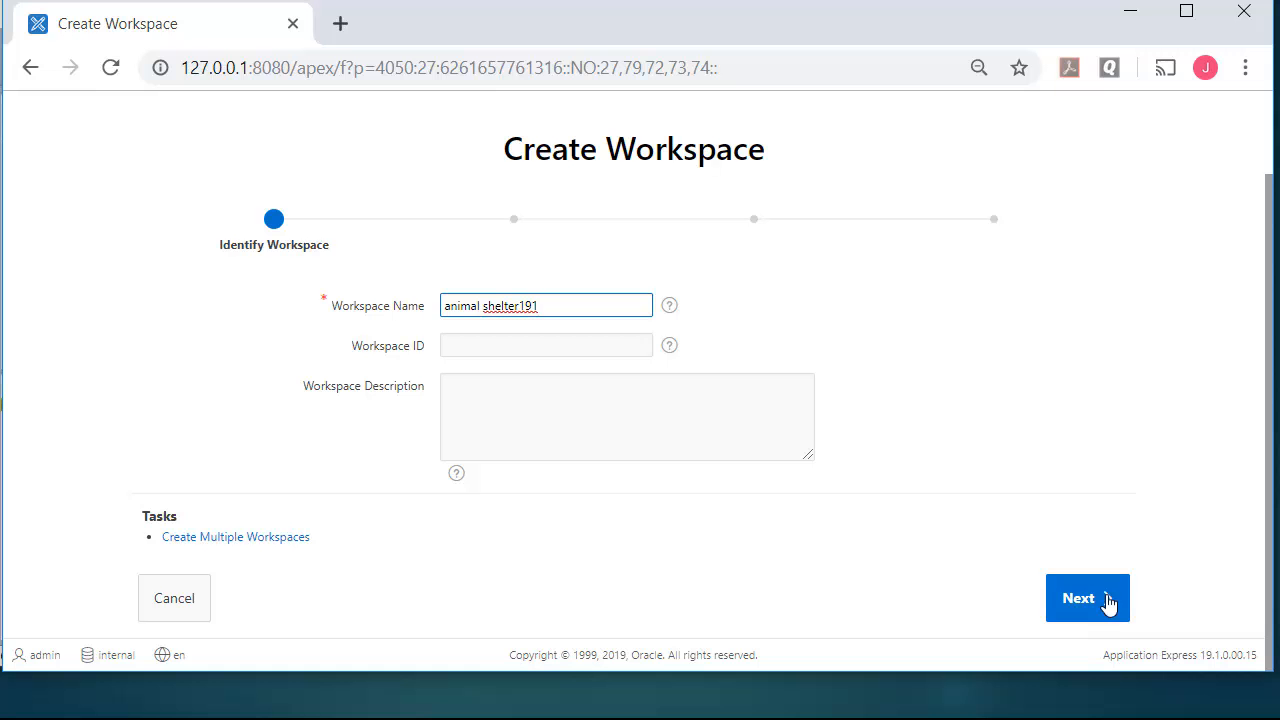
# On the schema step, set Re-use existing schema to Yes and pick ANIMAL_SHELTER191
pyautogui.click(1088, 596)
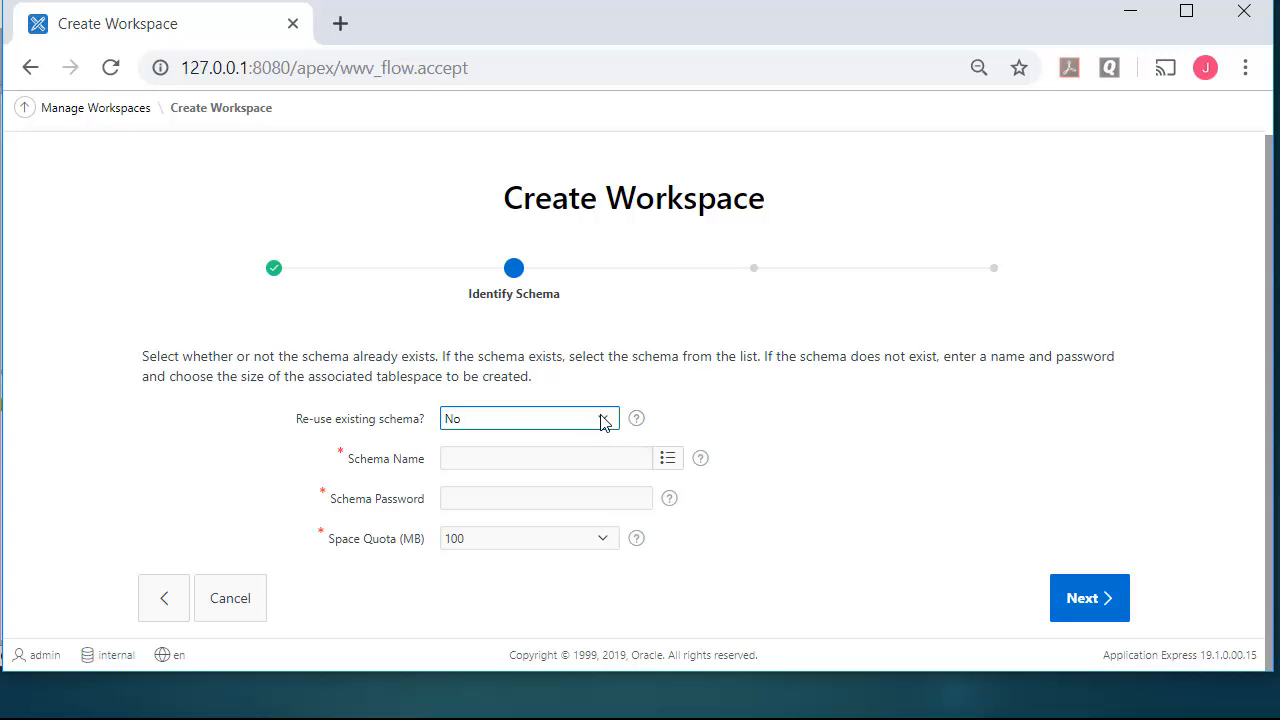
pyautogui.click(528, 418)
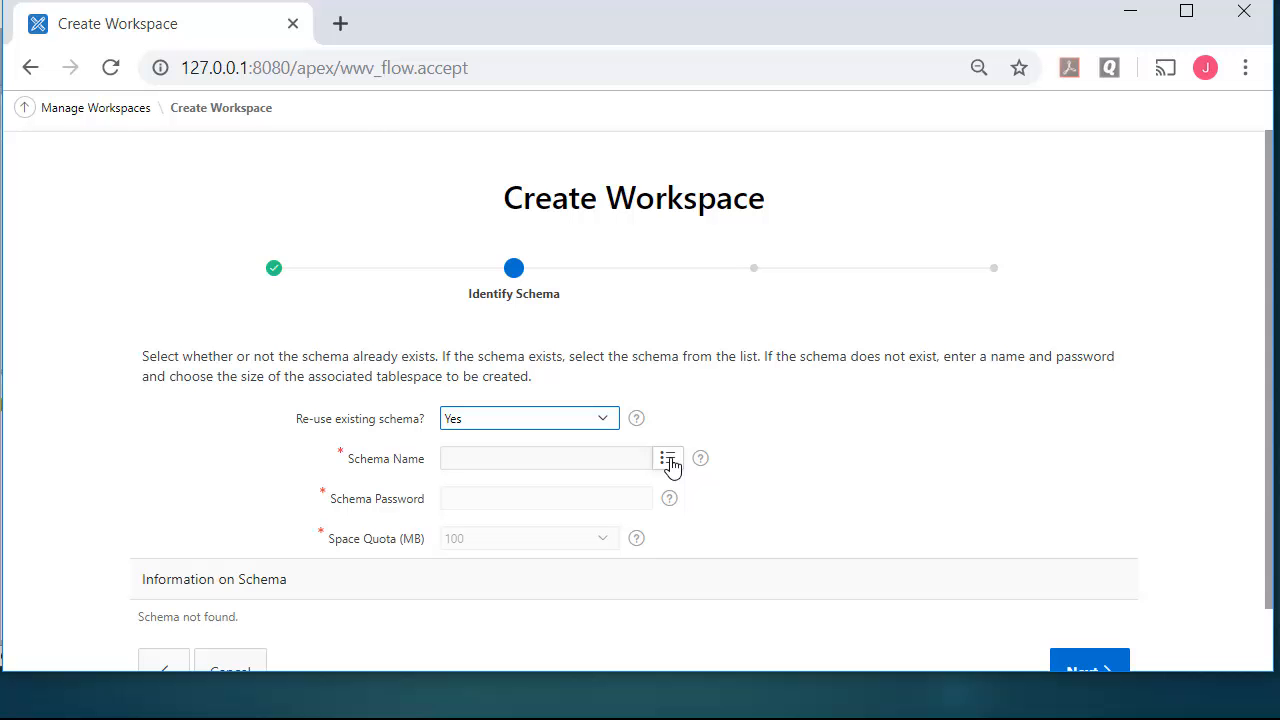
pyautogui.click(668, 458)
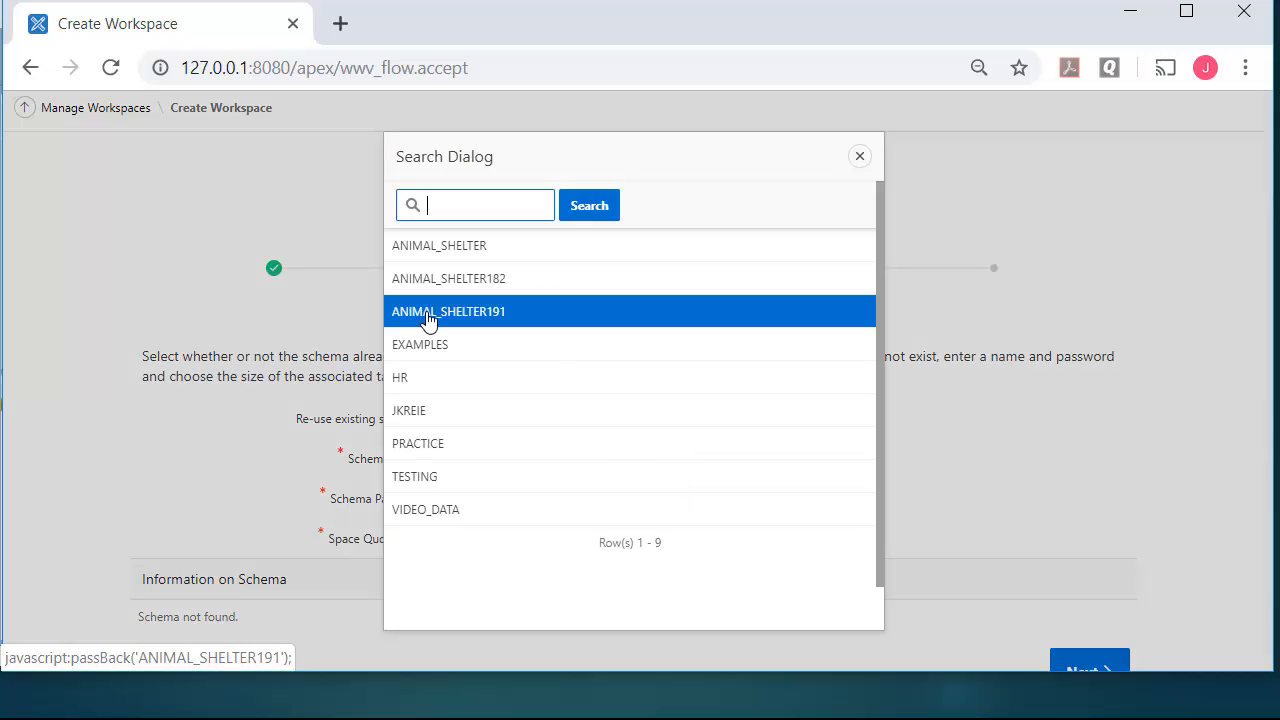
pyautogui.moveTo(518, 328)
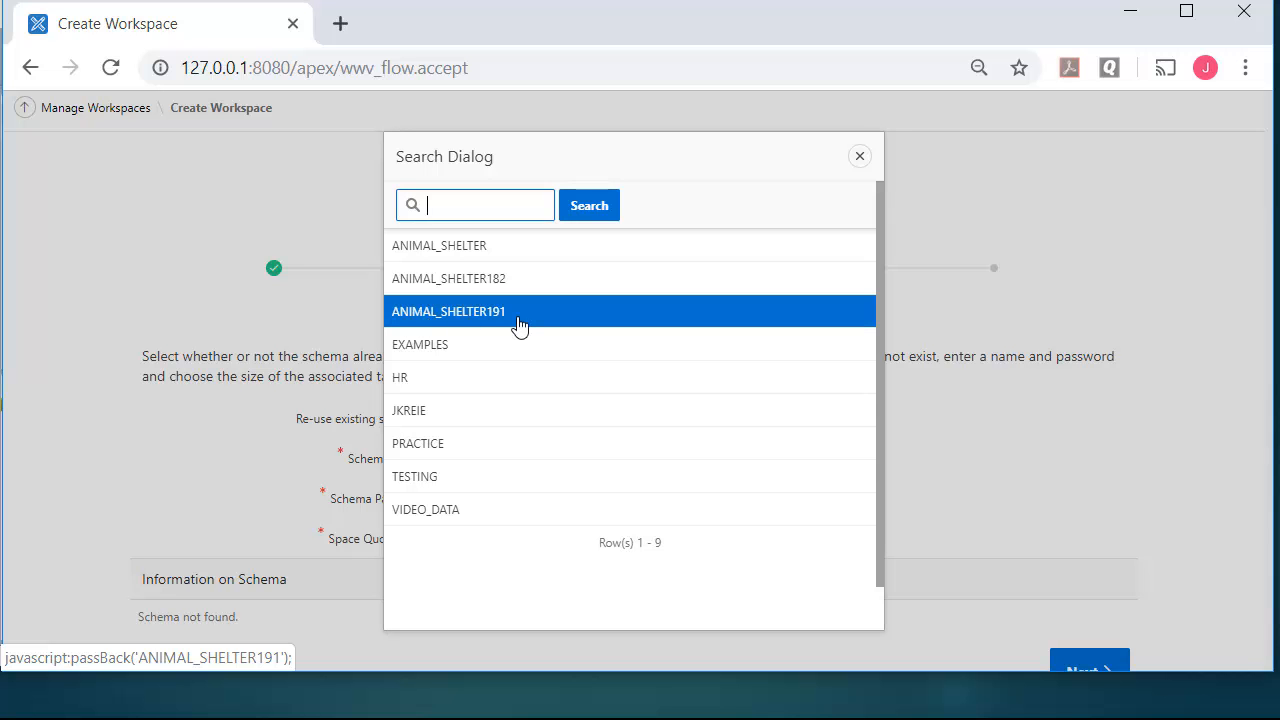
pyautogui.moveTo(522, 322)
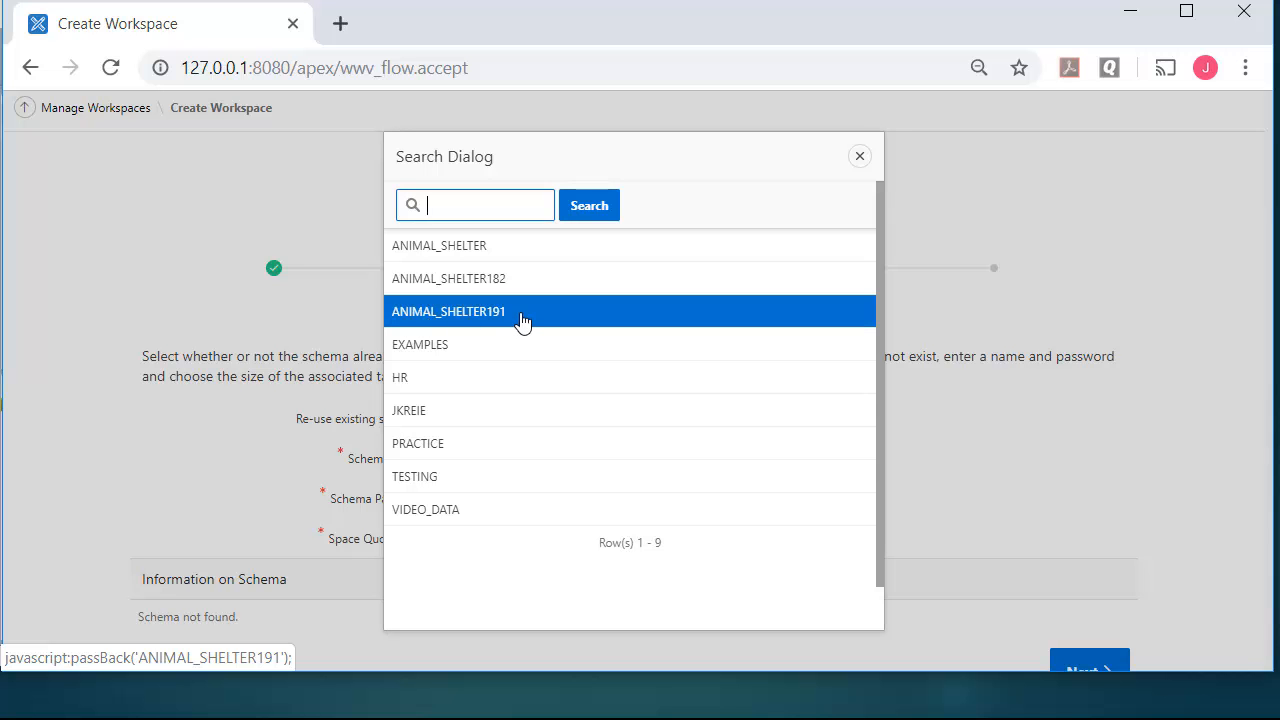
pyautogui.click(448, 312)
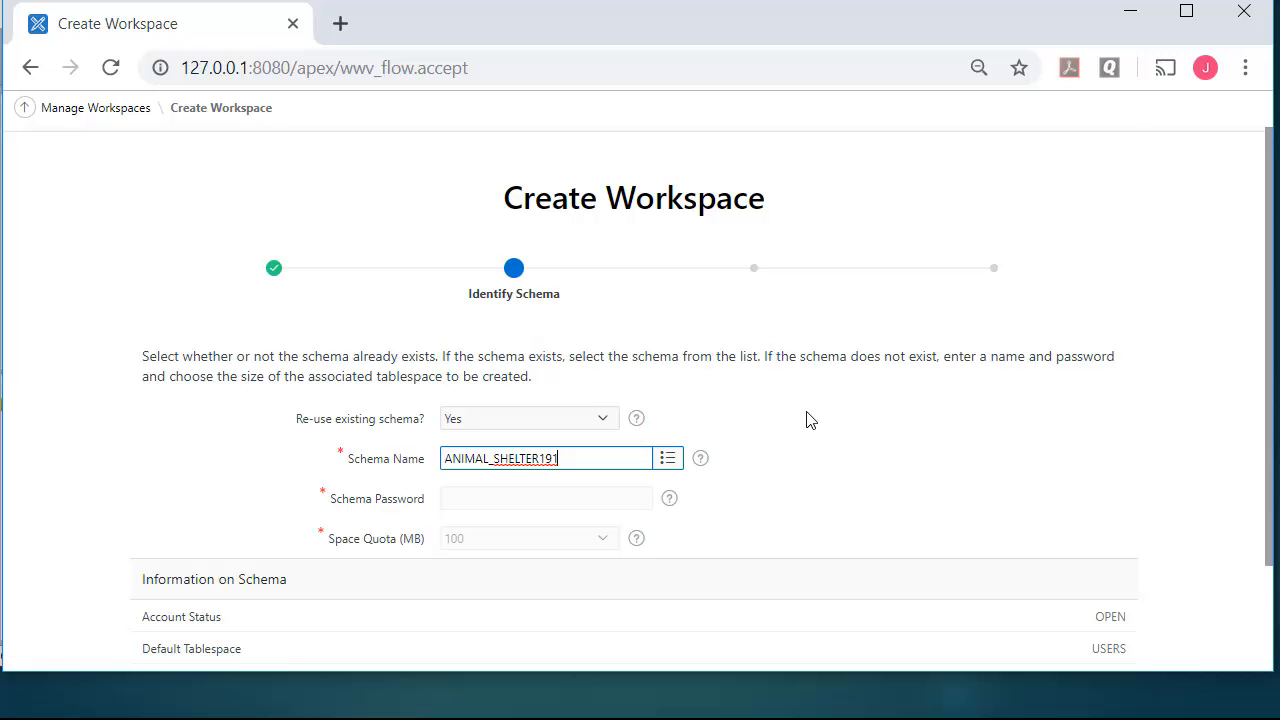
pyautogui.scroll(-3)
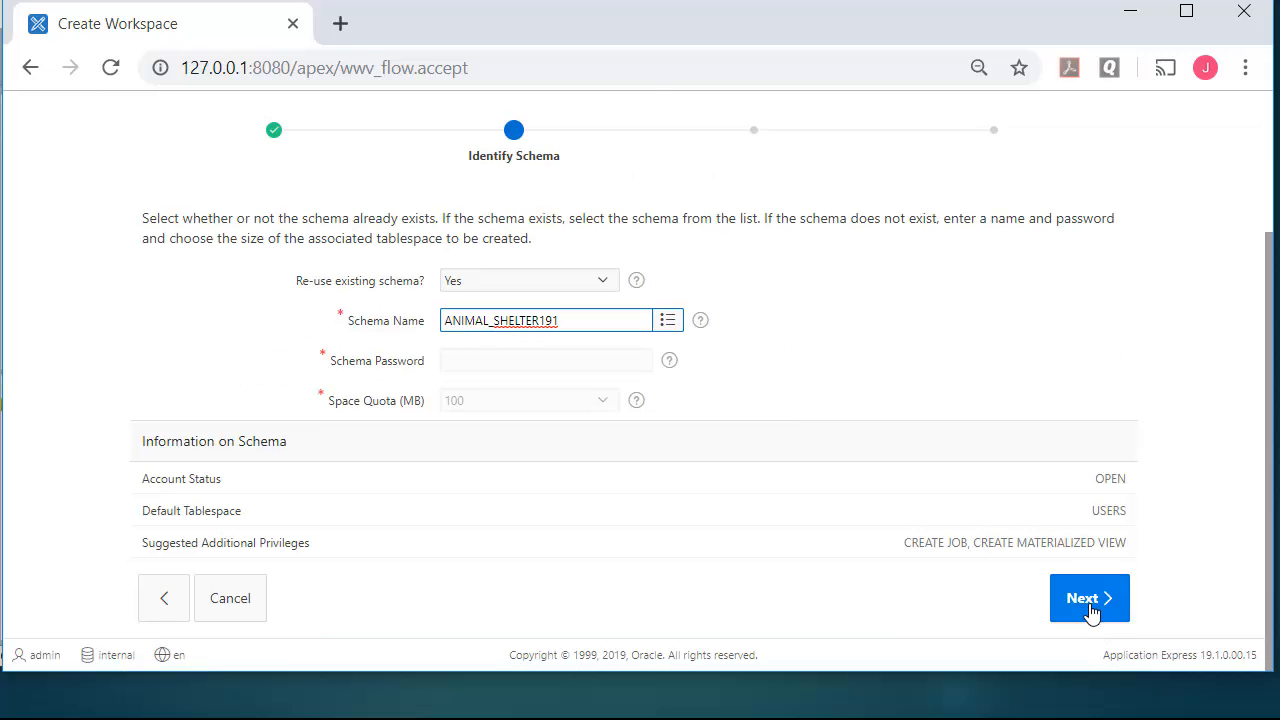
pyautogui.click(1088, 596)
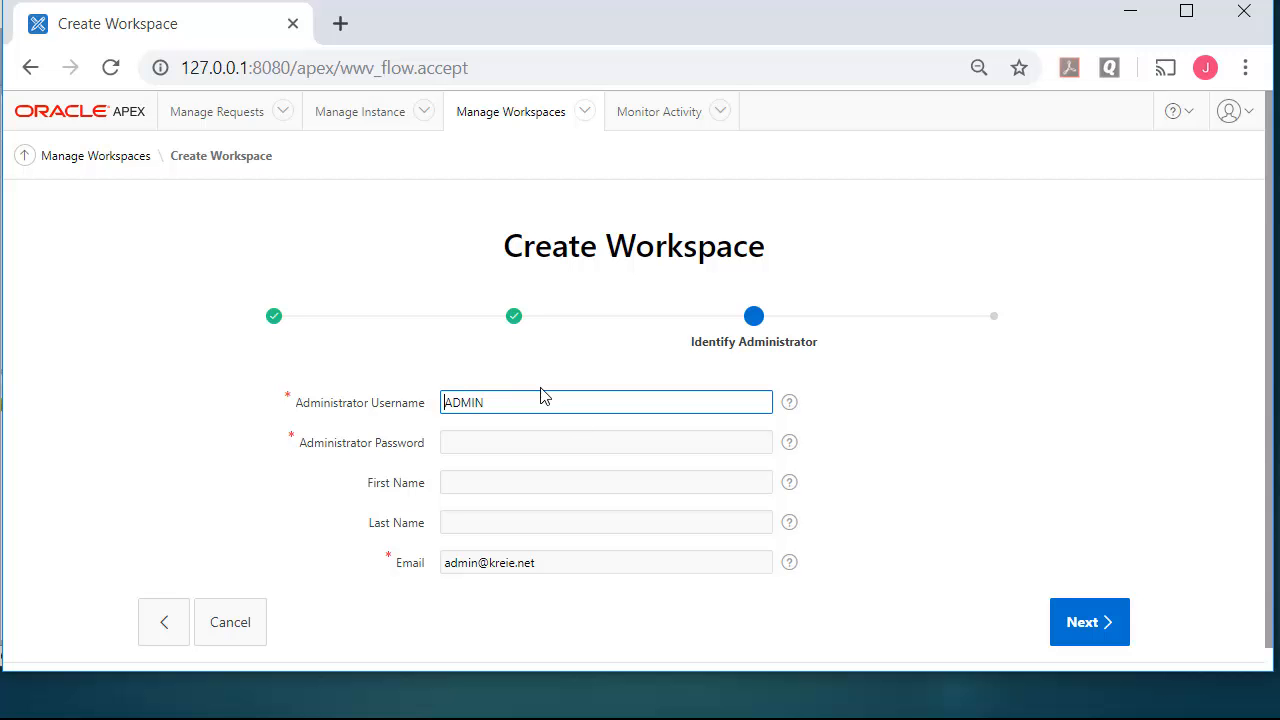
pyautogui.write('AS_')
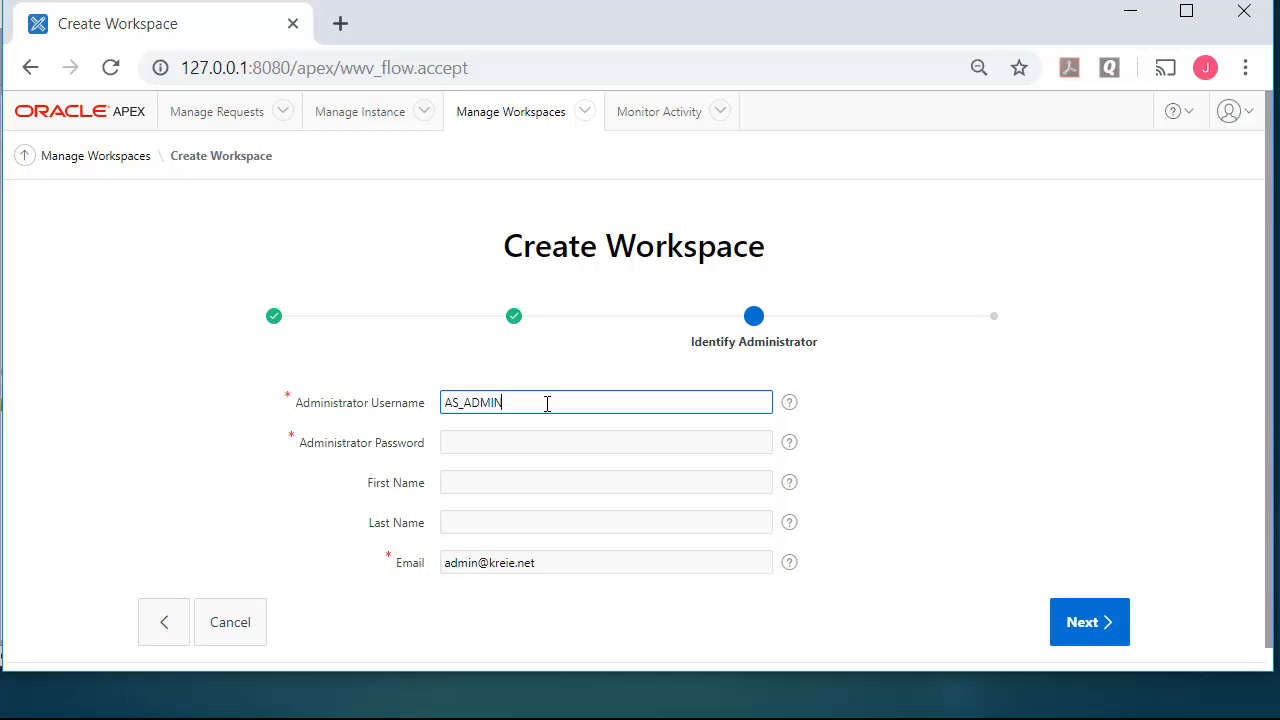
pyautogui.write('191')
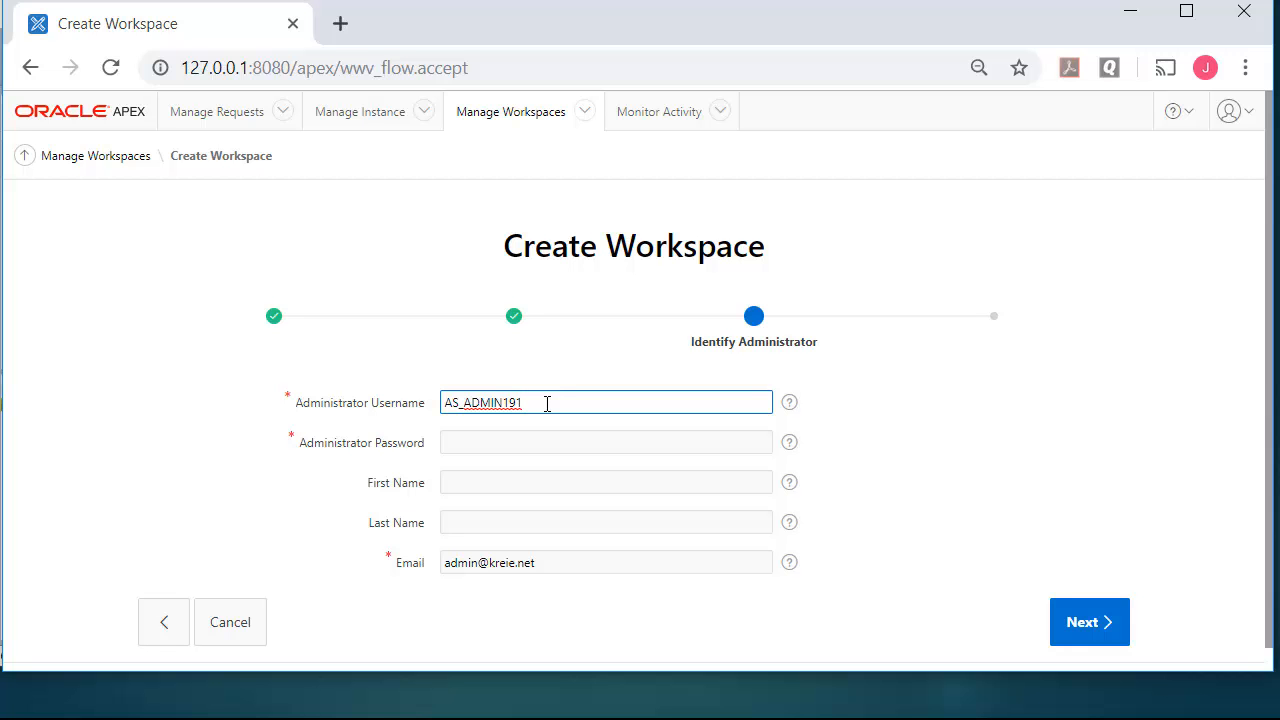
pyautogui.click(604, 442)
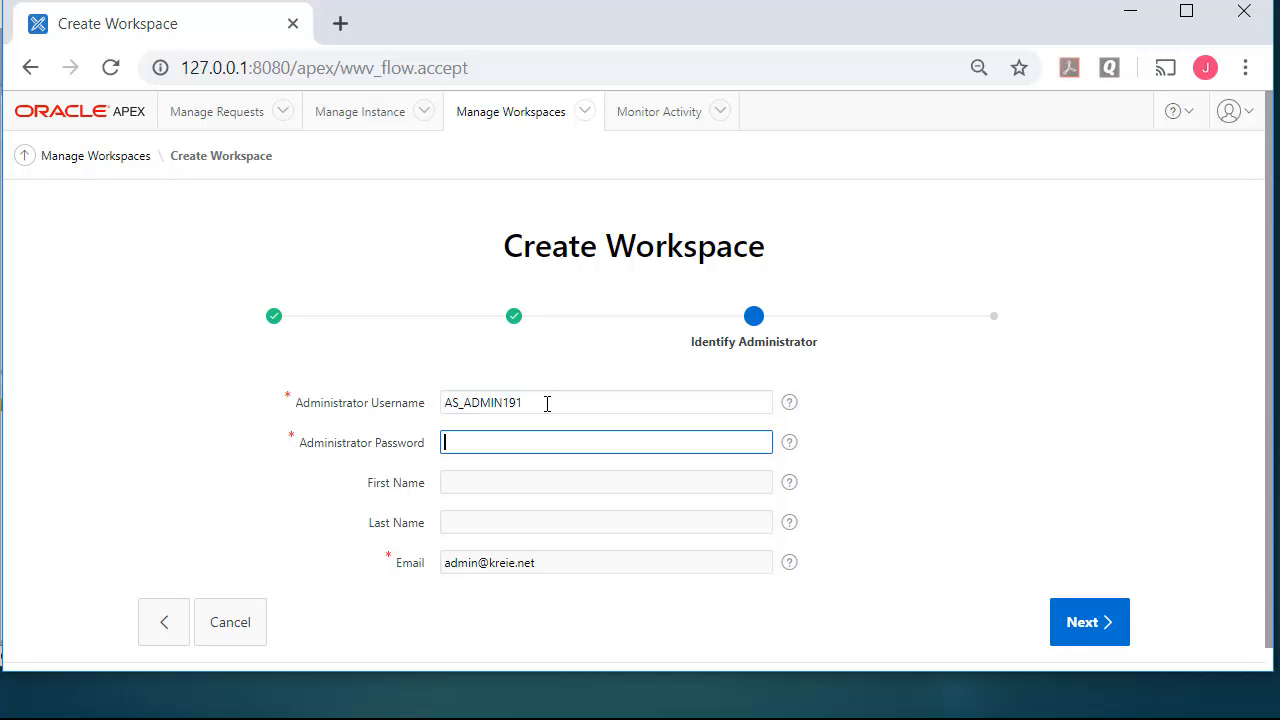
pyautogui.write('password')
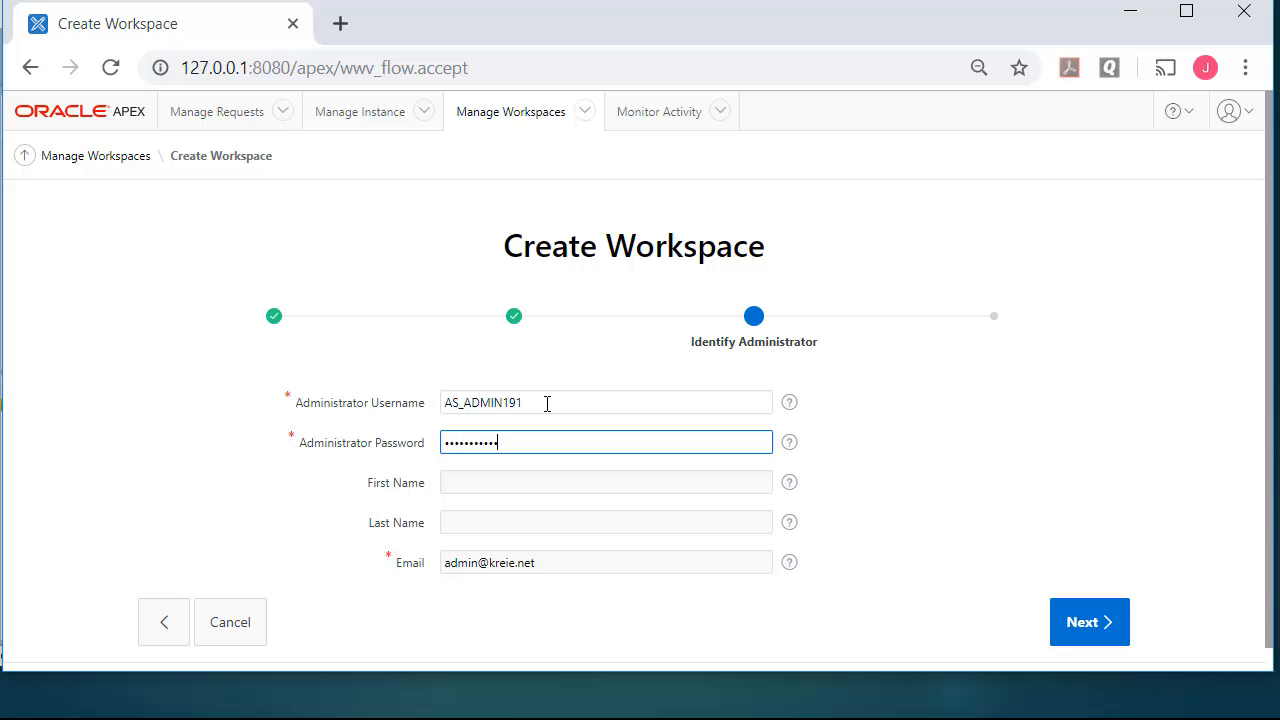
pyautogui.click(604, 482)
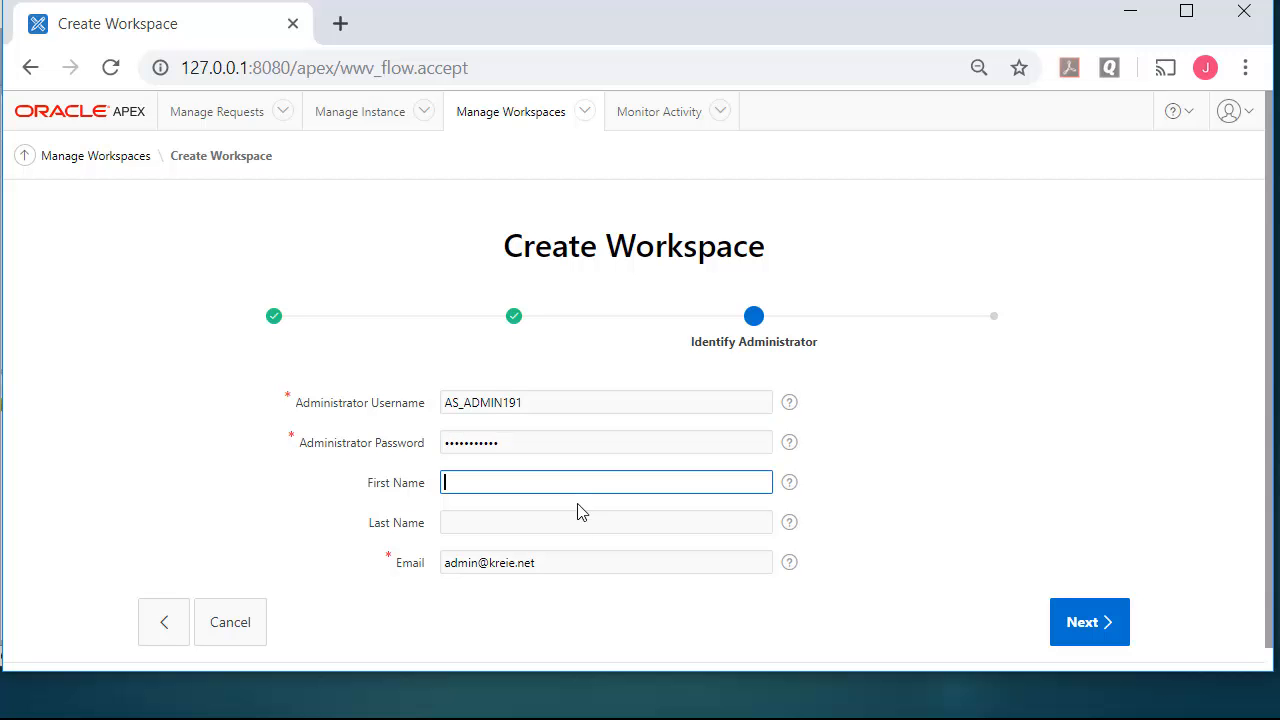
pyautogui.click(604, 562)
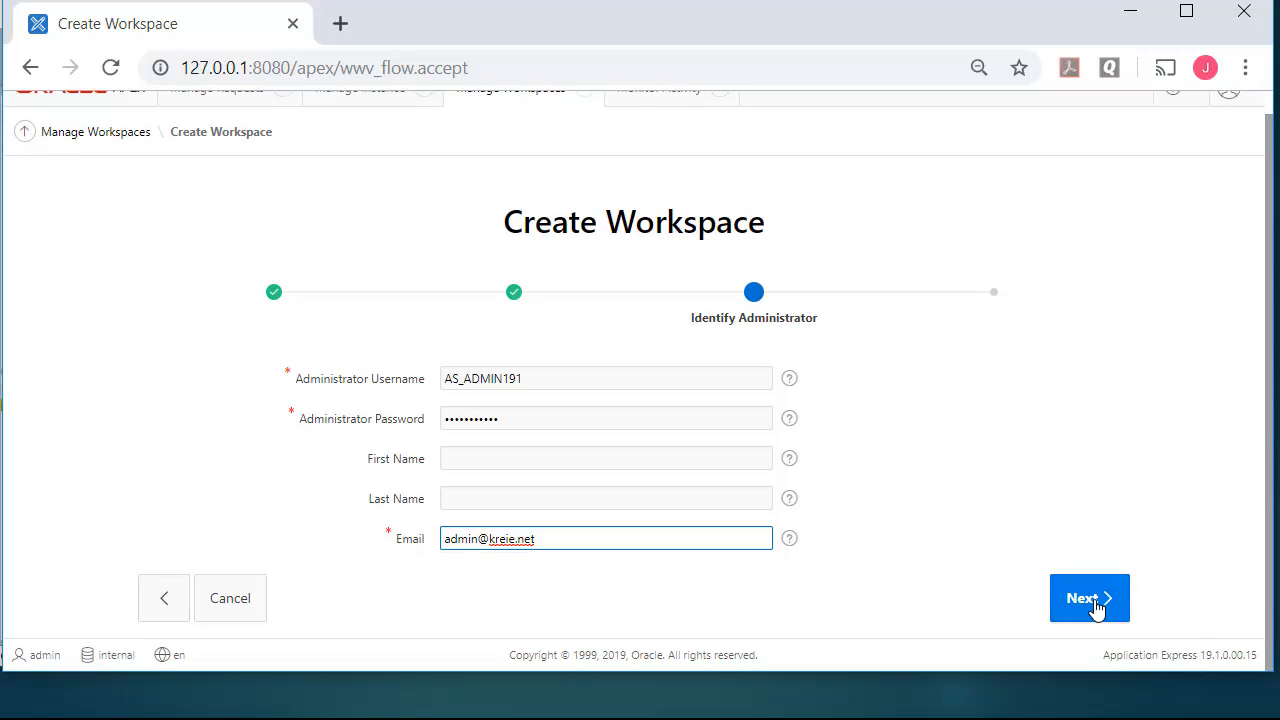
pyautogui.moveTo(1092, 612)
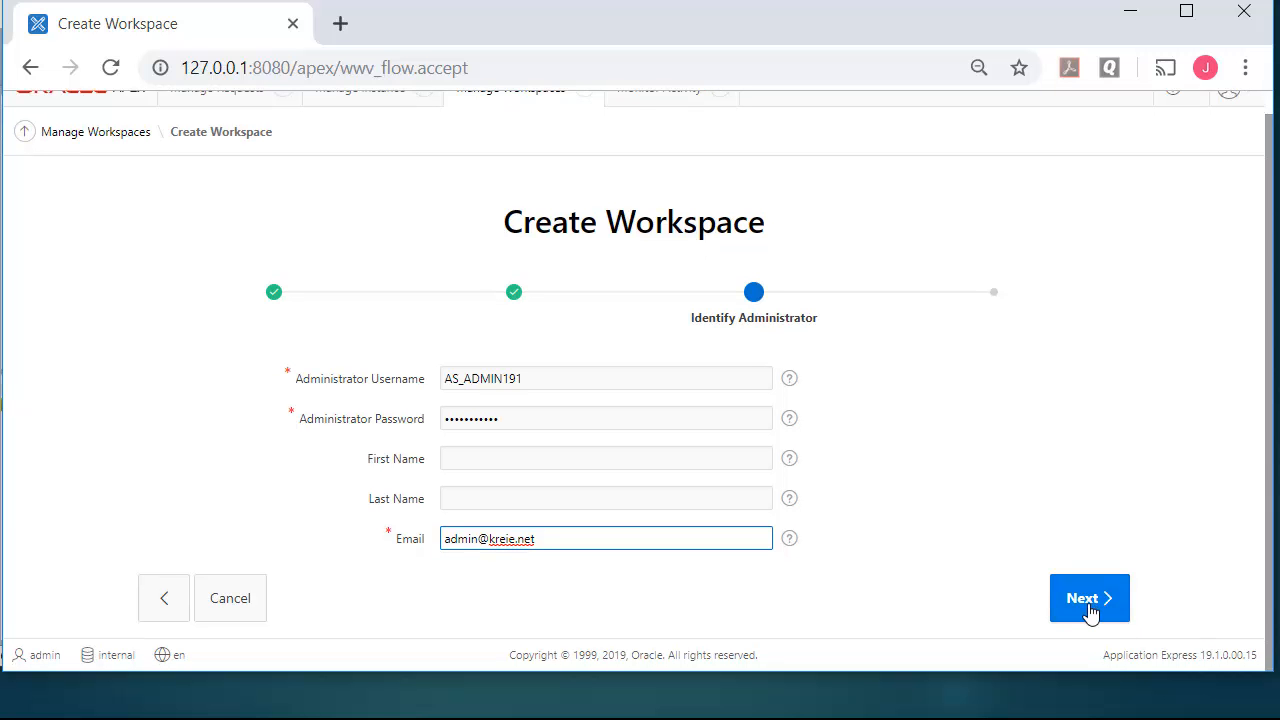
# Confirm the summary and create workspace animal shelter191 with administrator AS_ADMIN191, then finish
pyautogui.click(1088, 598)
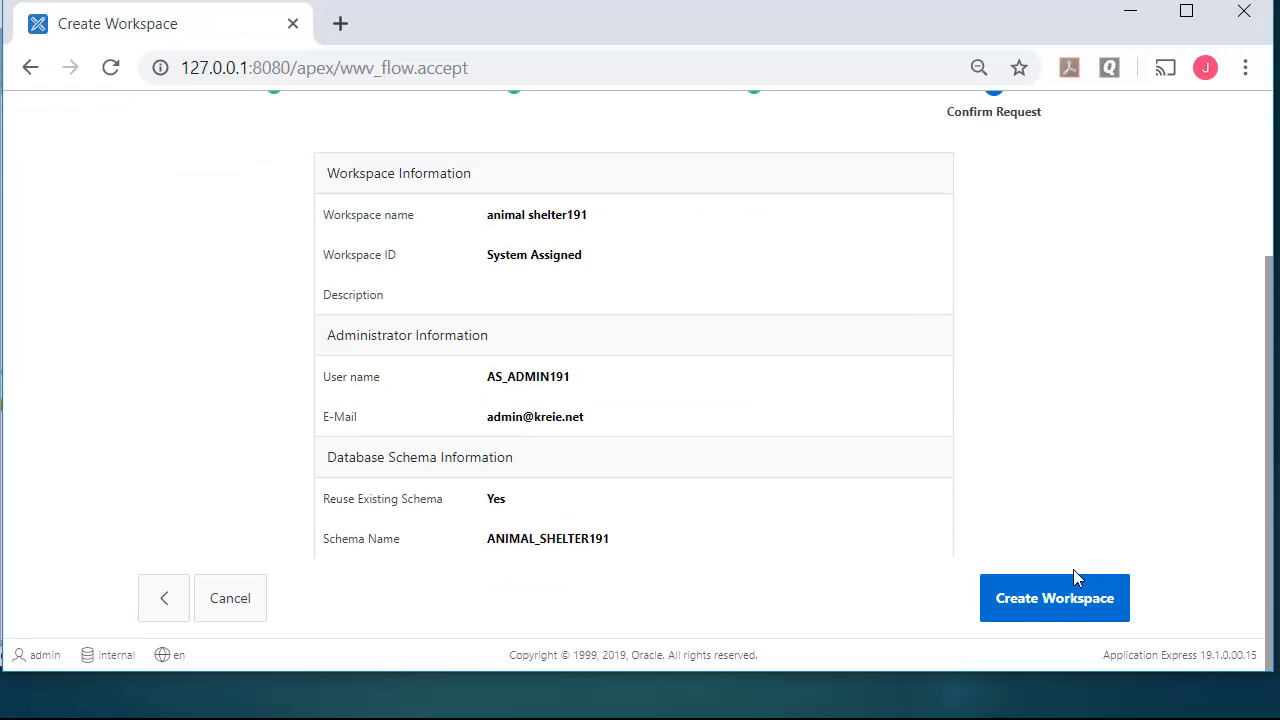
pyautogui.click(1054, 598)
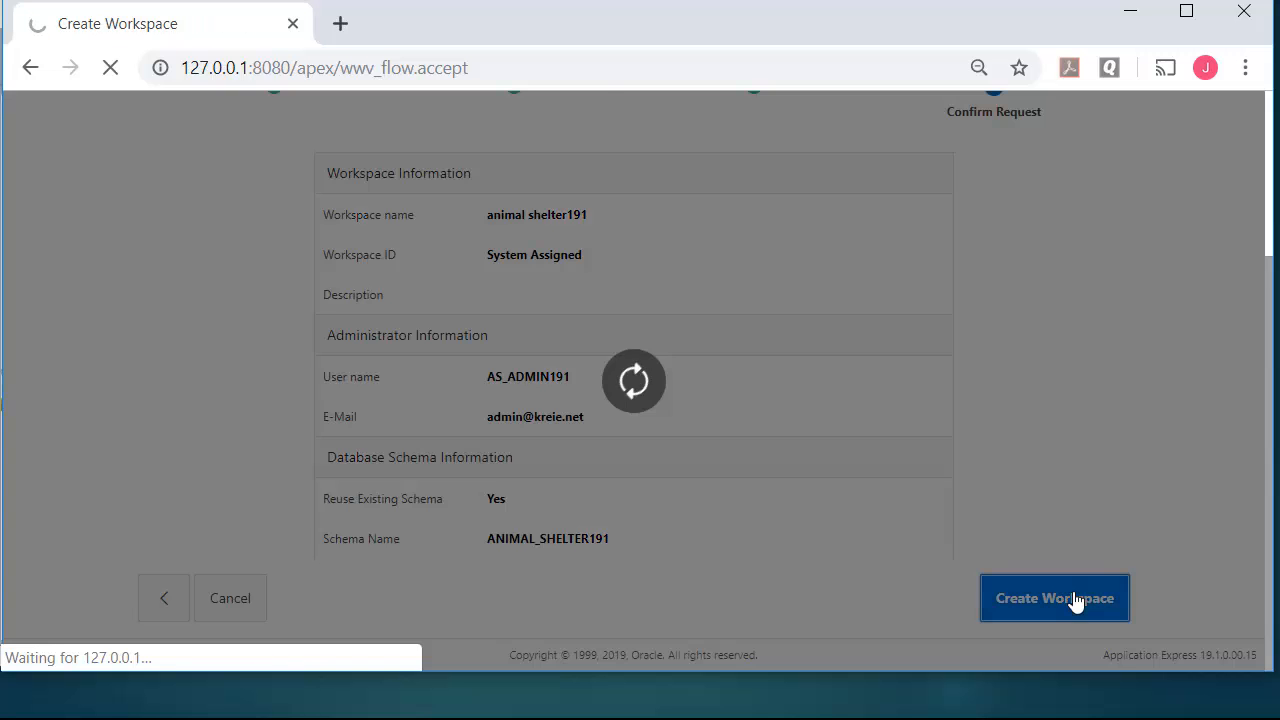
pyautogui.click(1052, 596)
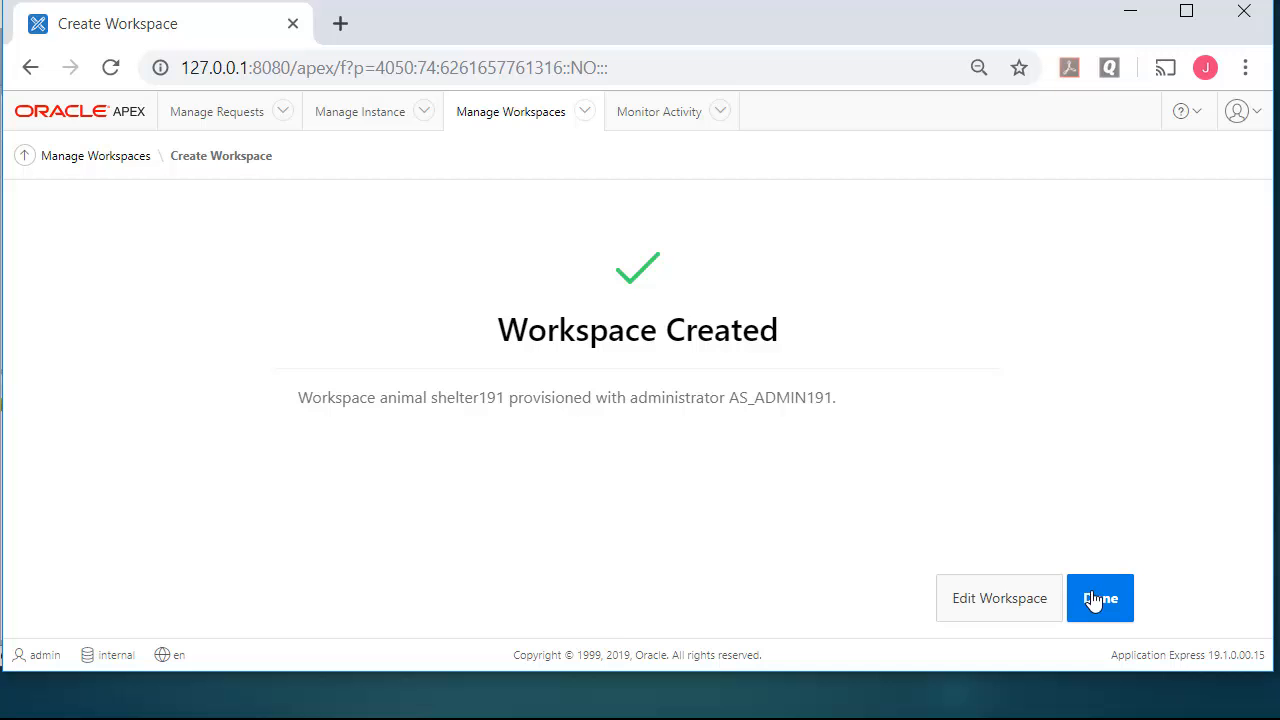
pyautogui.click(1100, 598)
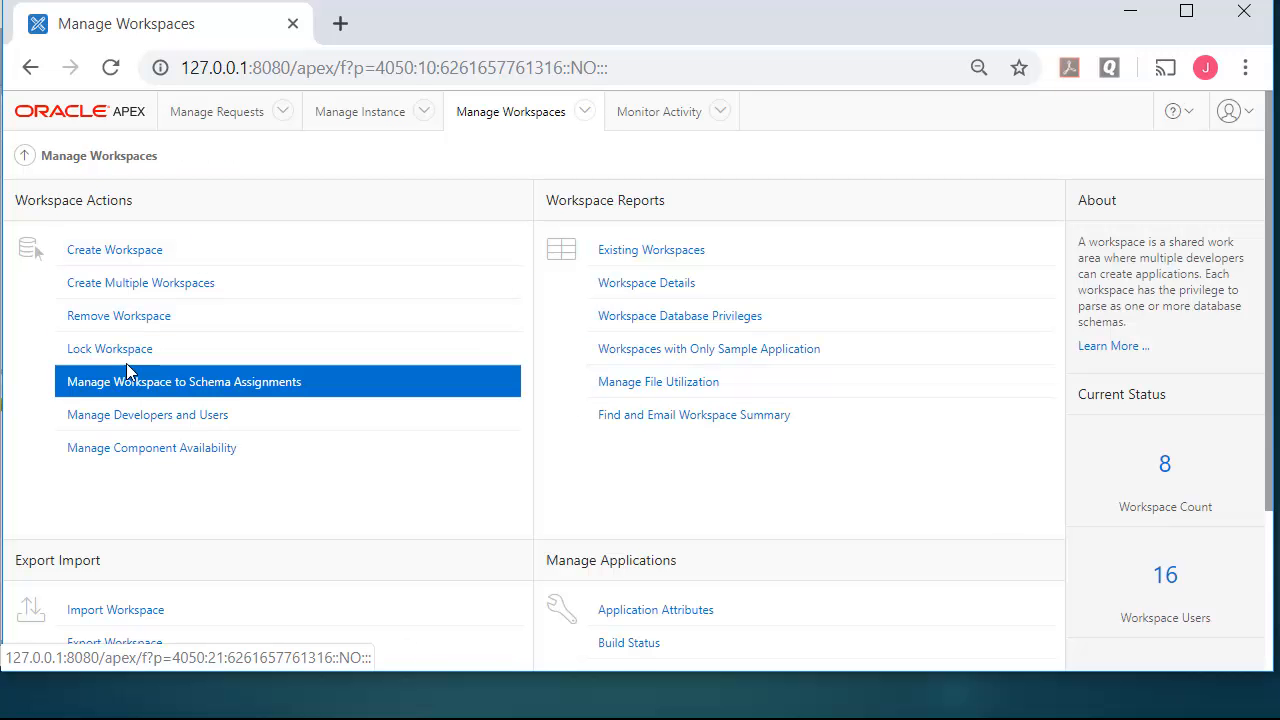
pyautogui.moveTo(152, 390)
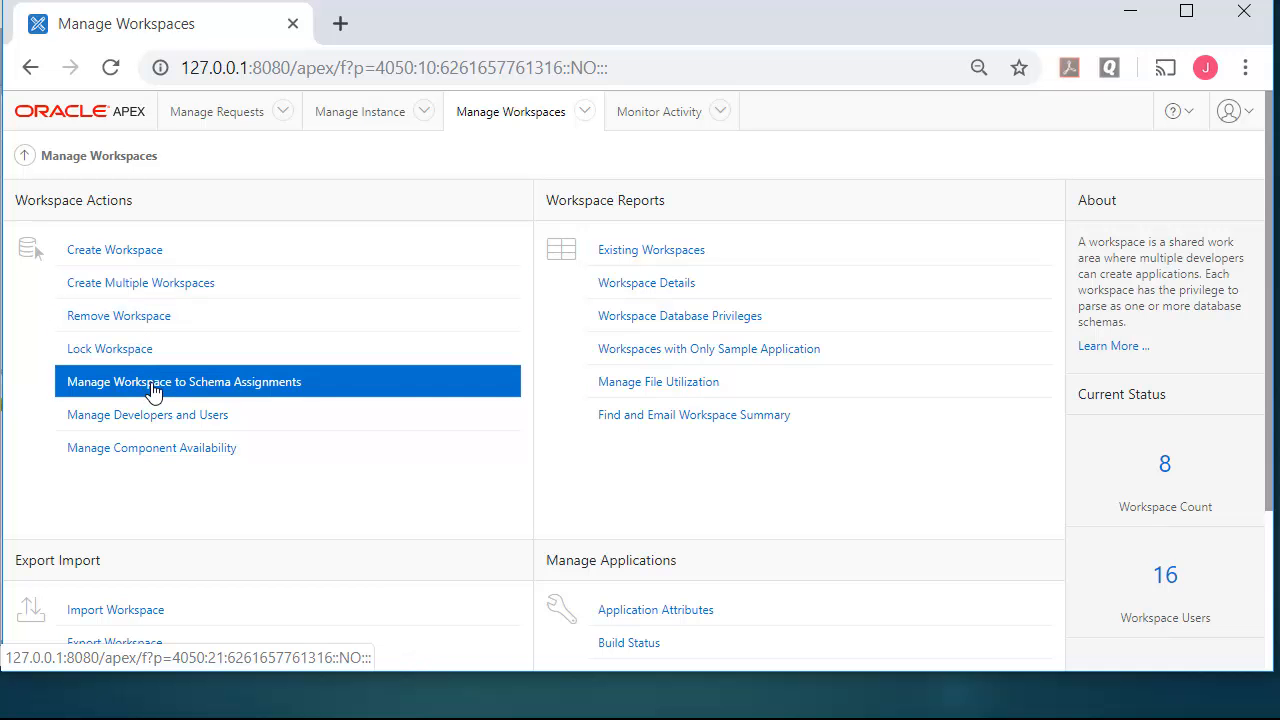
# Filter the Manage Developers and Users list on 191 so only AS_ADMIN191 remains
pyautogui.click(184, 380)
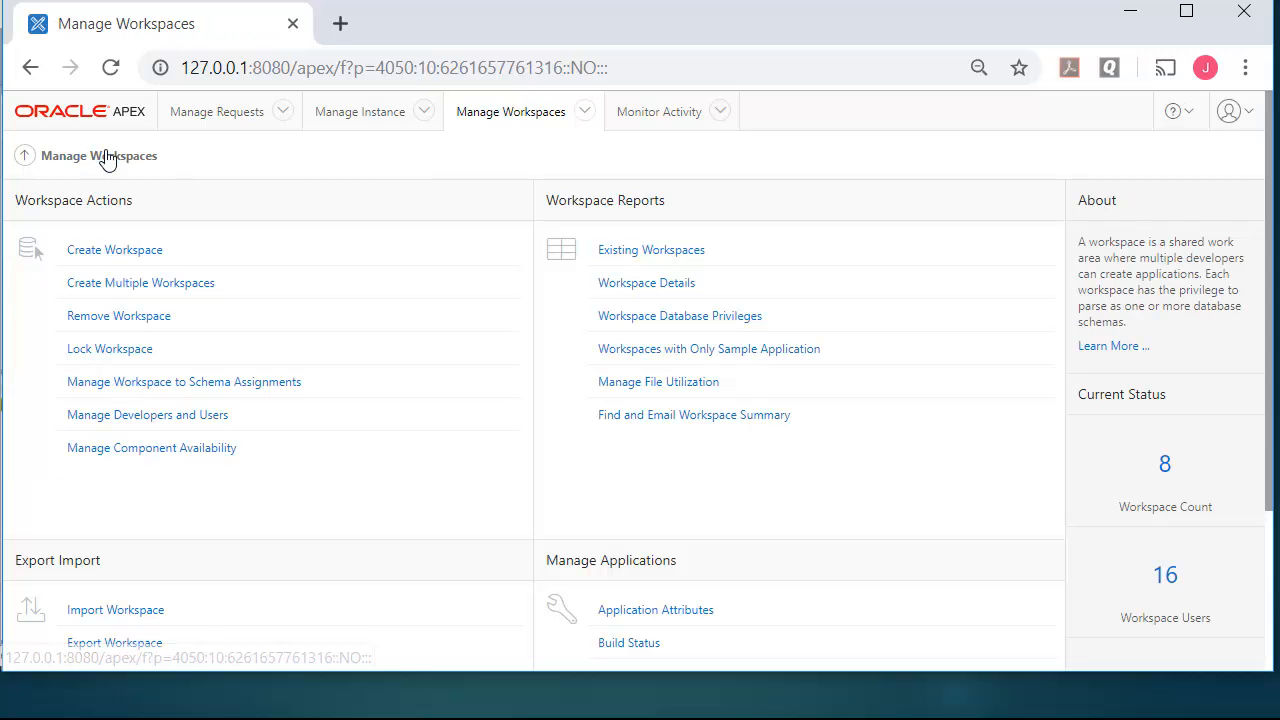
pyautogui.moveTo(148, 414)
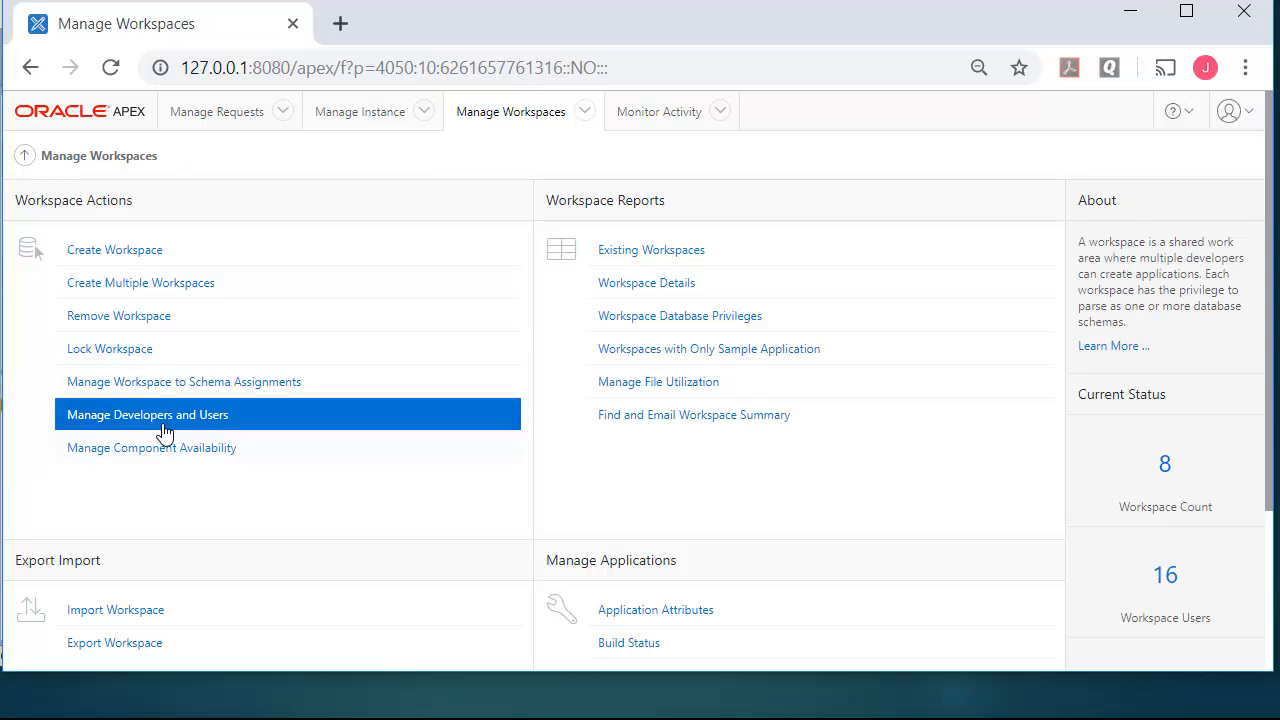
pyautogui.click(148, 414)
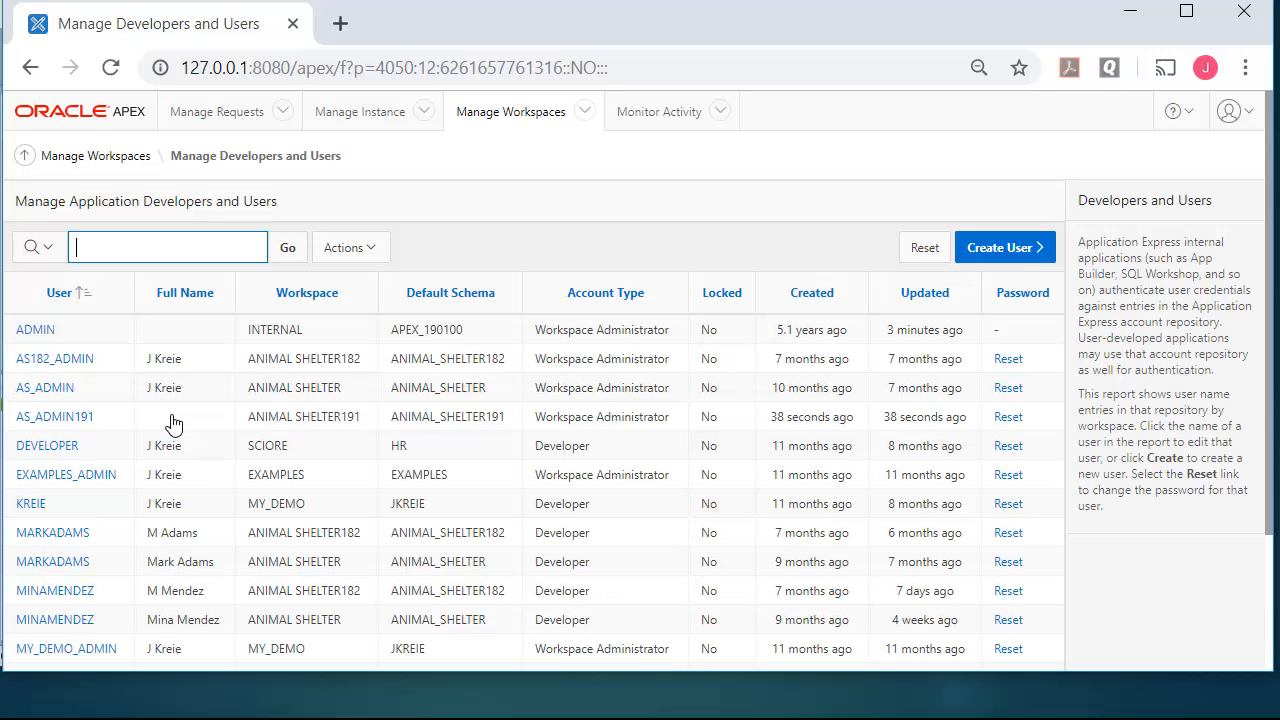
pyautogui.moveTo(224, 222)
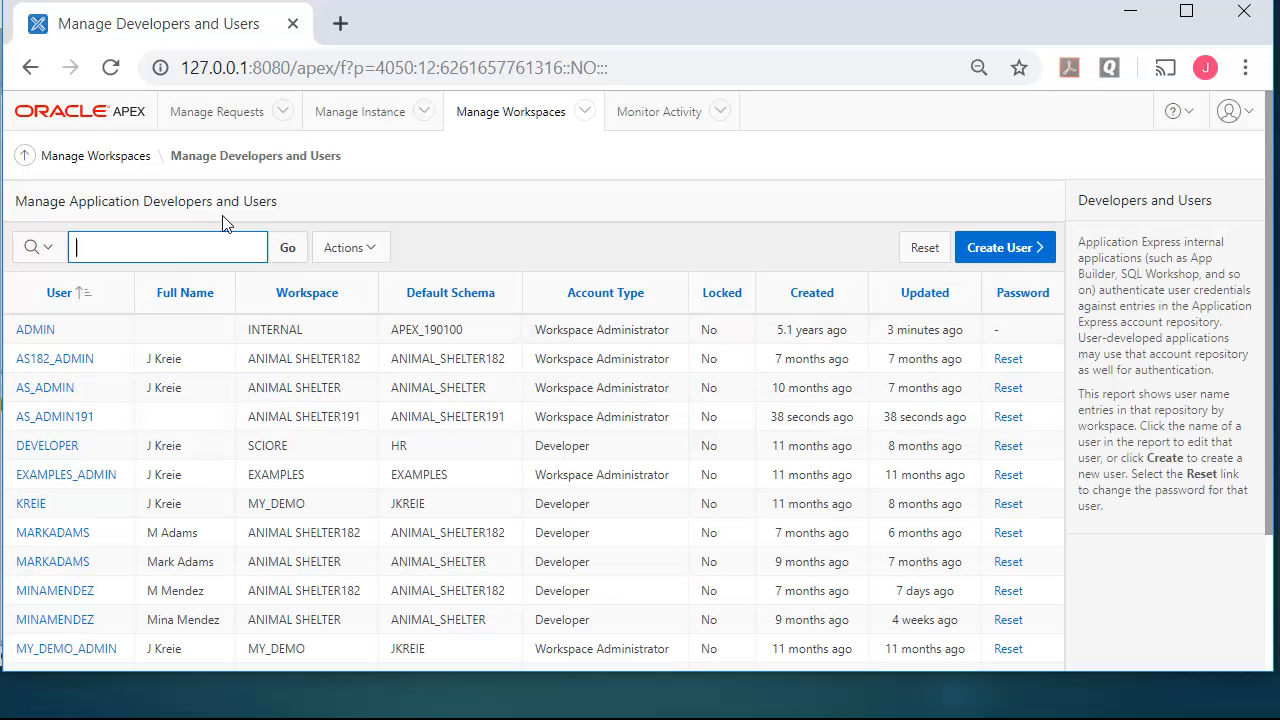
pyautogui.write('191')
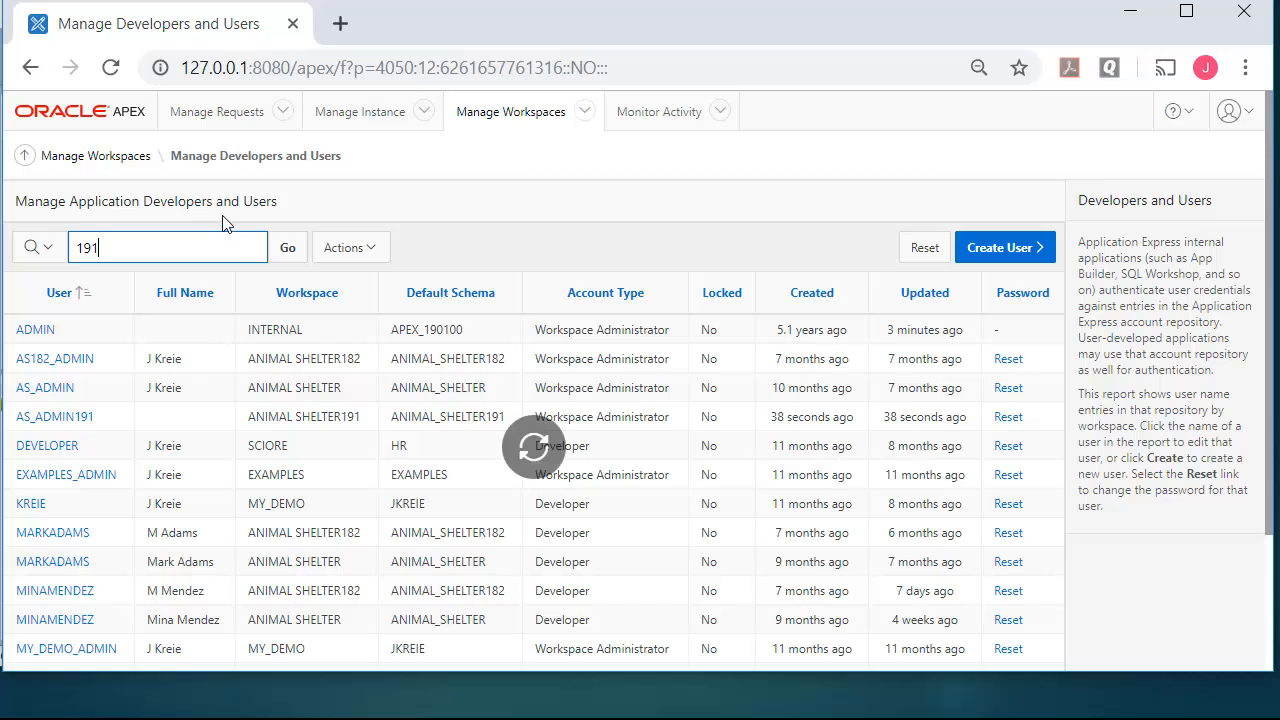
pyautogui.click(288, 248)
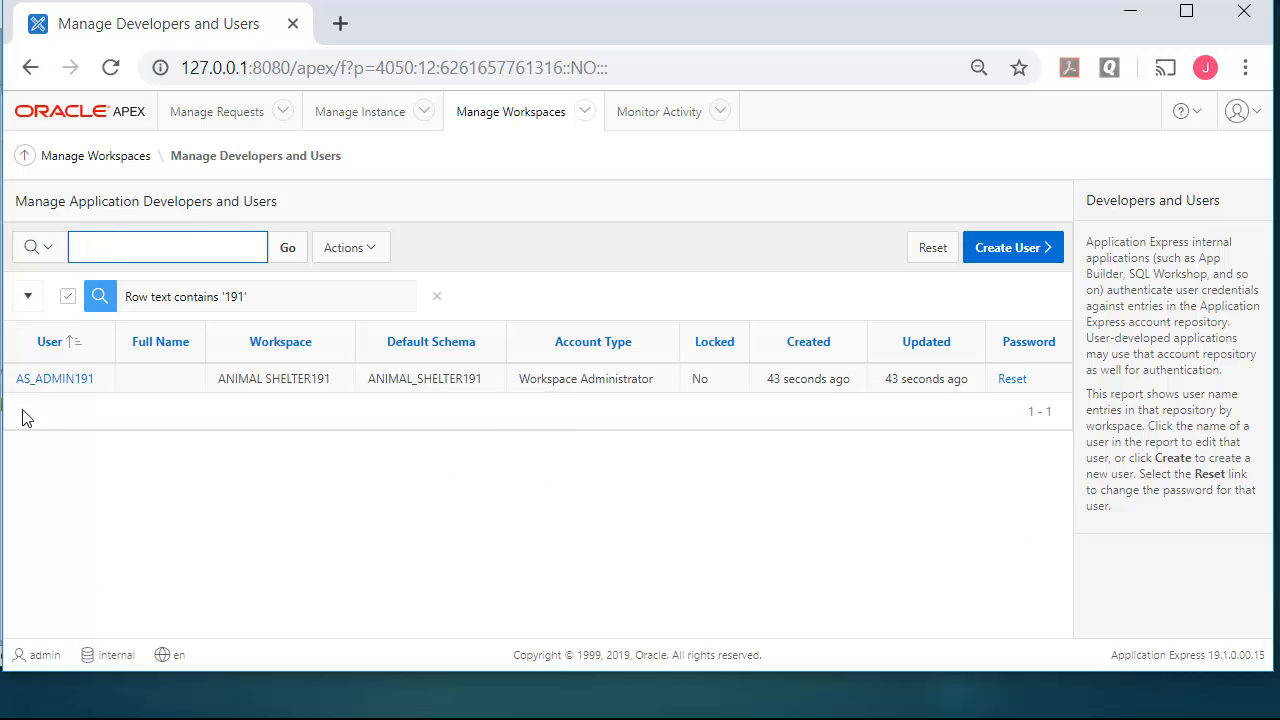